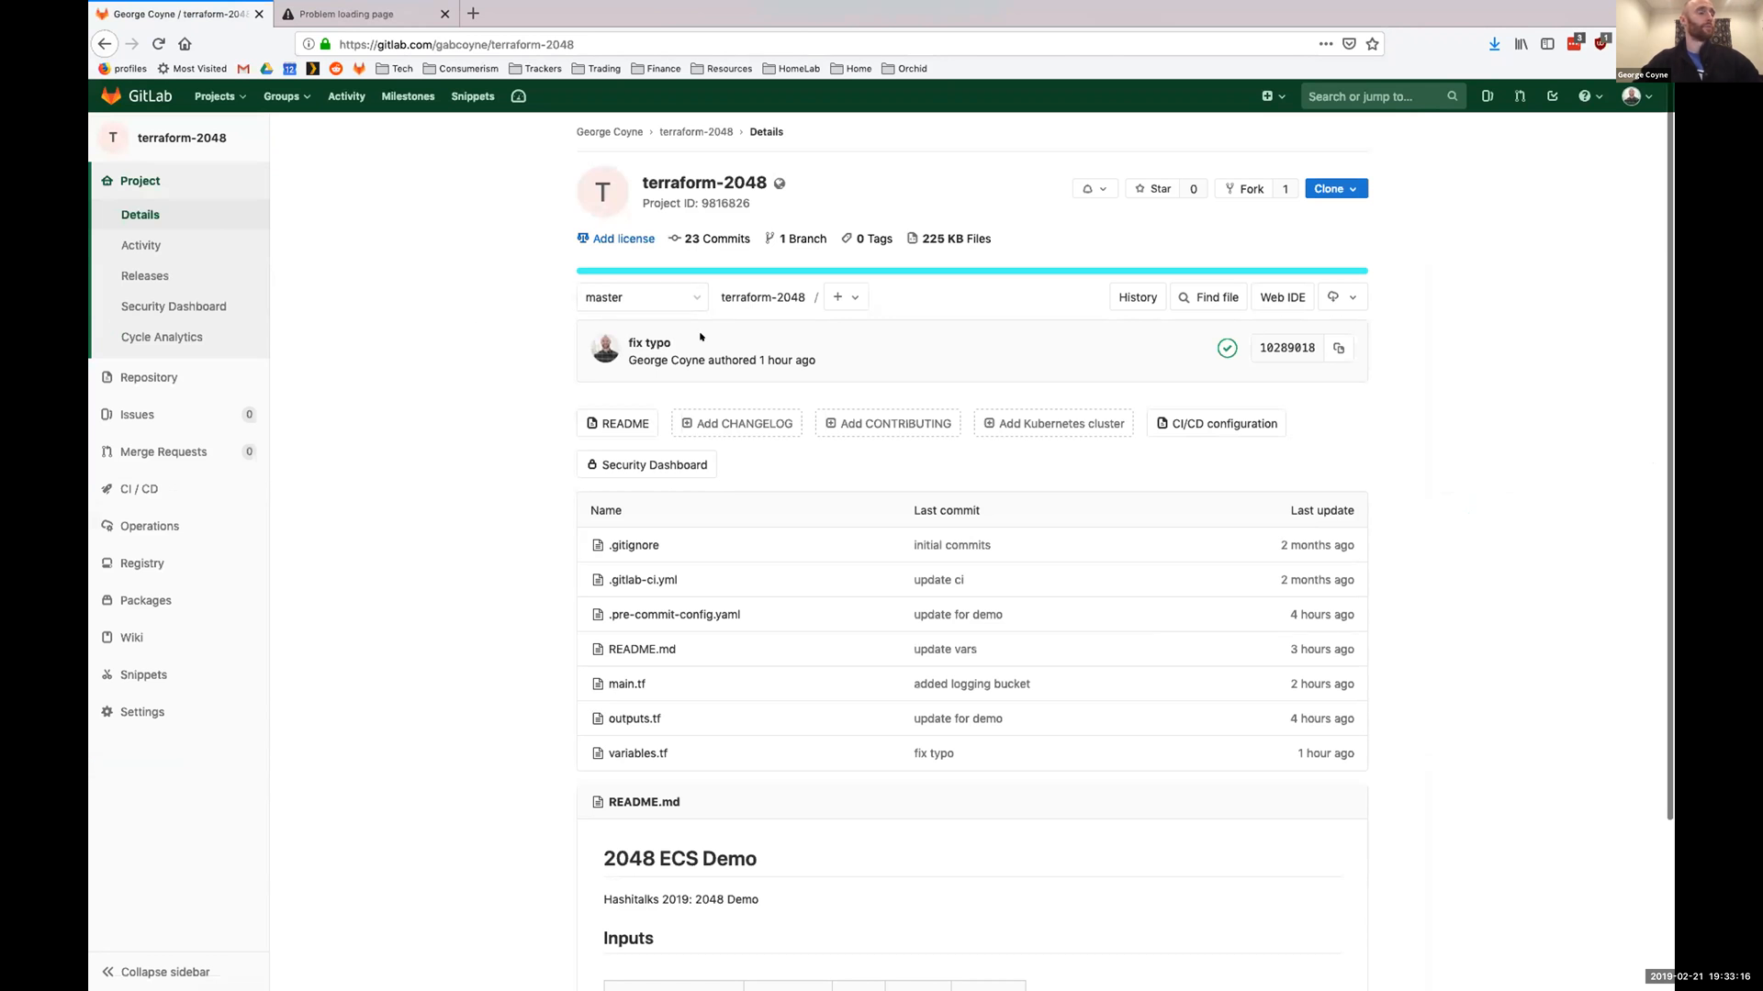
{"action": "mouse_move", "coordinate": [661, 348]}
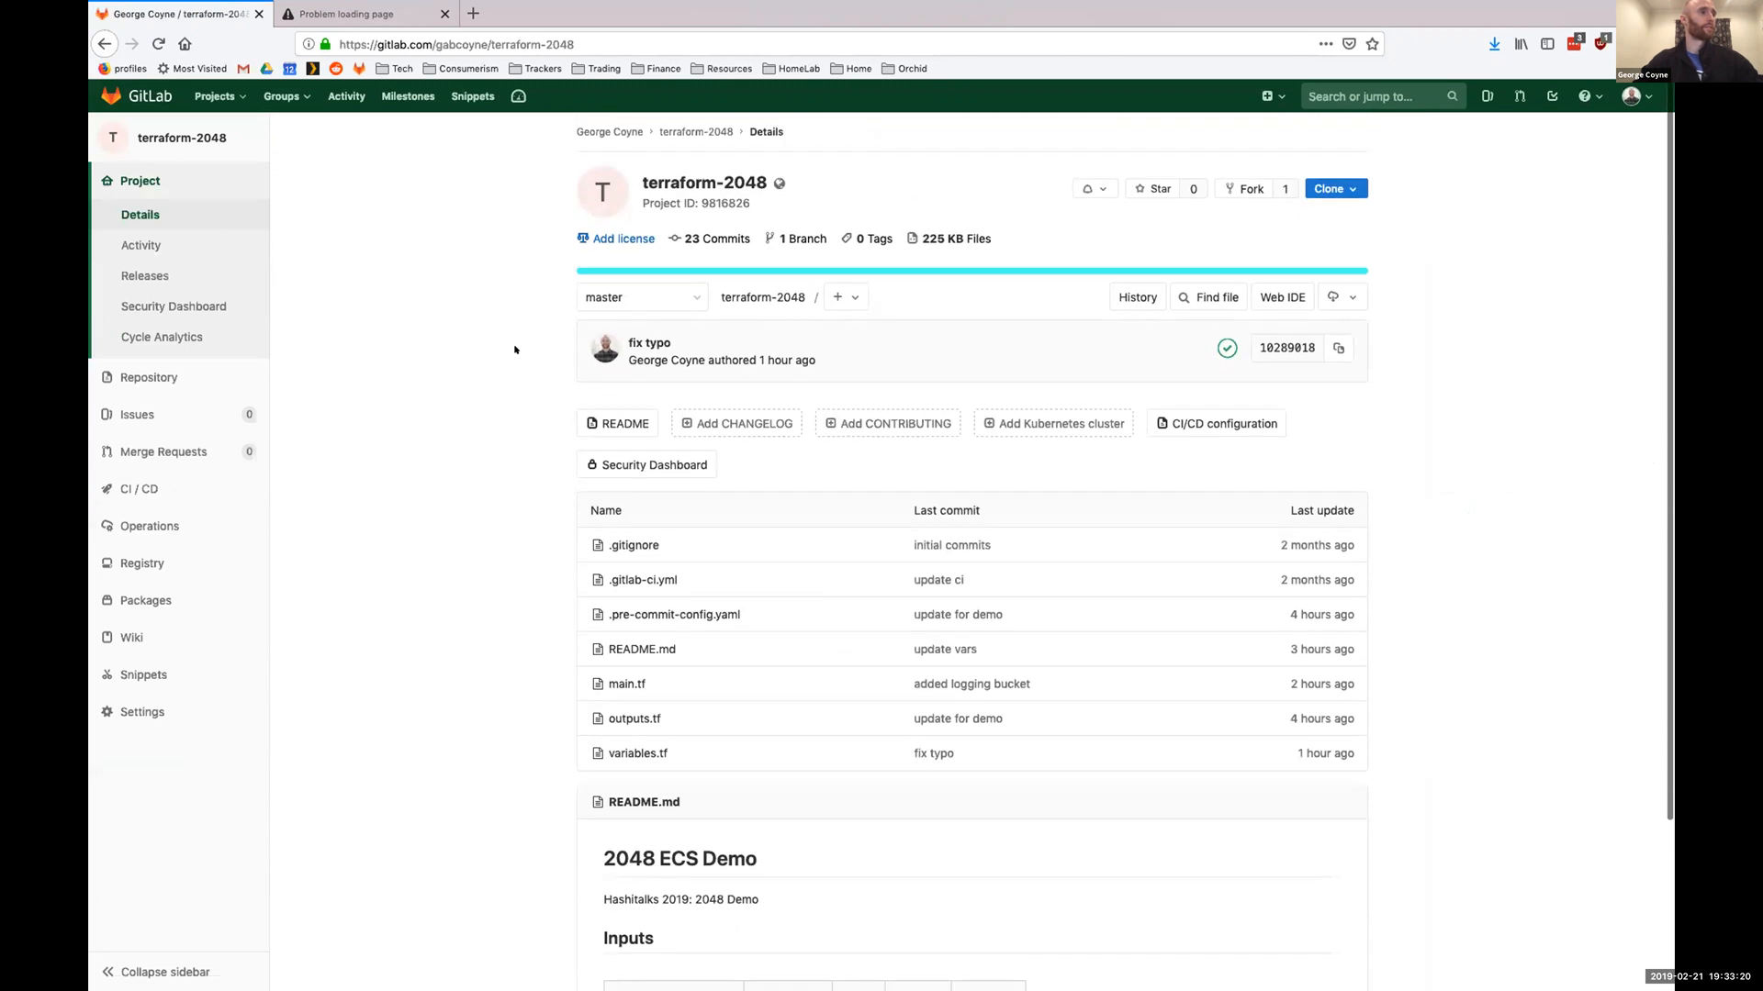
Open .gitlab-ci.yml from the terraform-2048 file list and view its top.
{"action": "left_click", "coordinate": [138, 488]}
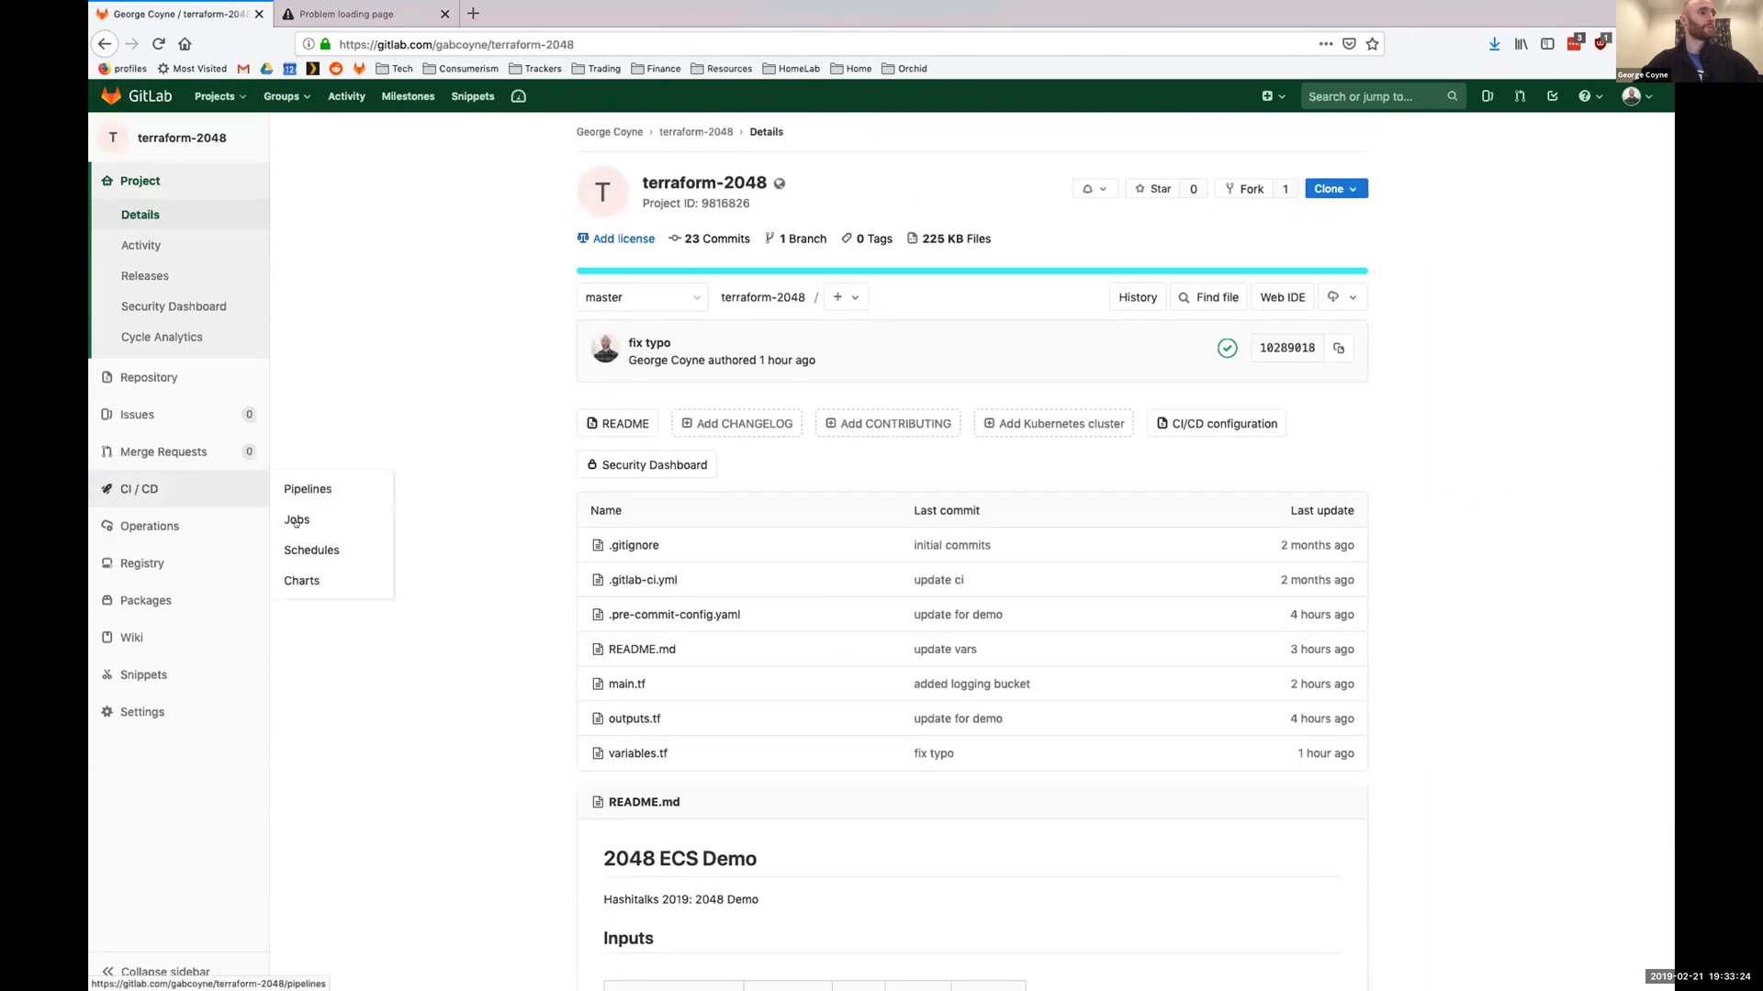
{"action": "left_click", "coordinate": [642, 578]}
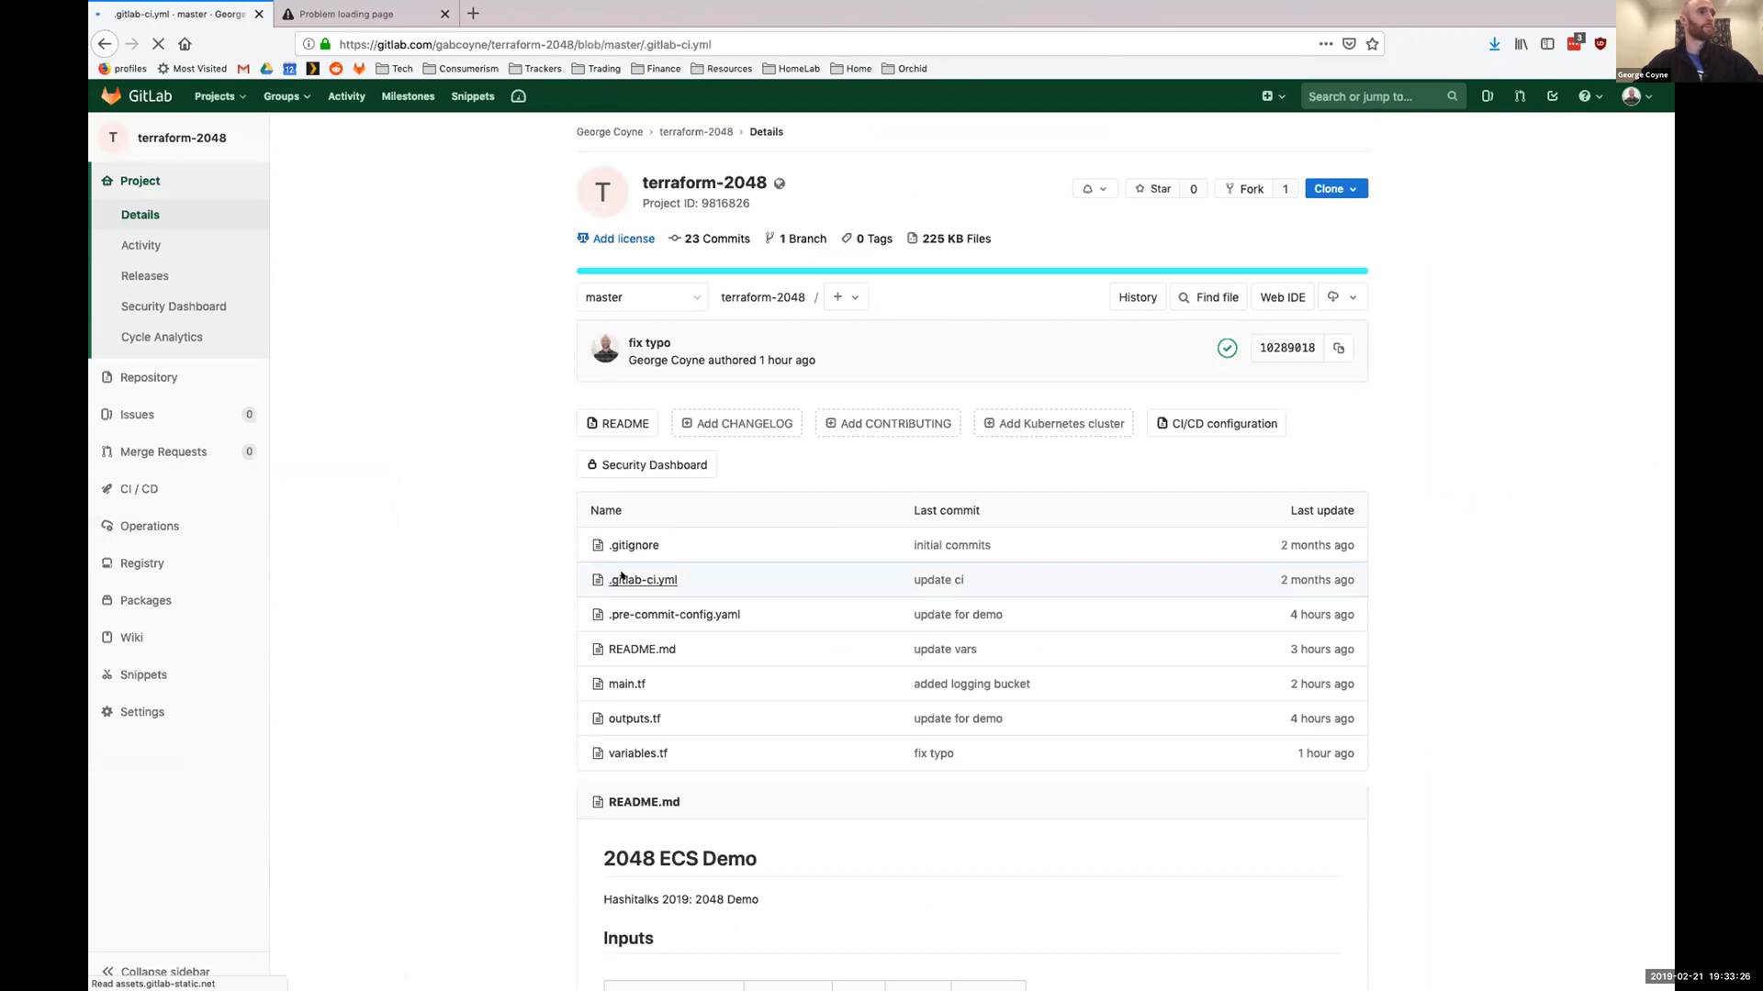
{"action": "left_click", "coordinate": [642, 579]}
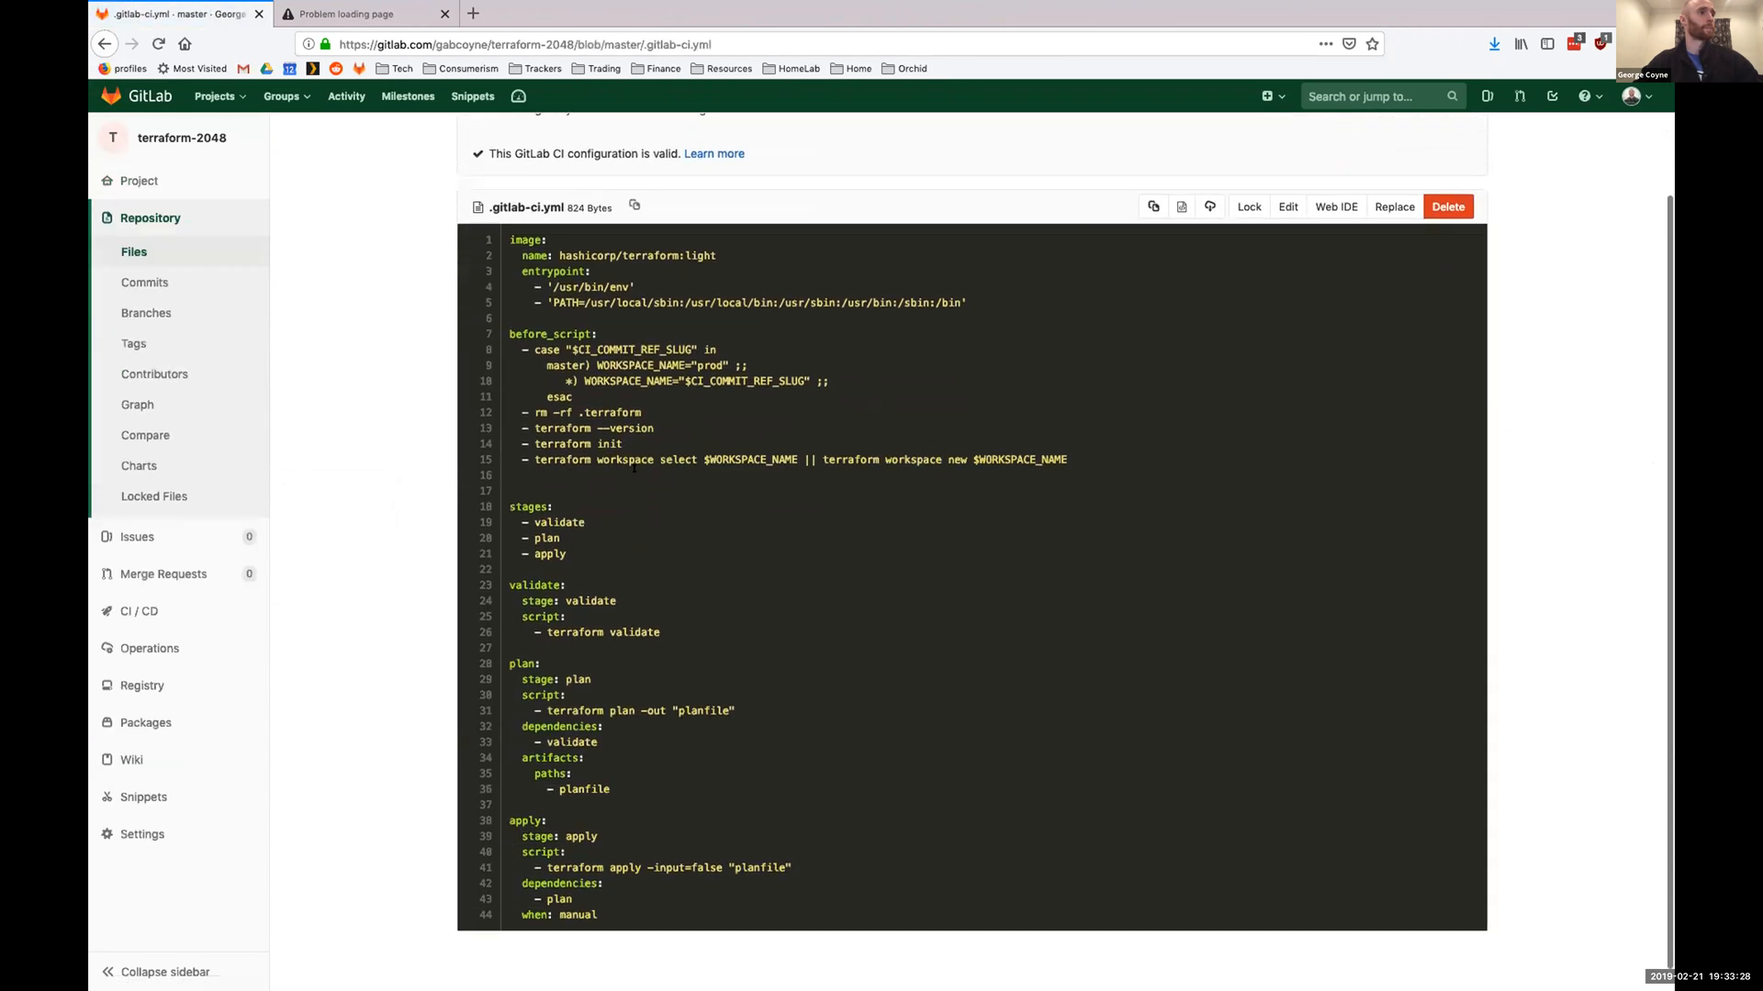
{"action": "scroll", "scroll_direction": "up", "scroll_amount": 3}
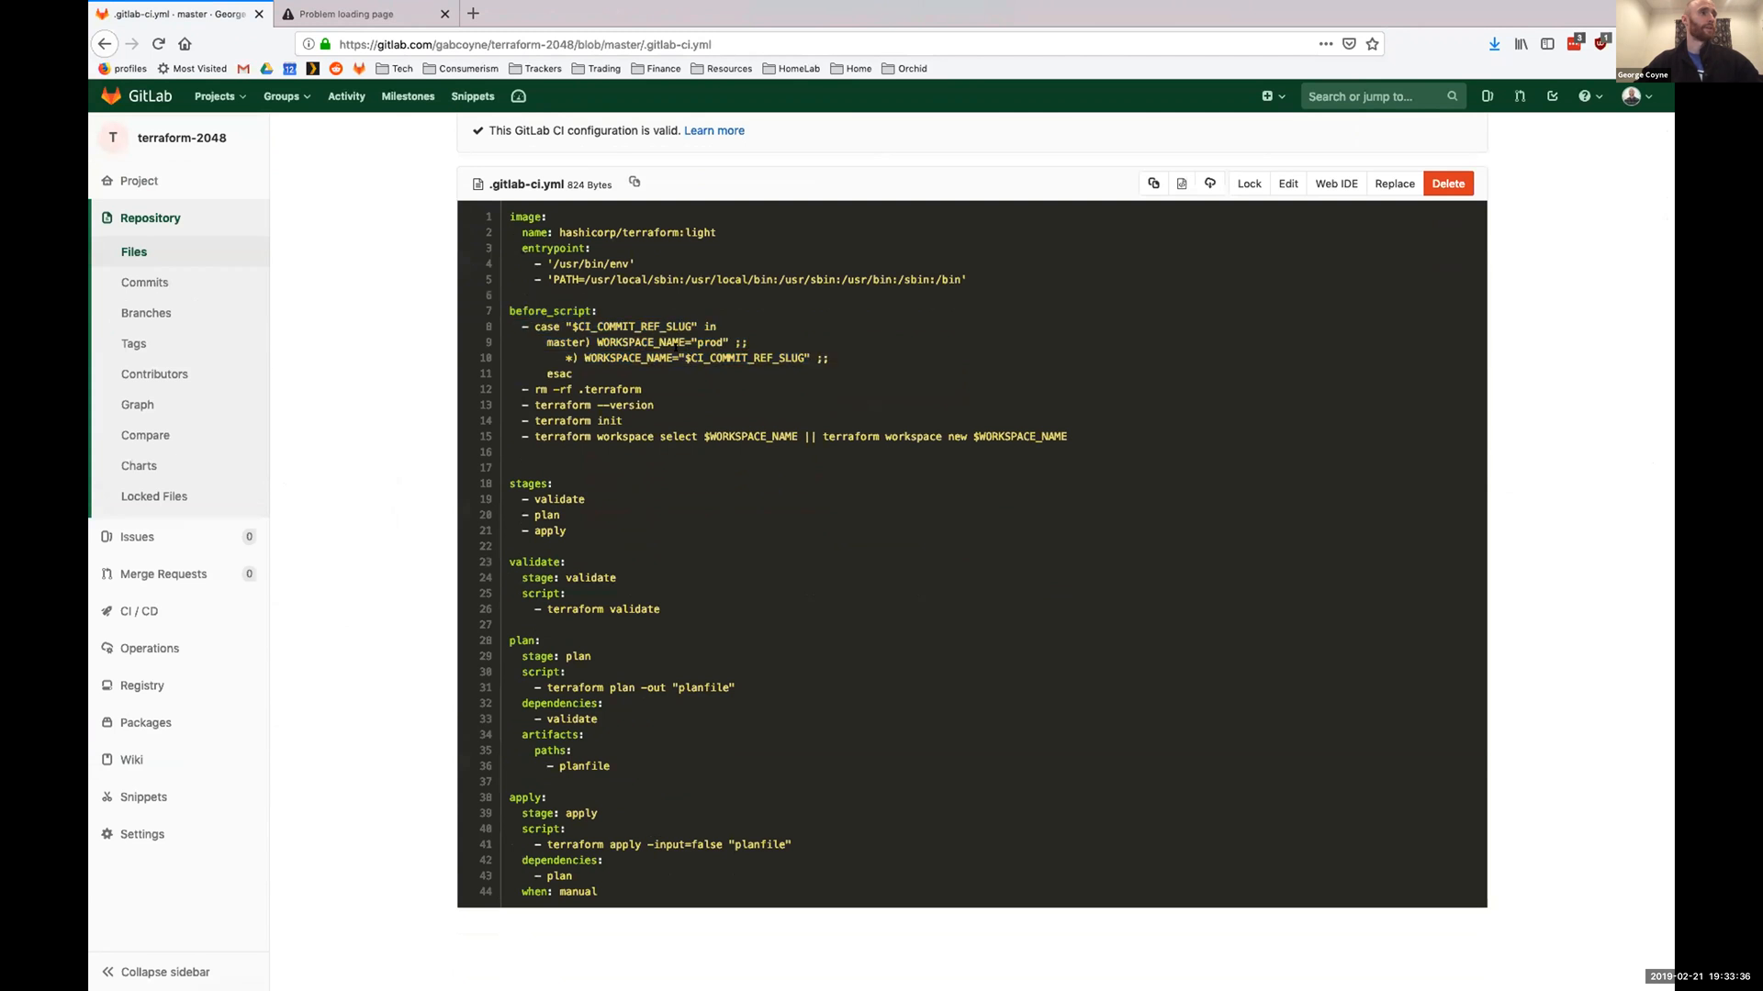
Read through the pipeline variables, including WORKSPACE_NAME on line 15, and the validate, plan and apply stages.
{"action": "double_click", "coordinate": [635, 327]}
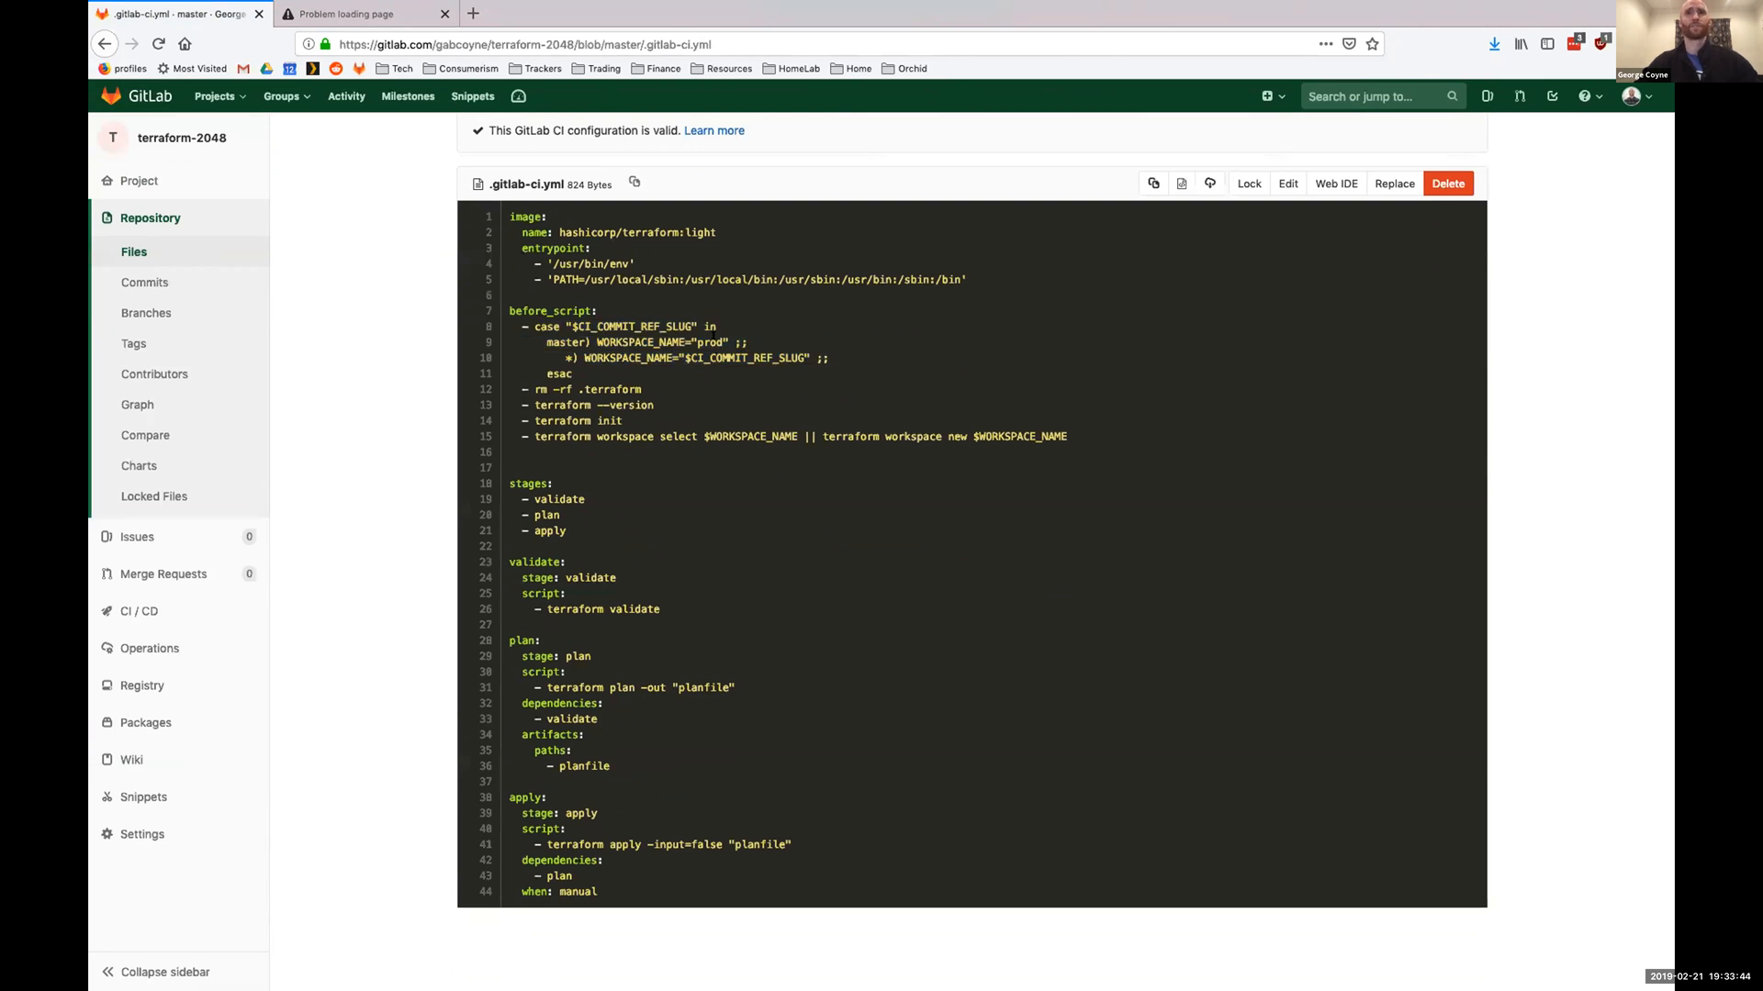
{"action": "double_click", "coordinate": [709, 342]}
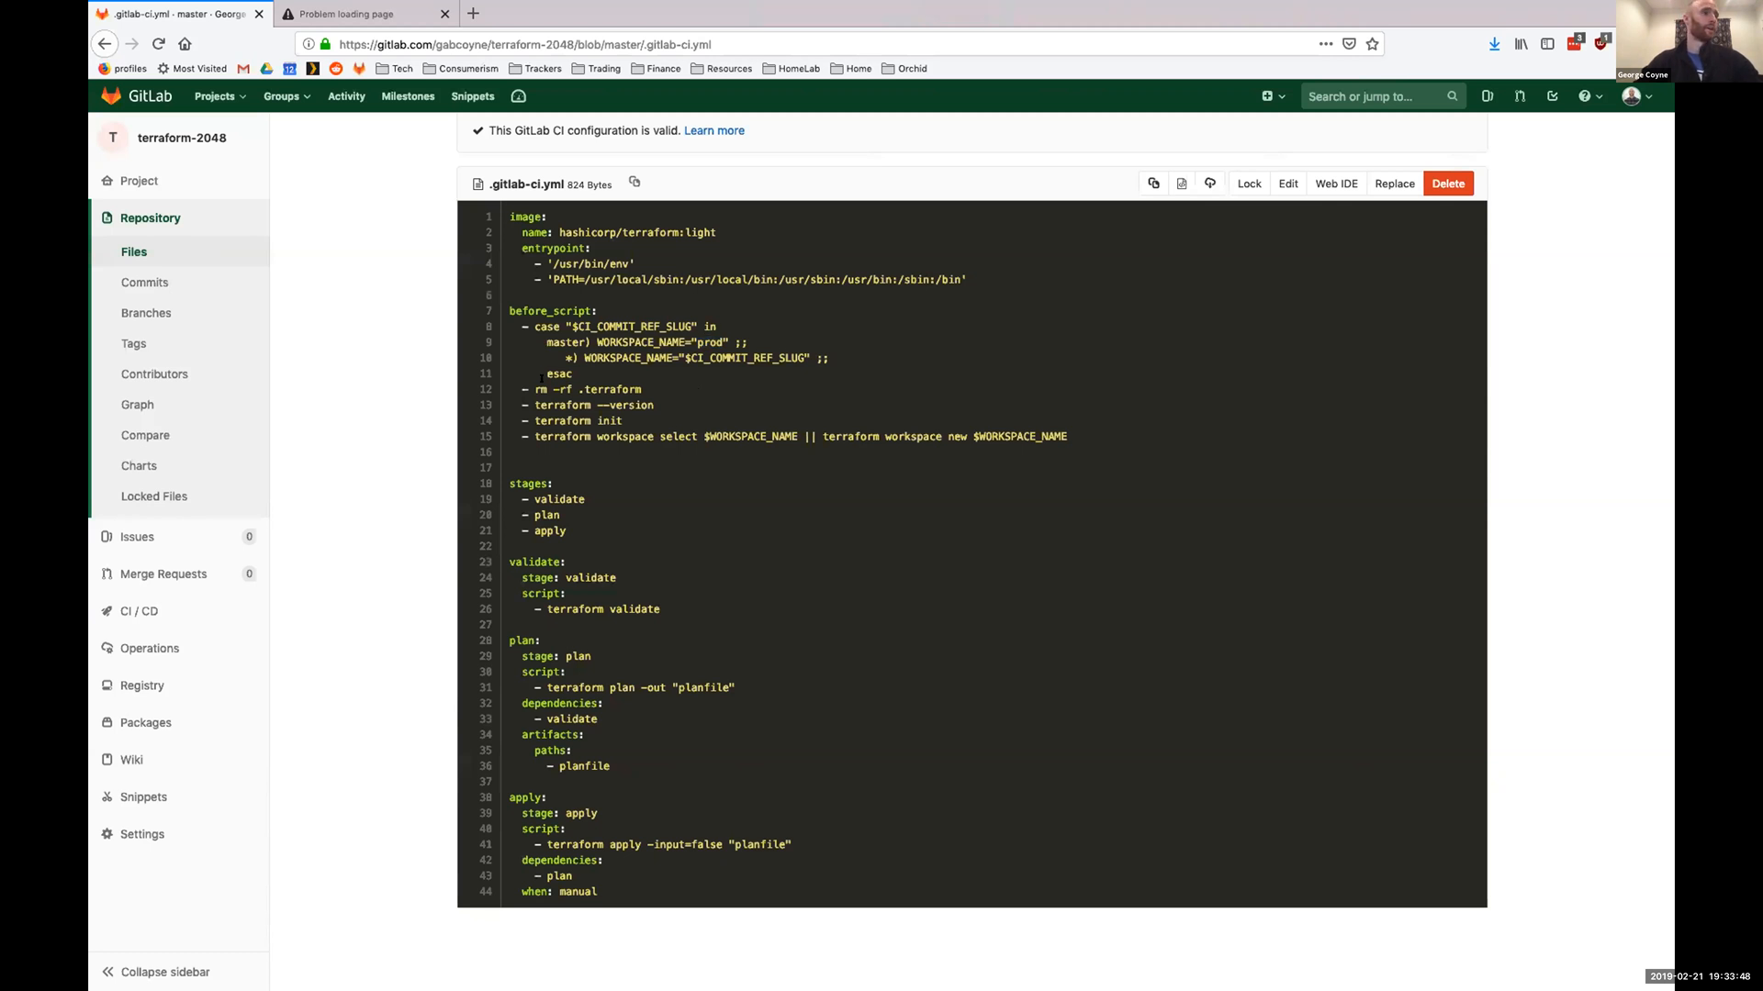
{"action": "double_click", "coordinate": [753, 437]}
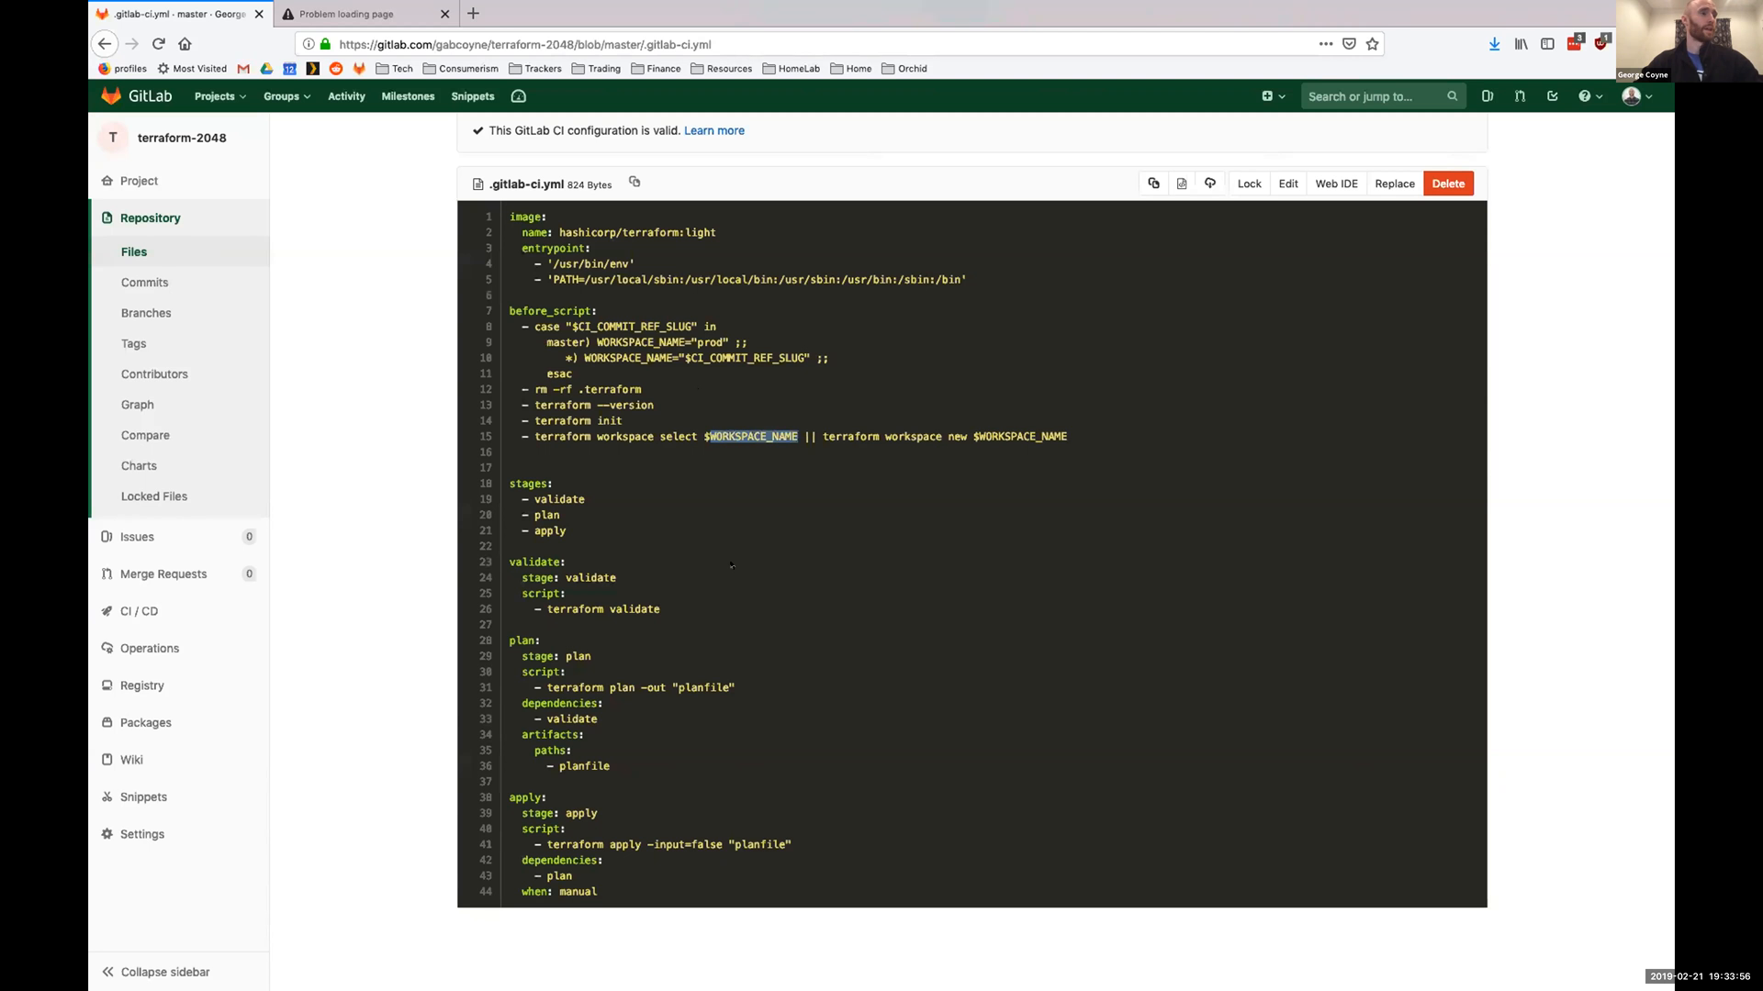
{"action": "mouse_move", "coordinate": [698, 393]}
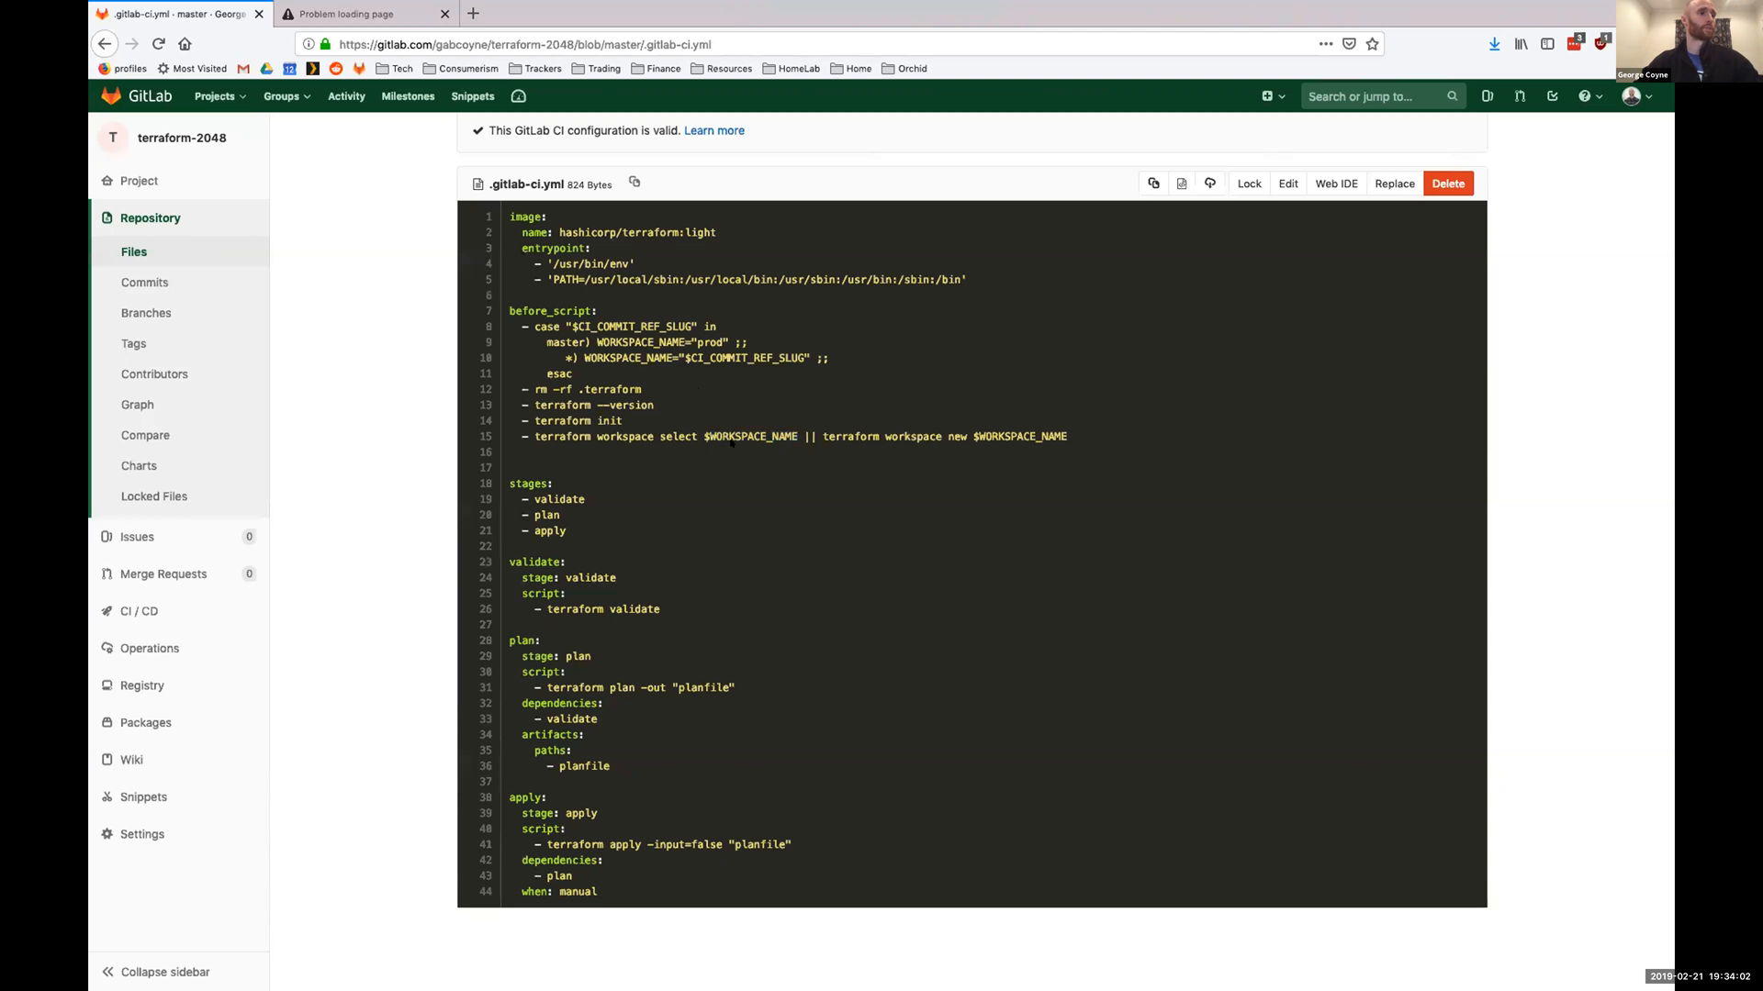
{"action": "double_click", "coordinate": [1017, 437]}
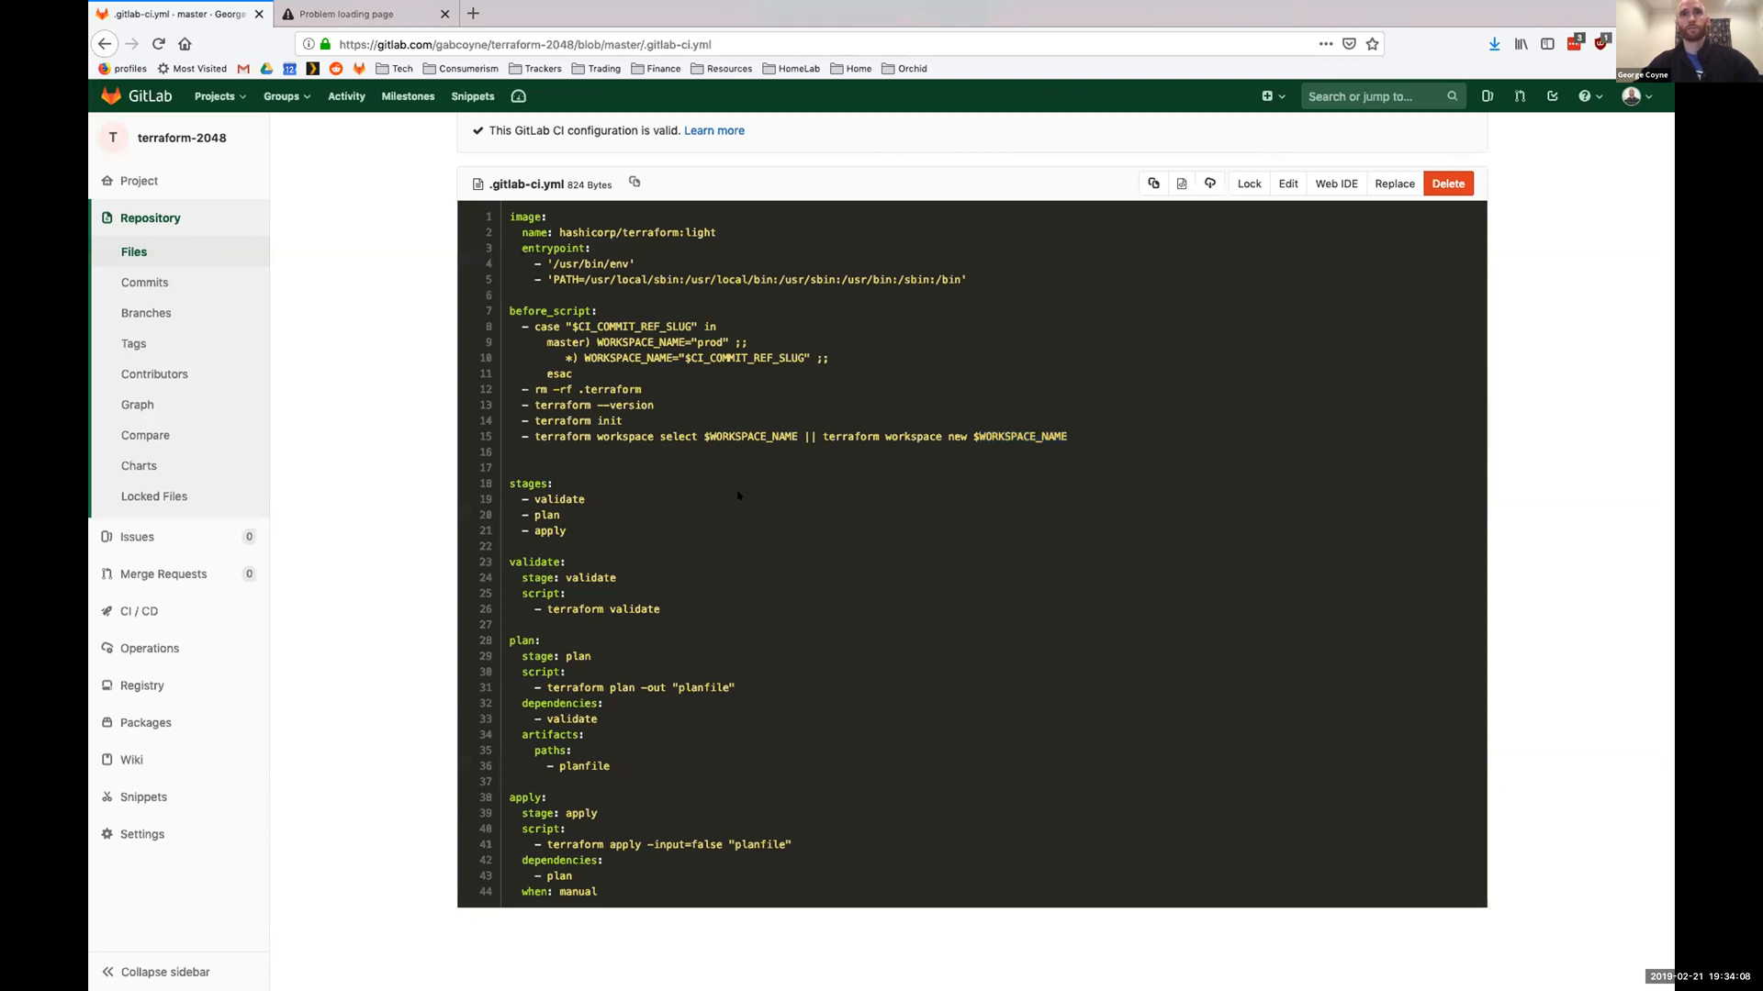
{"action": "mouse_move", "coordinate": [728, 444]}
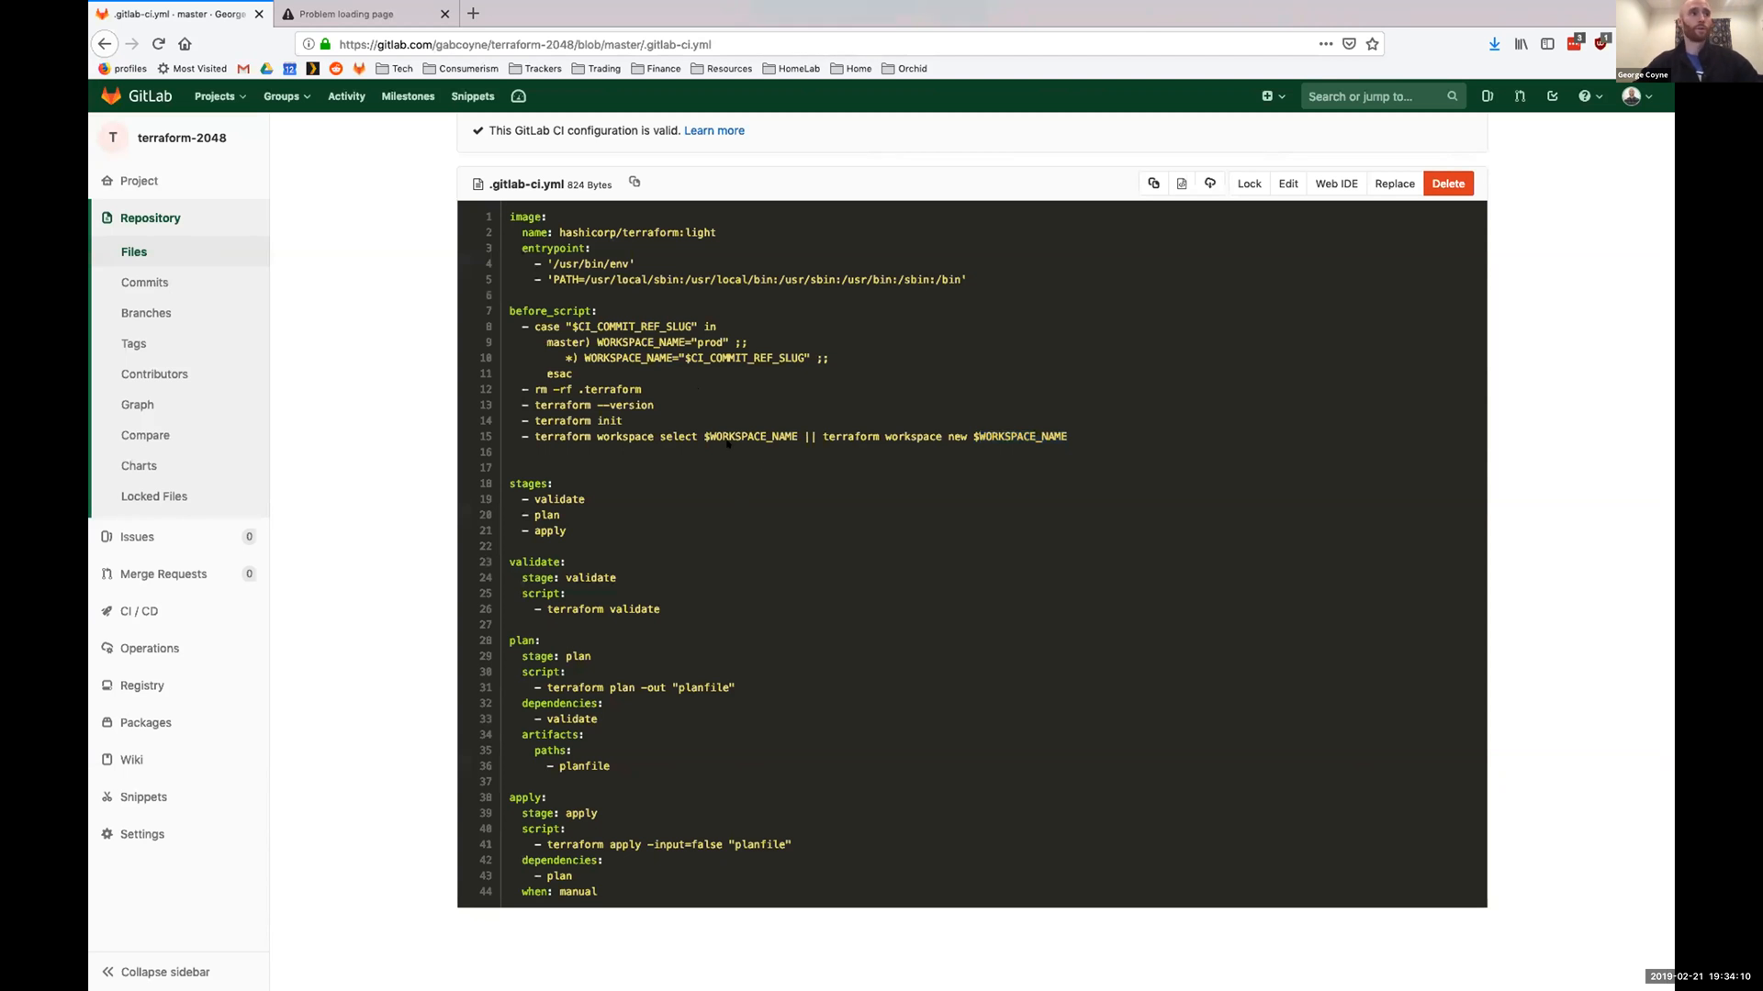
{"action": "mouse_move", "coordinate": [727, 246]}
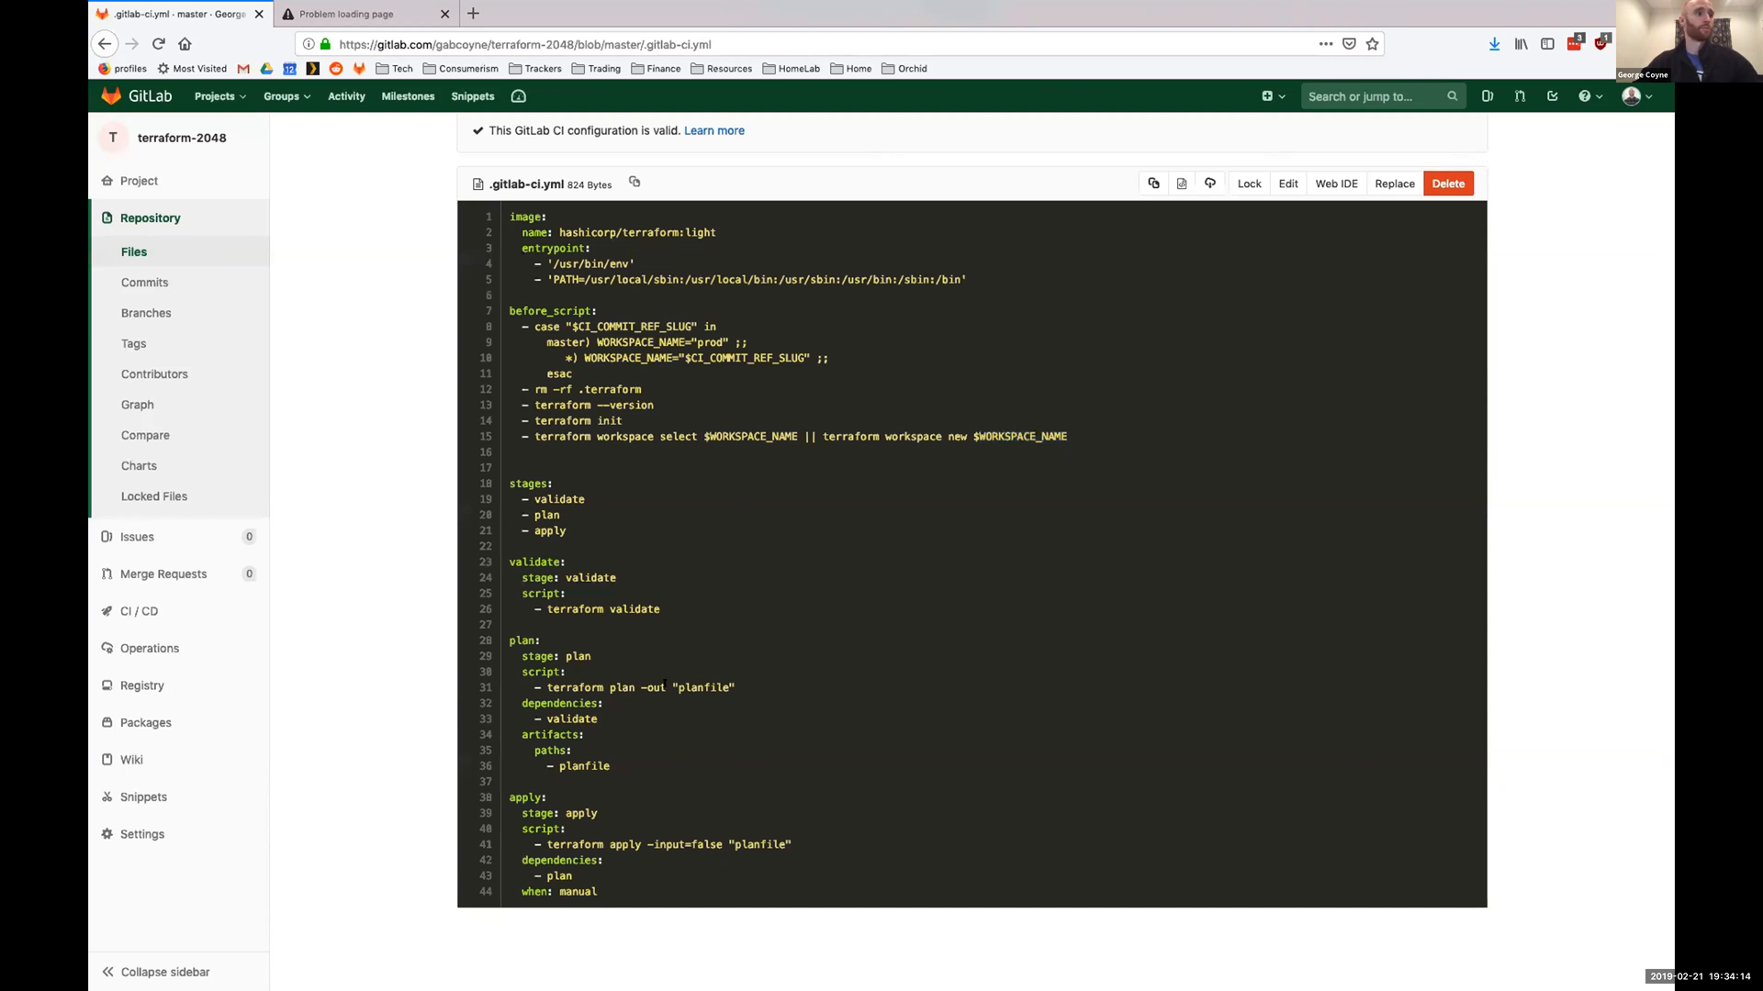
{"action": "mouse_move", "coordinate": [661, 725]}
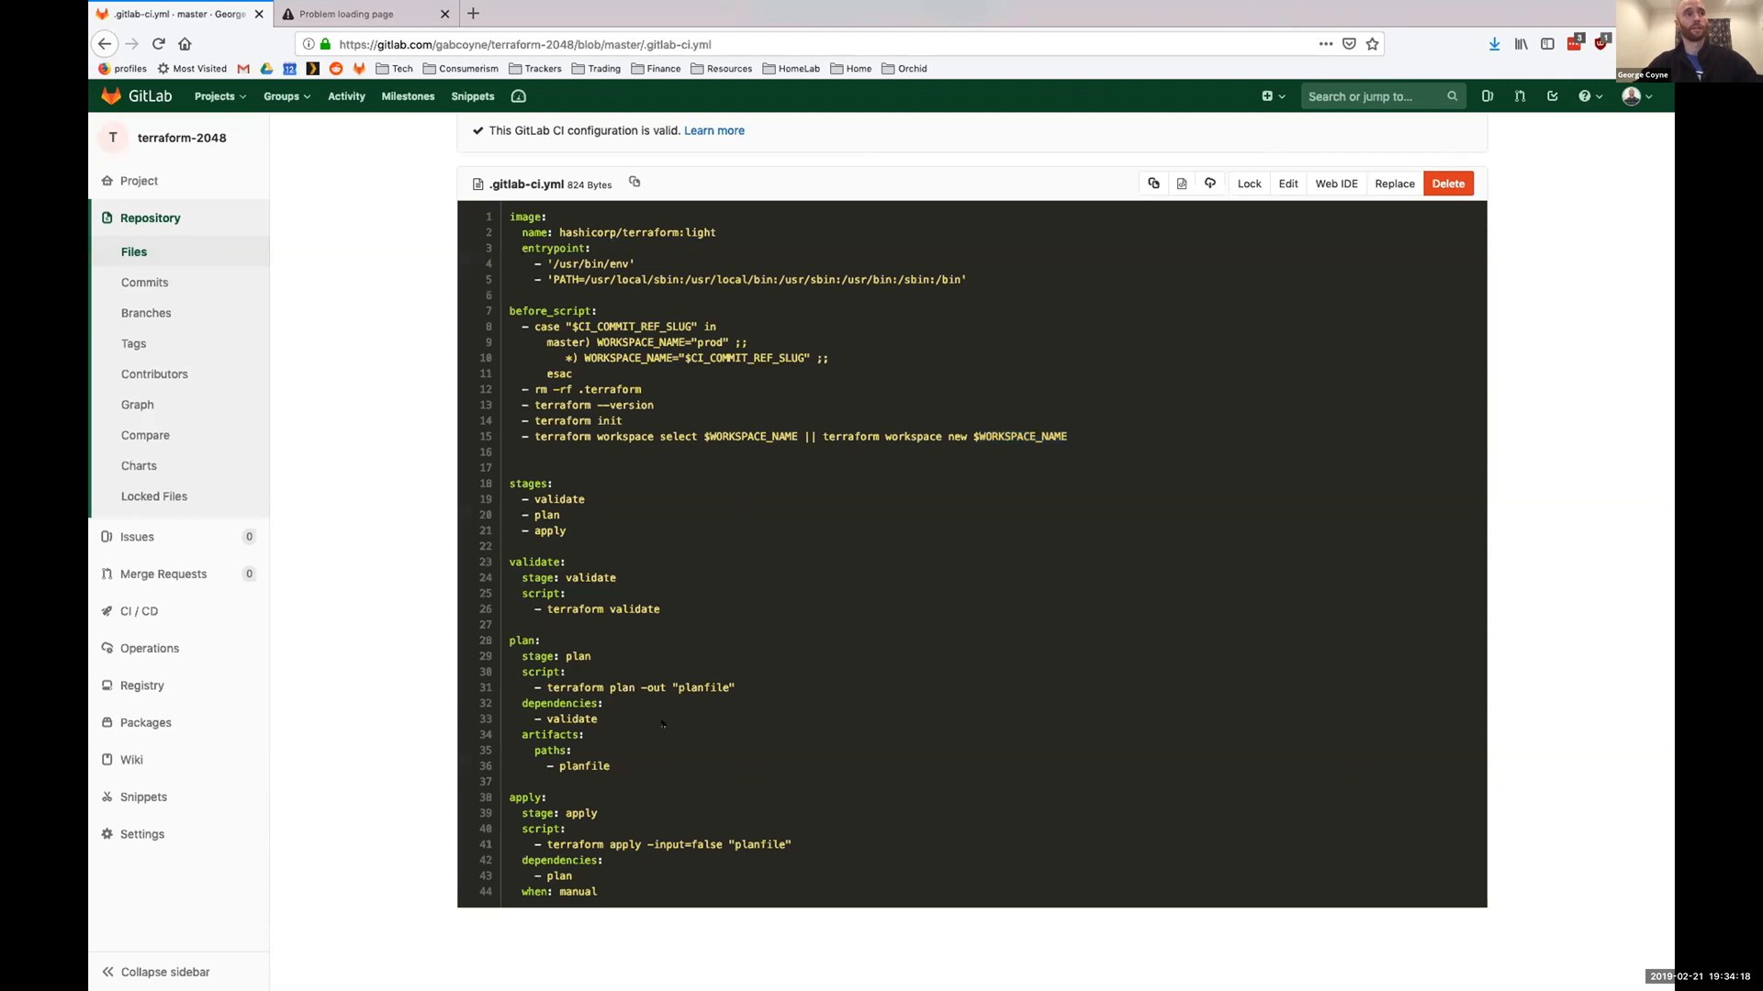
{"action": "scroll", "scroll_direction": "up", "scroll_amount": 3}
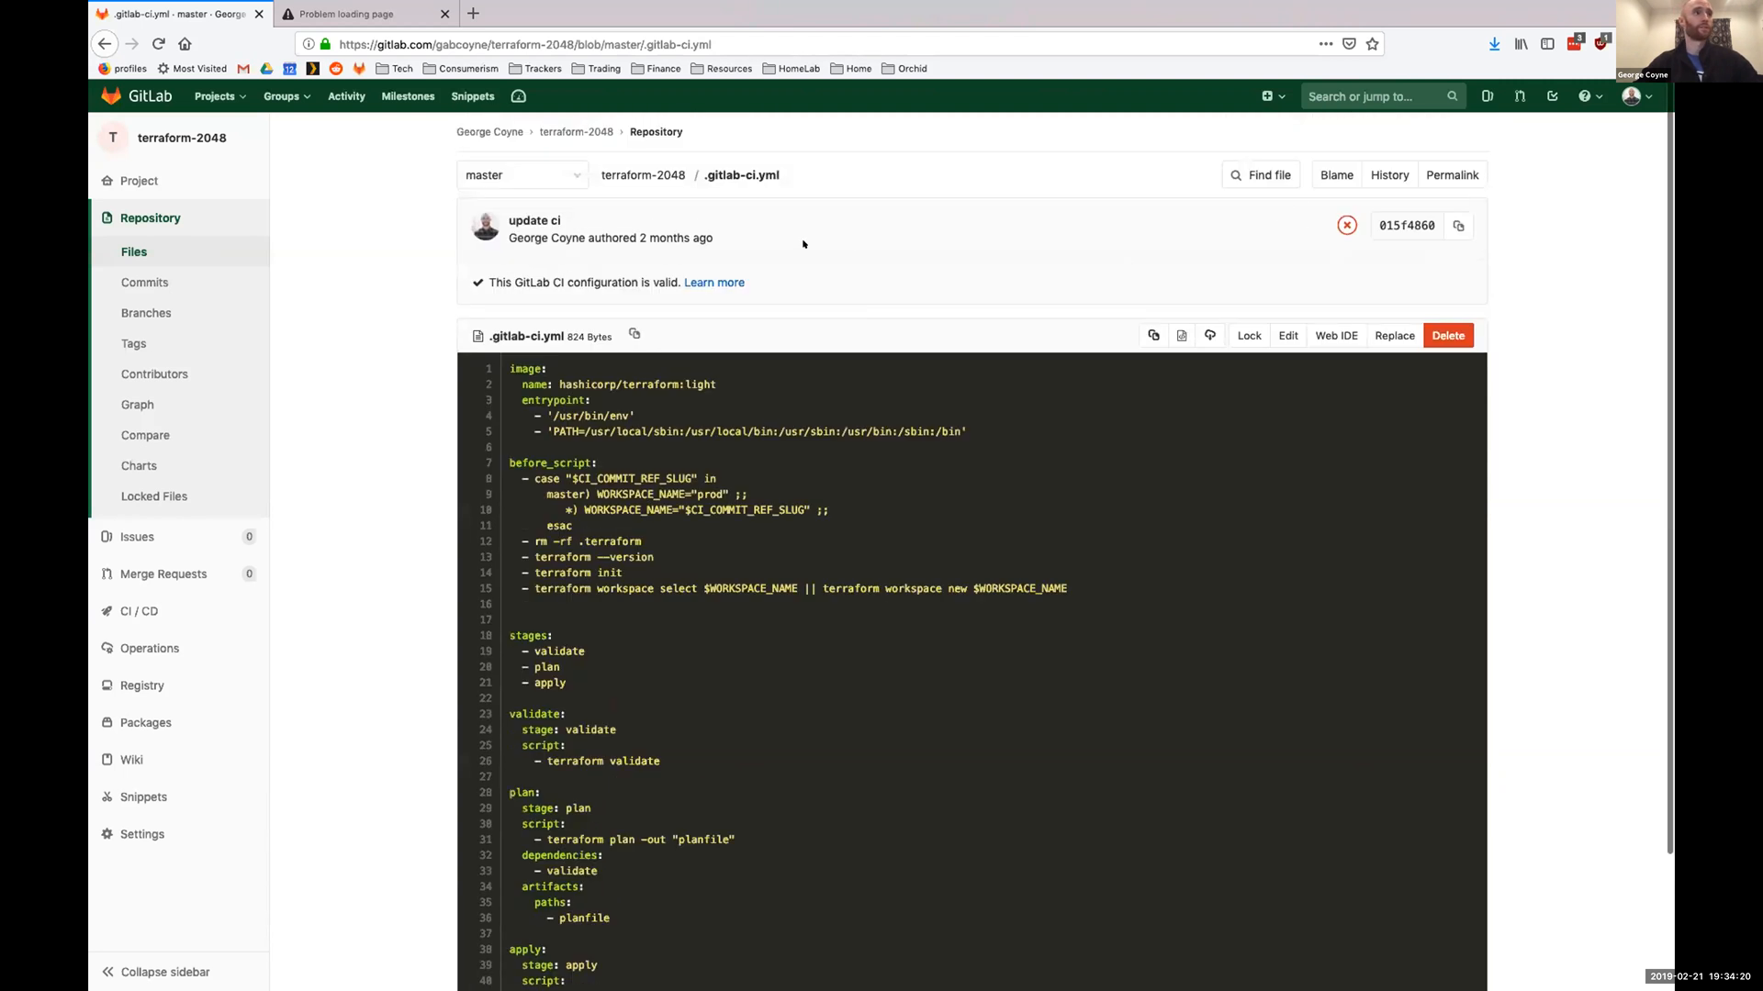
{"action": "mouse_move", "coordinate": [1345, 224]}
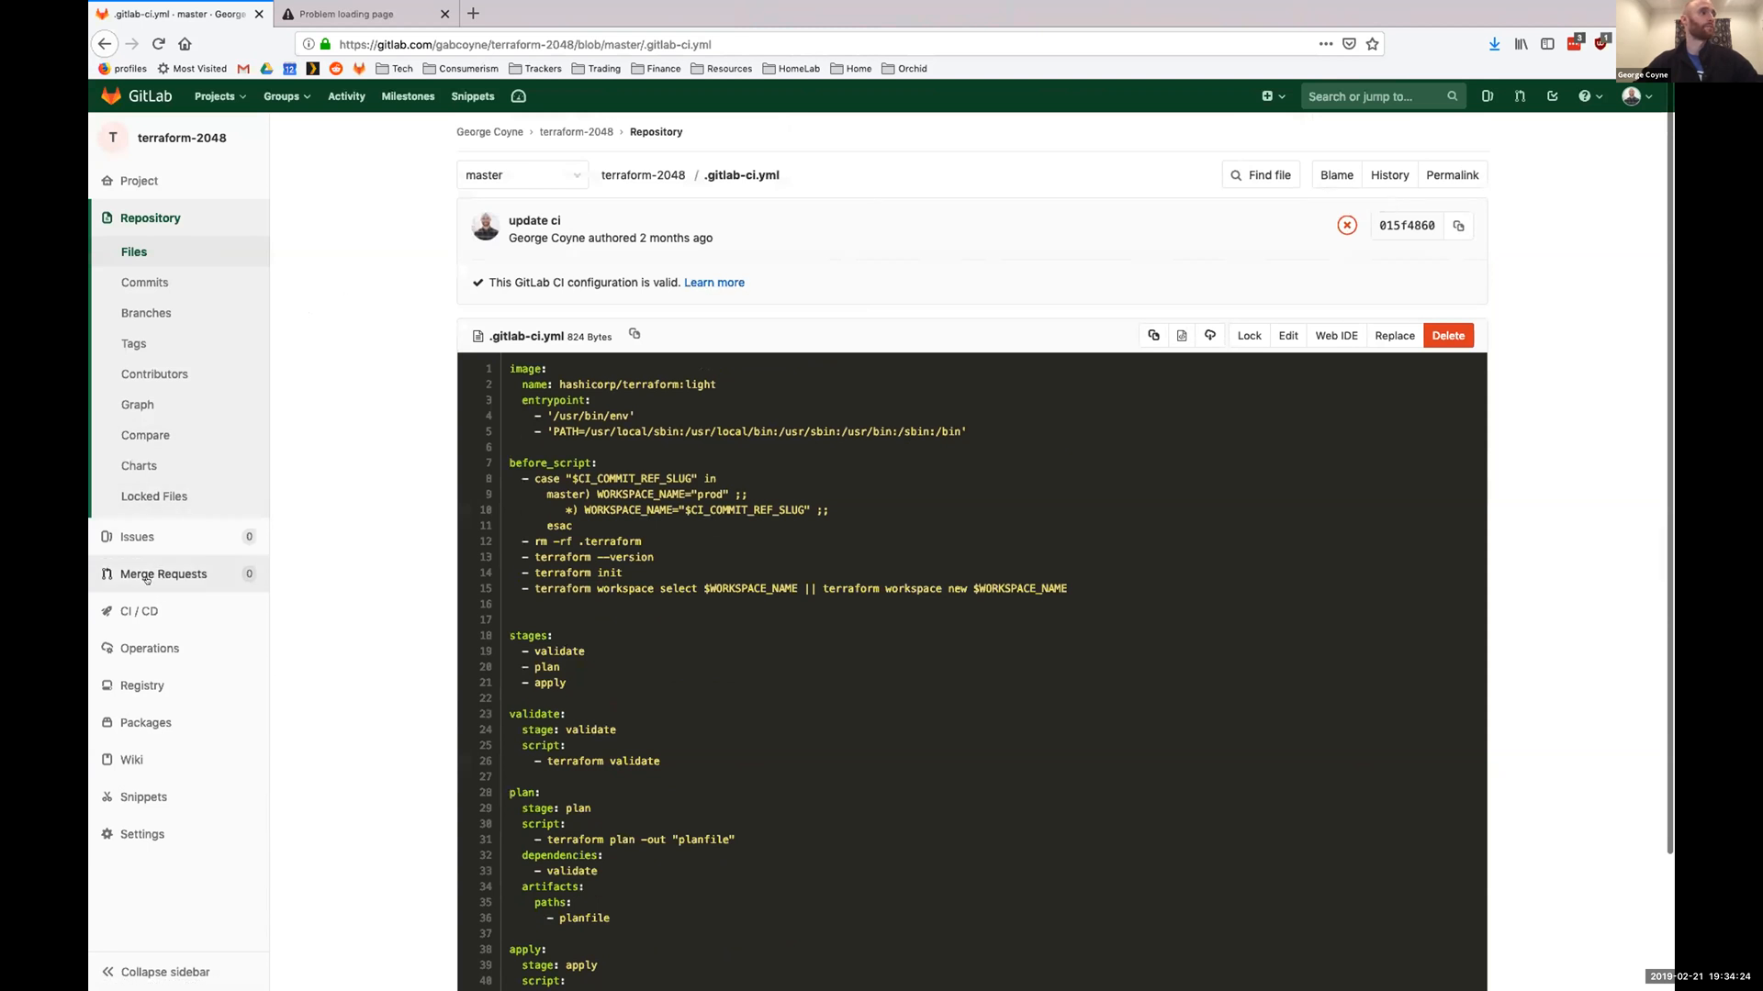
Run a new pipeline on master from CI/CD > Pipelines and open its running validate job.
{"action": "left_click", "coordinate": [138, 610]}
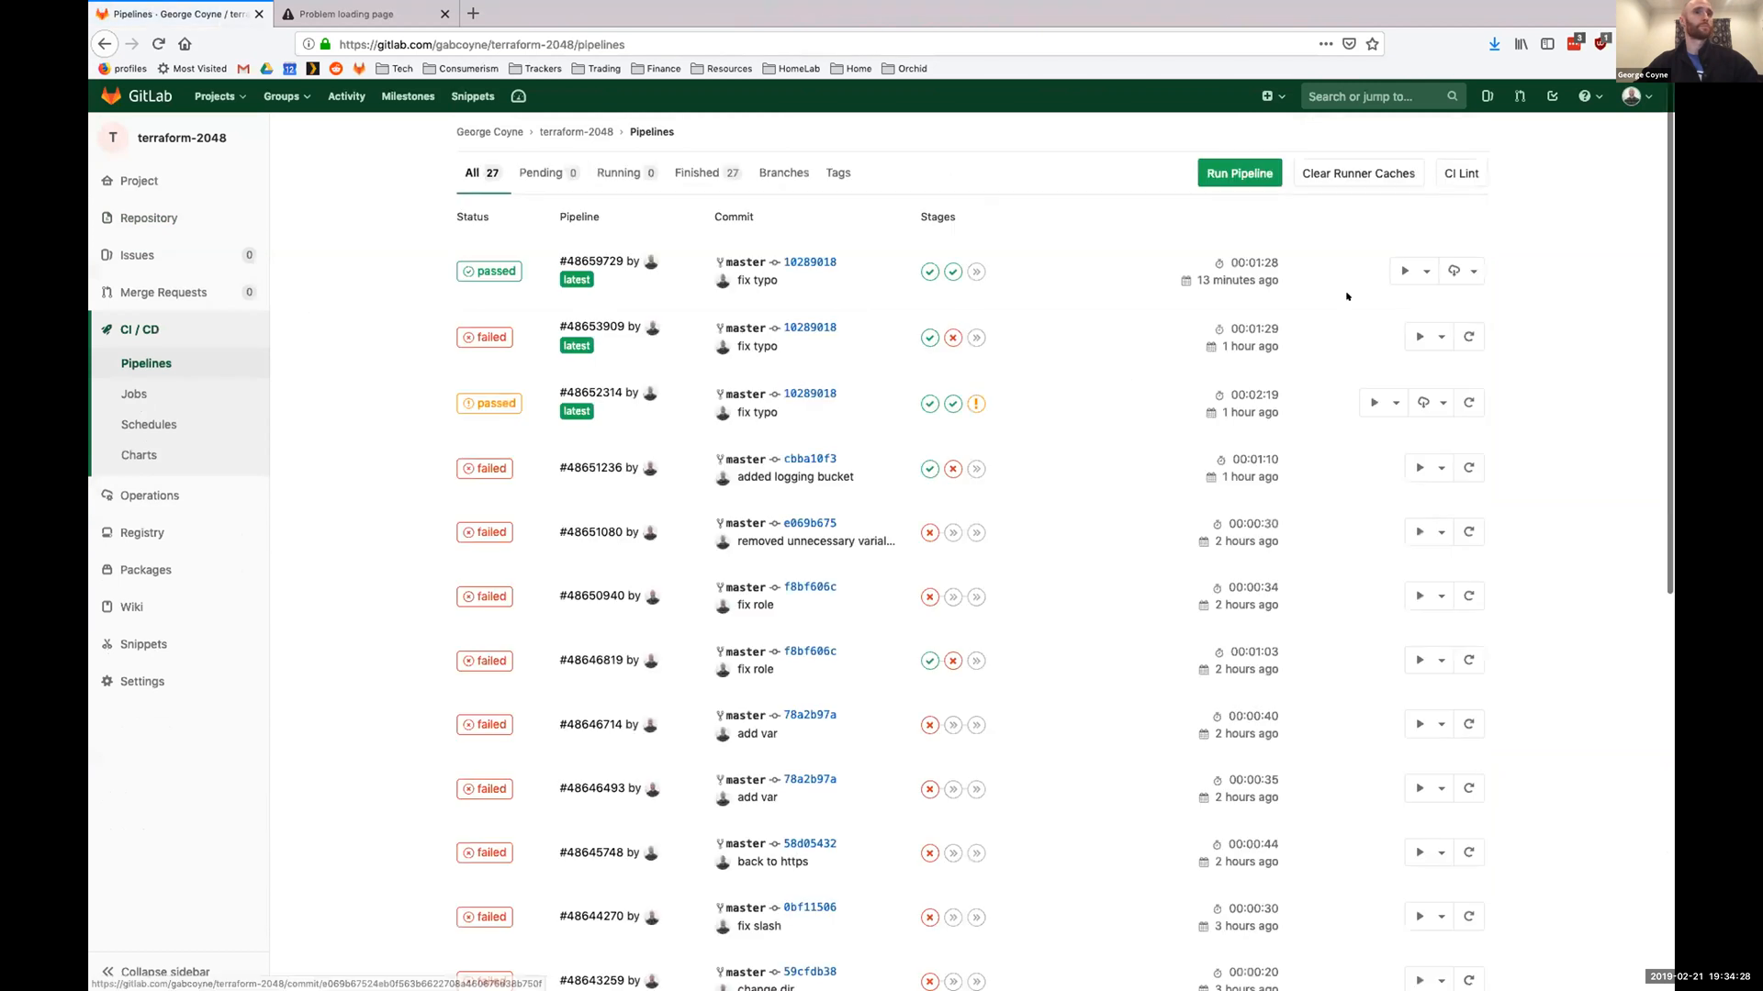
{"action": "left_click", "coordinate": [1239, 173]}
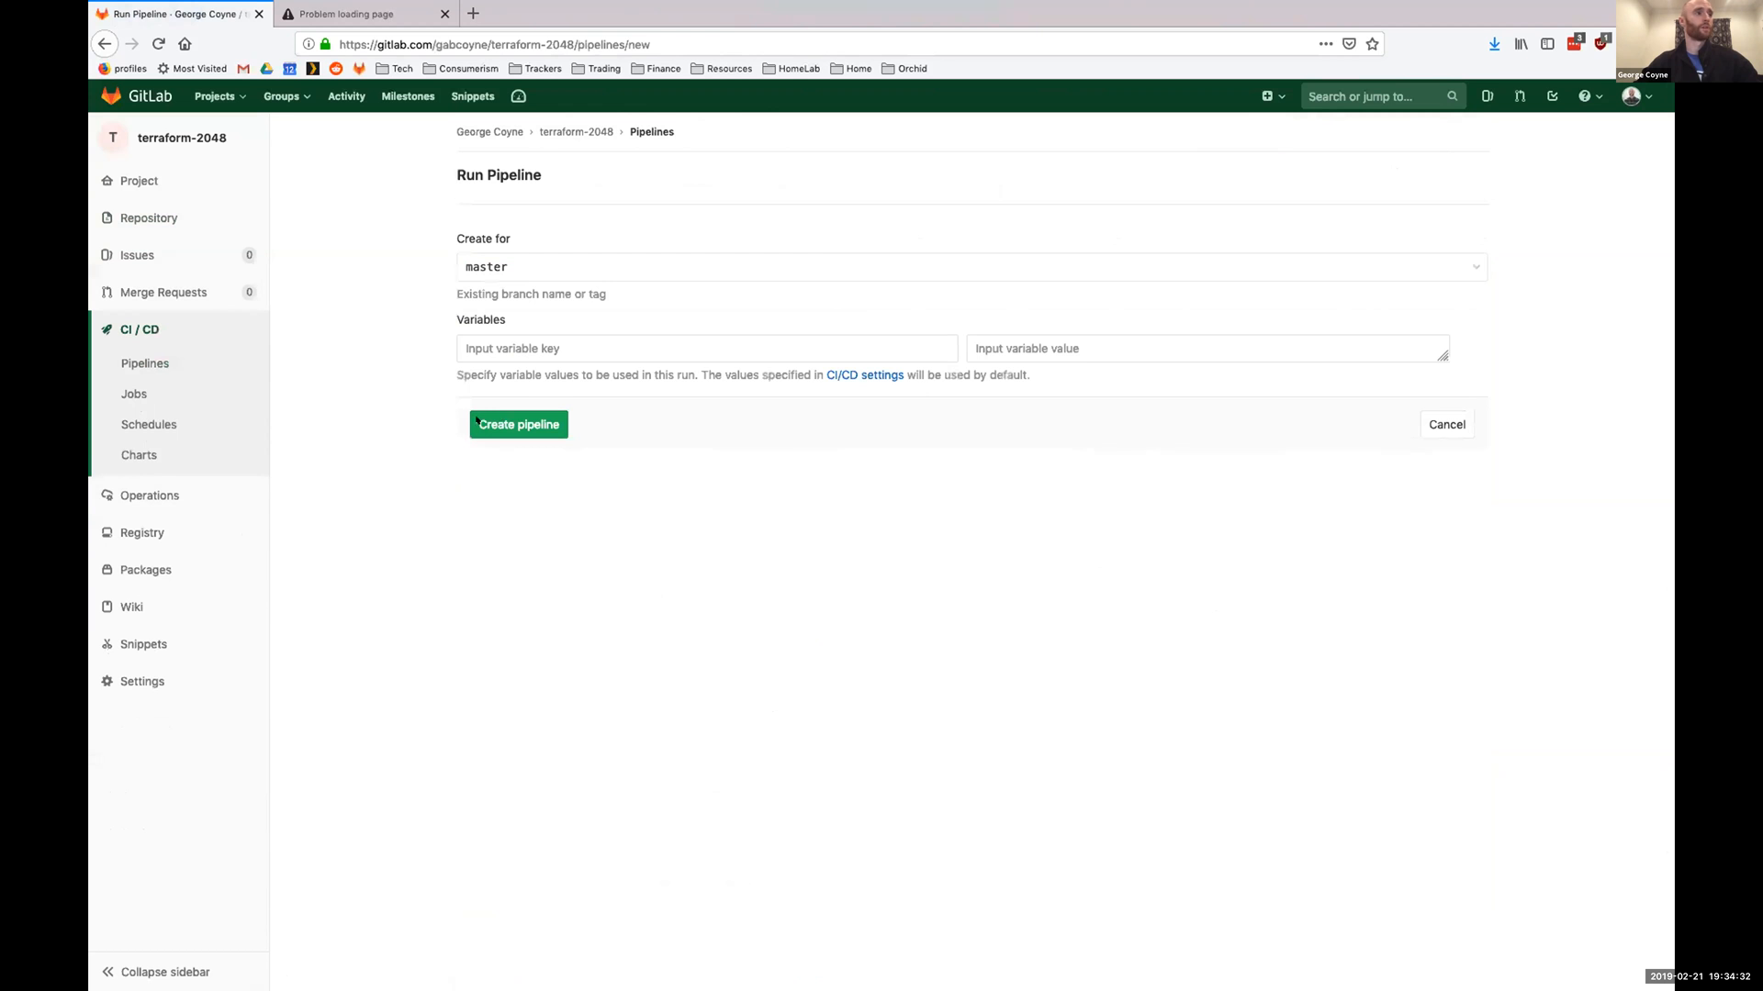
{"action": "left_click", "coordinate": [518, 425]}
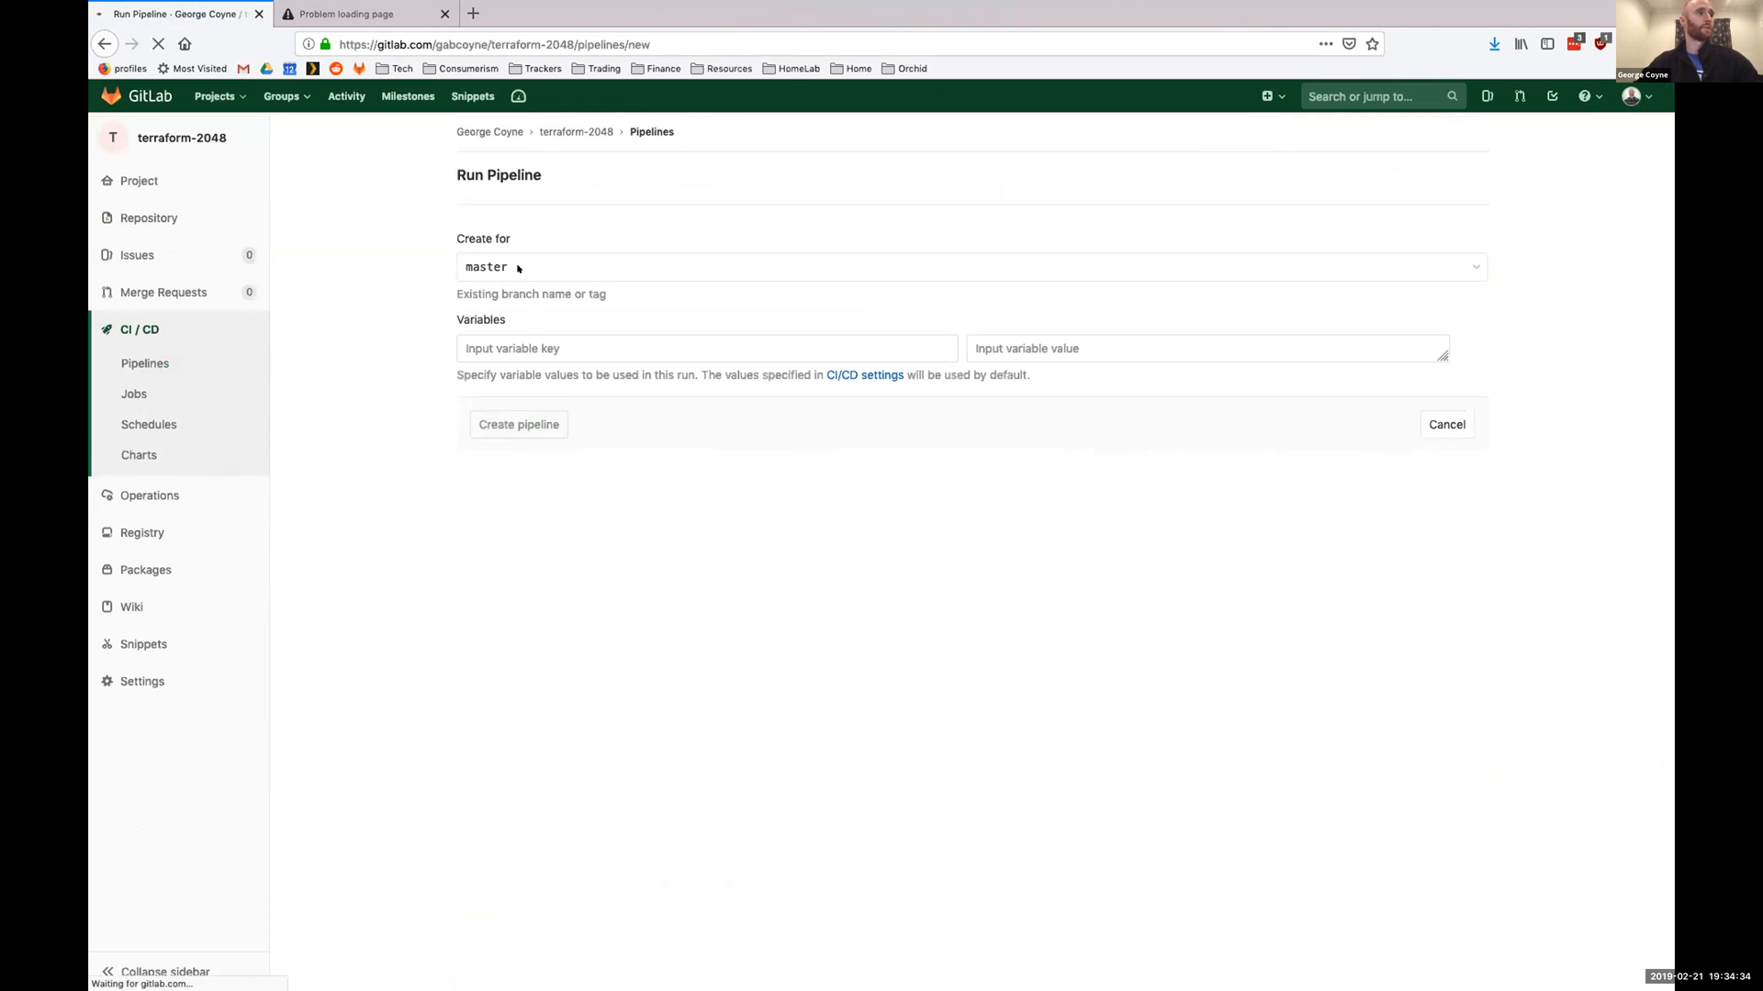
{"action": "left_click", "coordinate": [518, 424]}
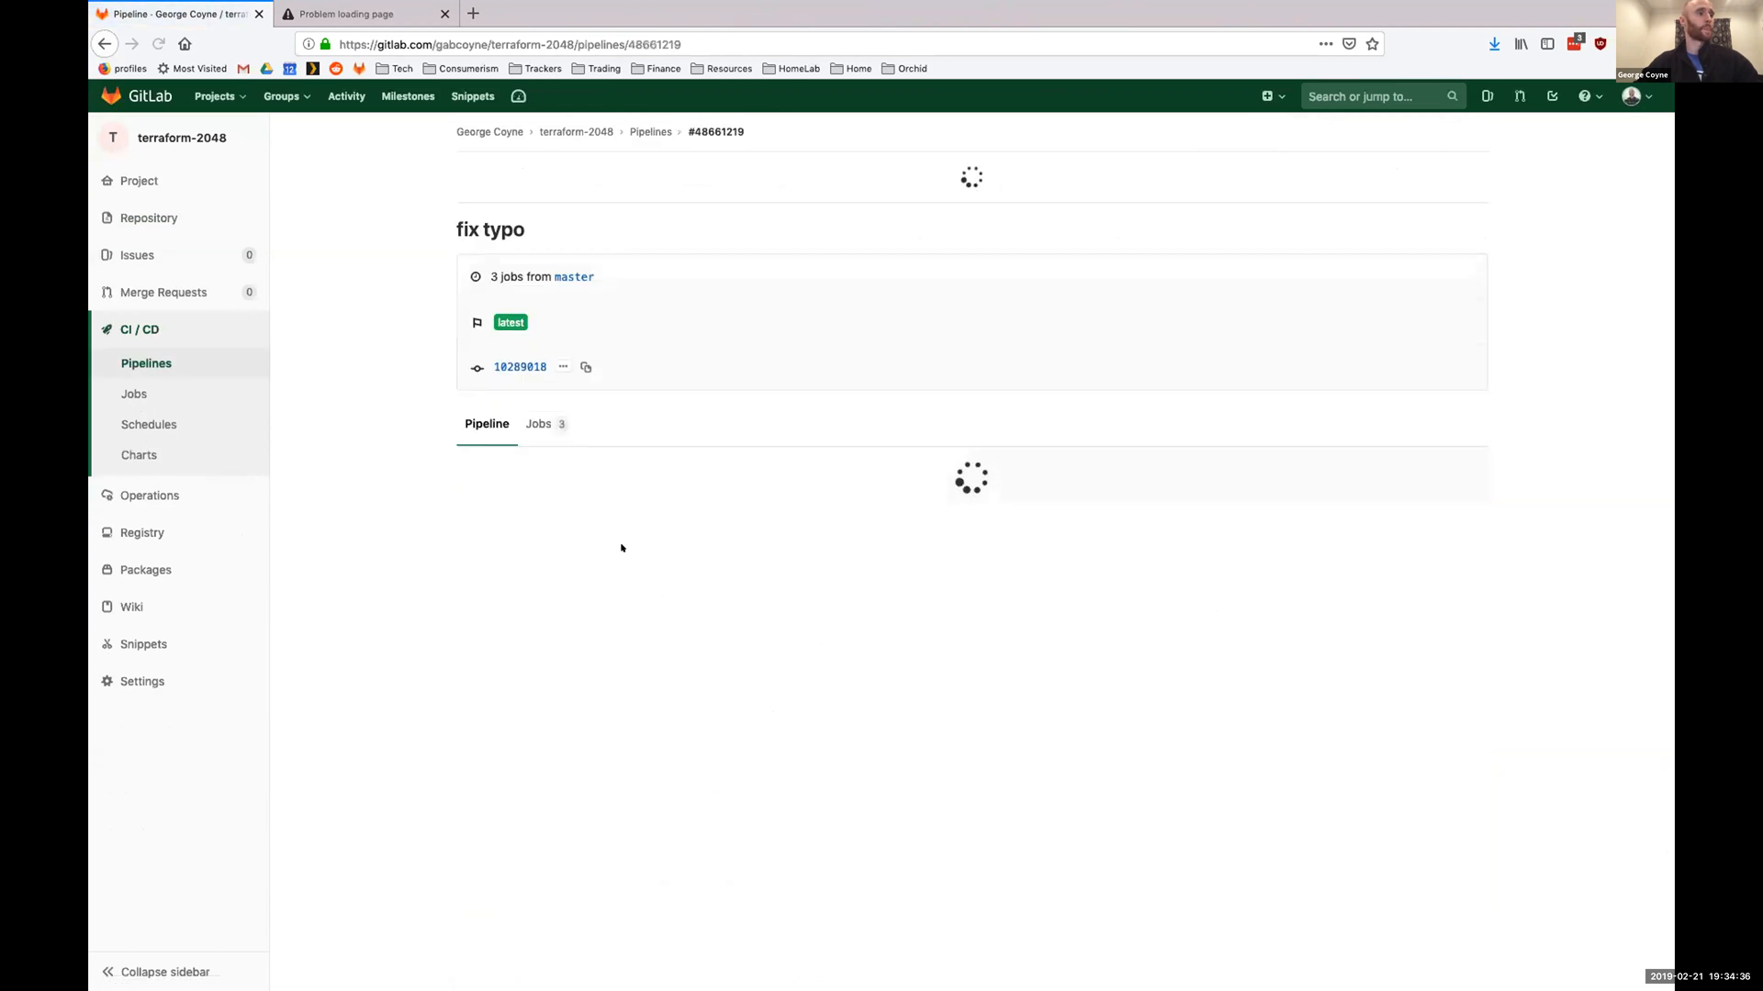
{"action": "left_click", "coordinate": [518, 503]}
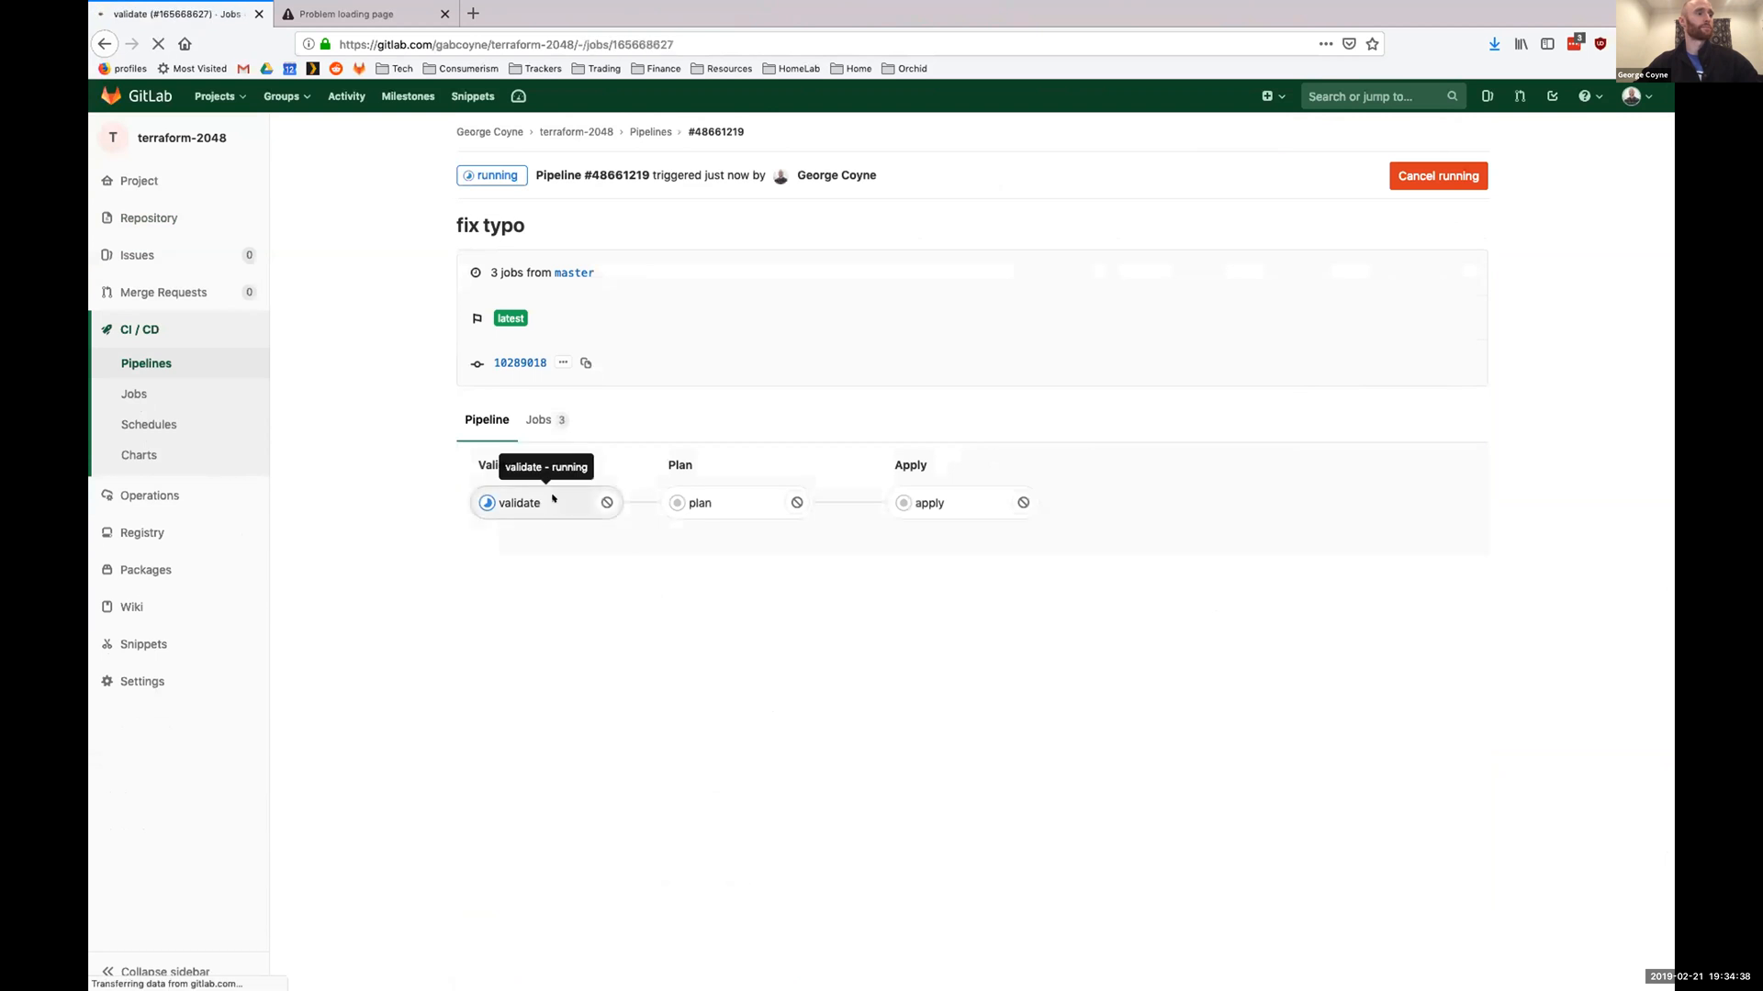
Watch the validate job log until Terraform initializes and the job shows passed.
{"action": "left_click", "coordinate": [518, 503]}
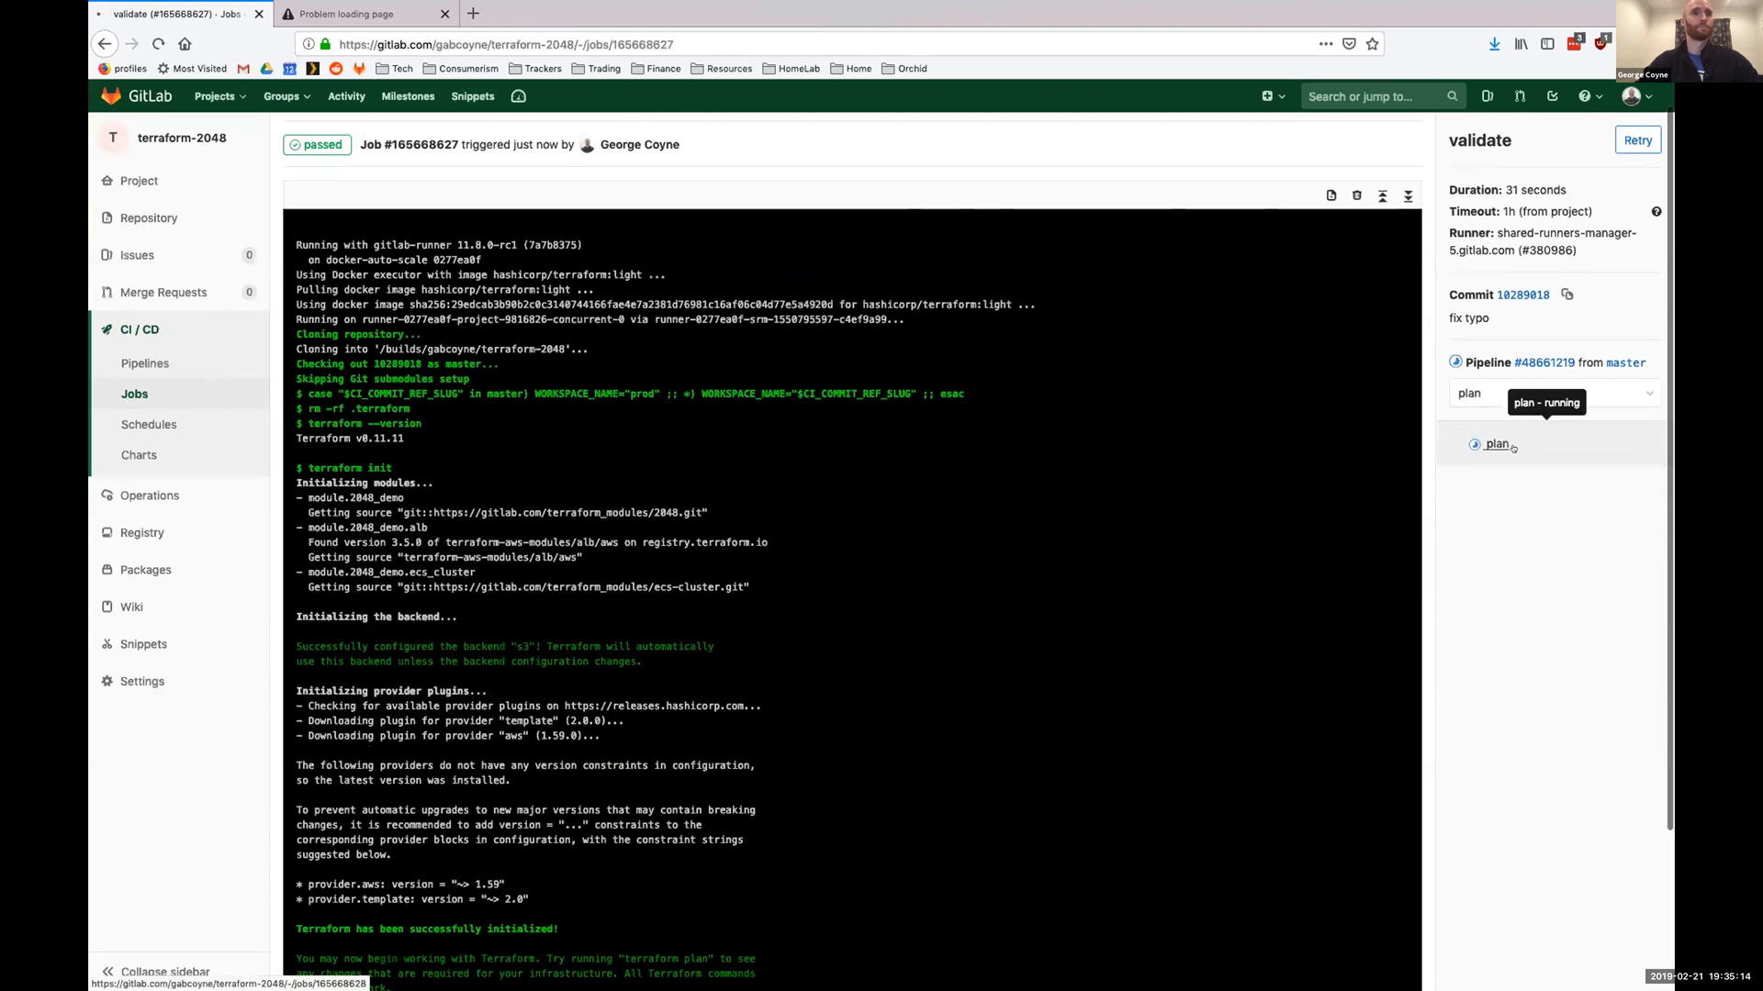
{"action": "left_click", "coordinate": [1496, 442]}
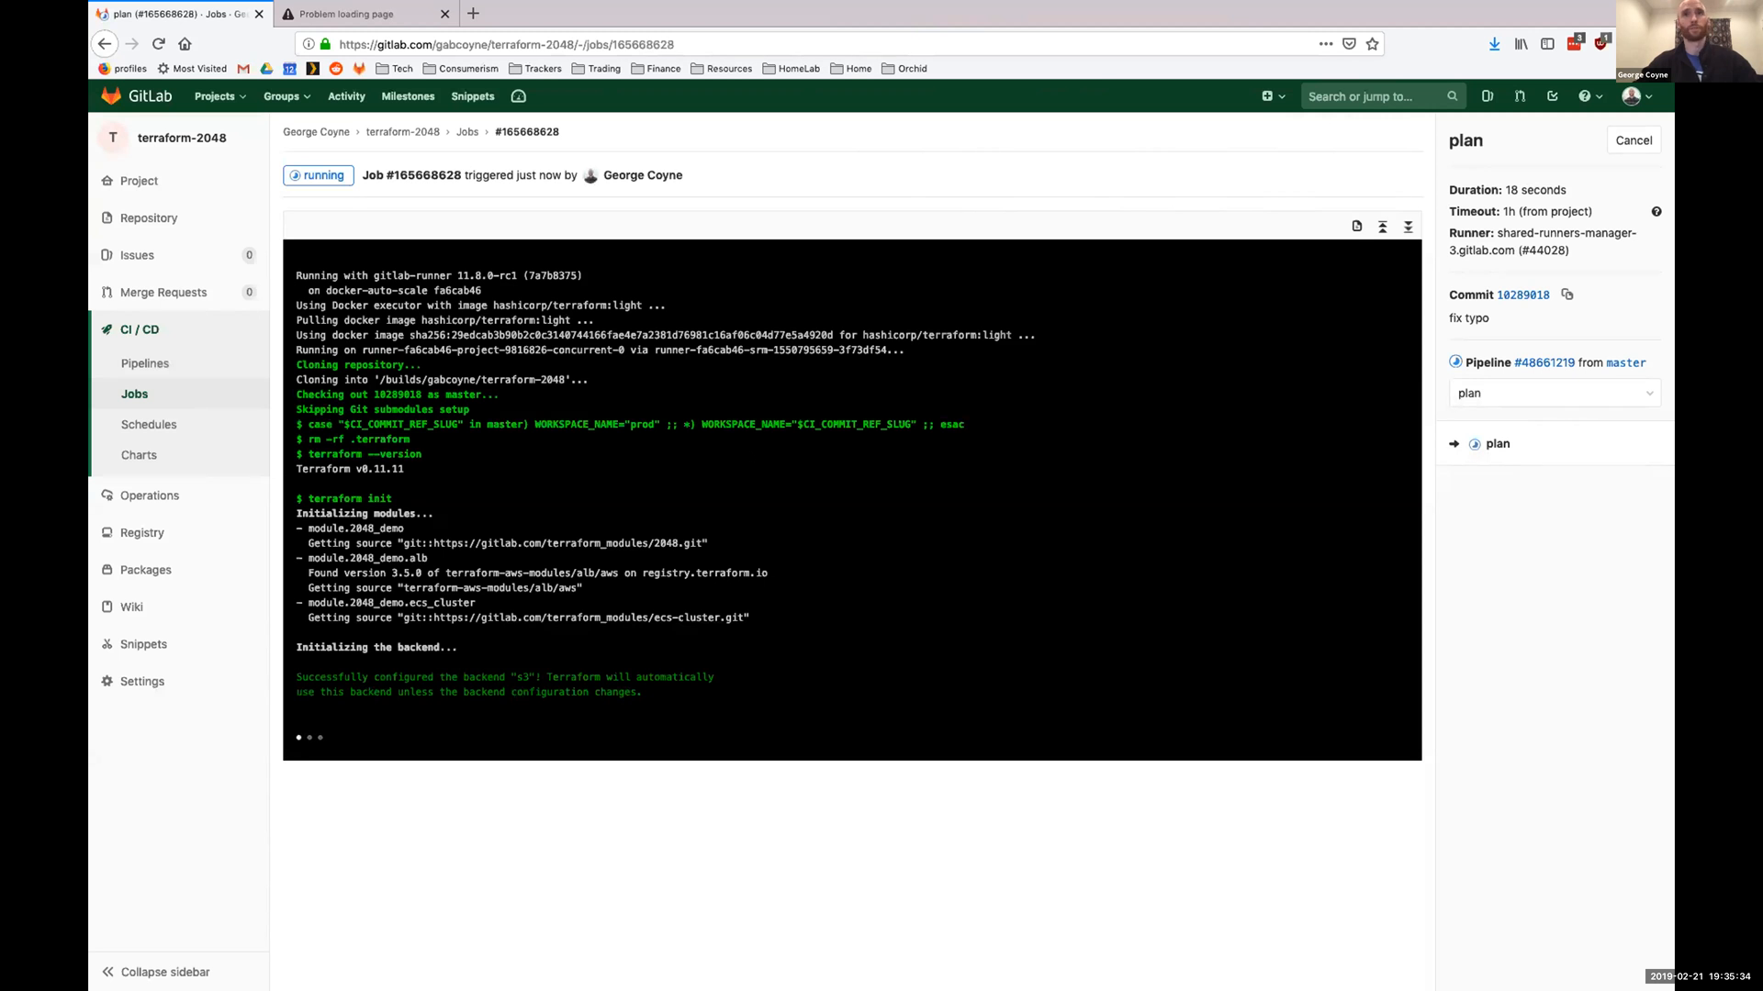
{"action": "scroll", "scroll_direction": "down", "scroll_amount": 3}
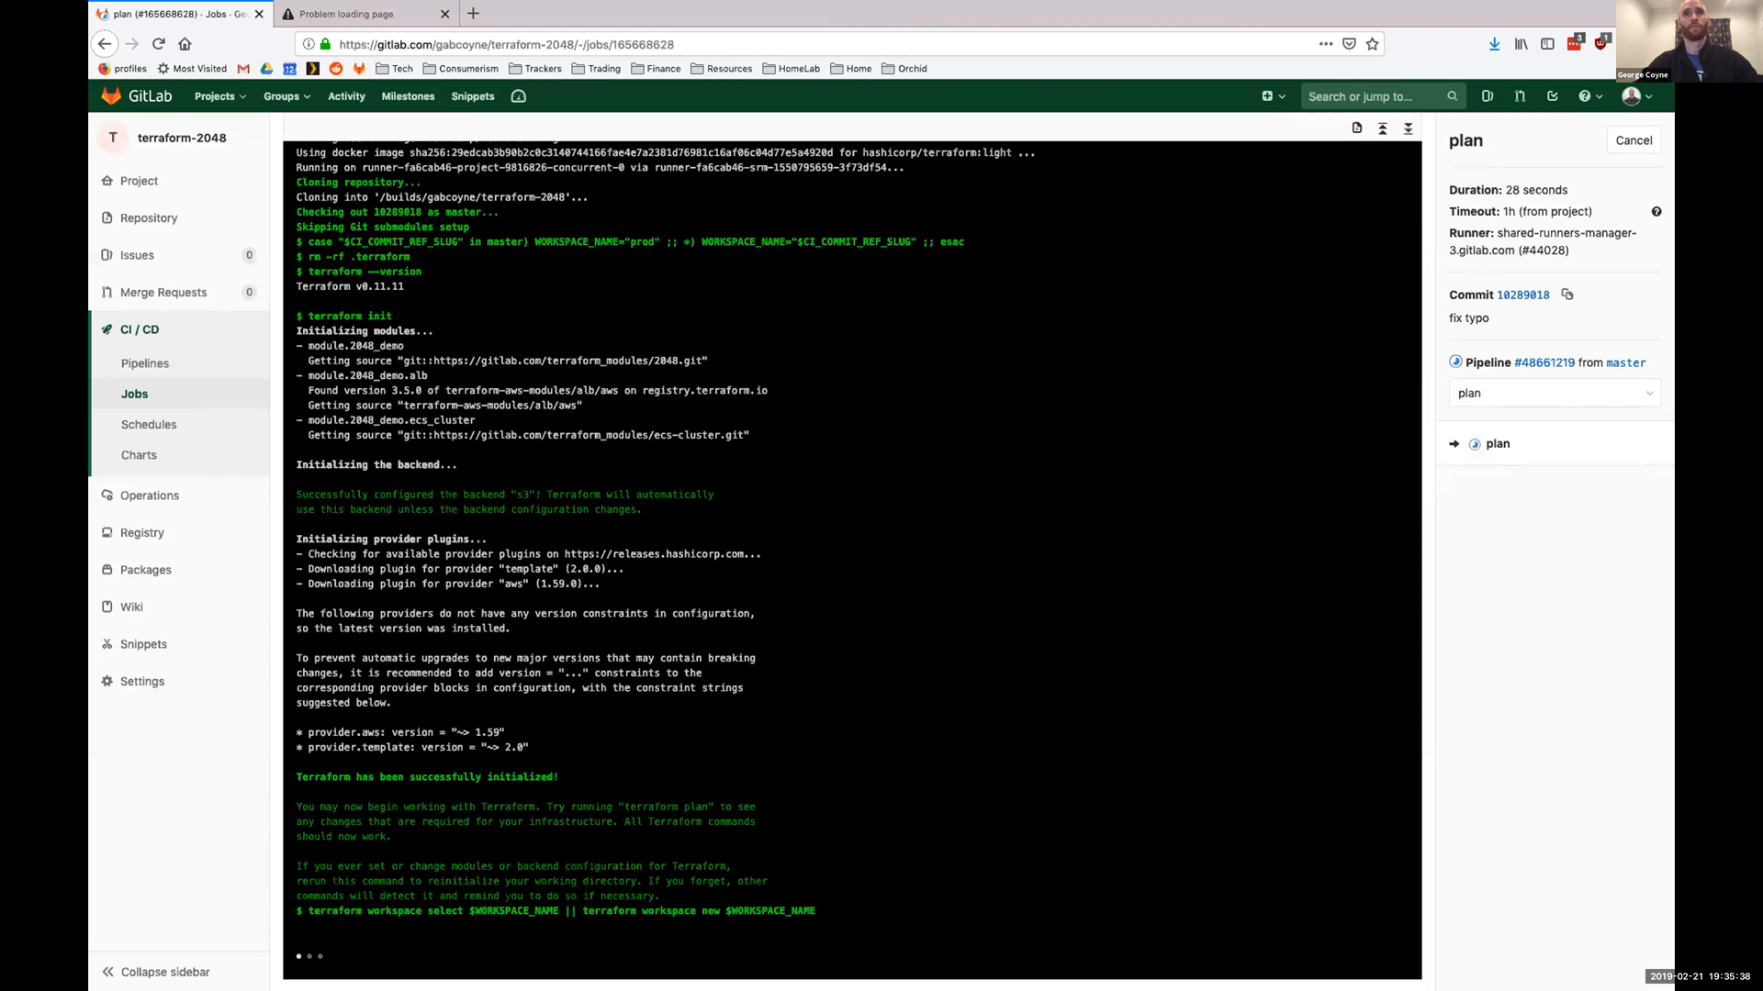
{"action": "scroll", "scroll_direction": "down", "scroll_amount": 3}
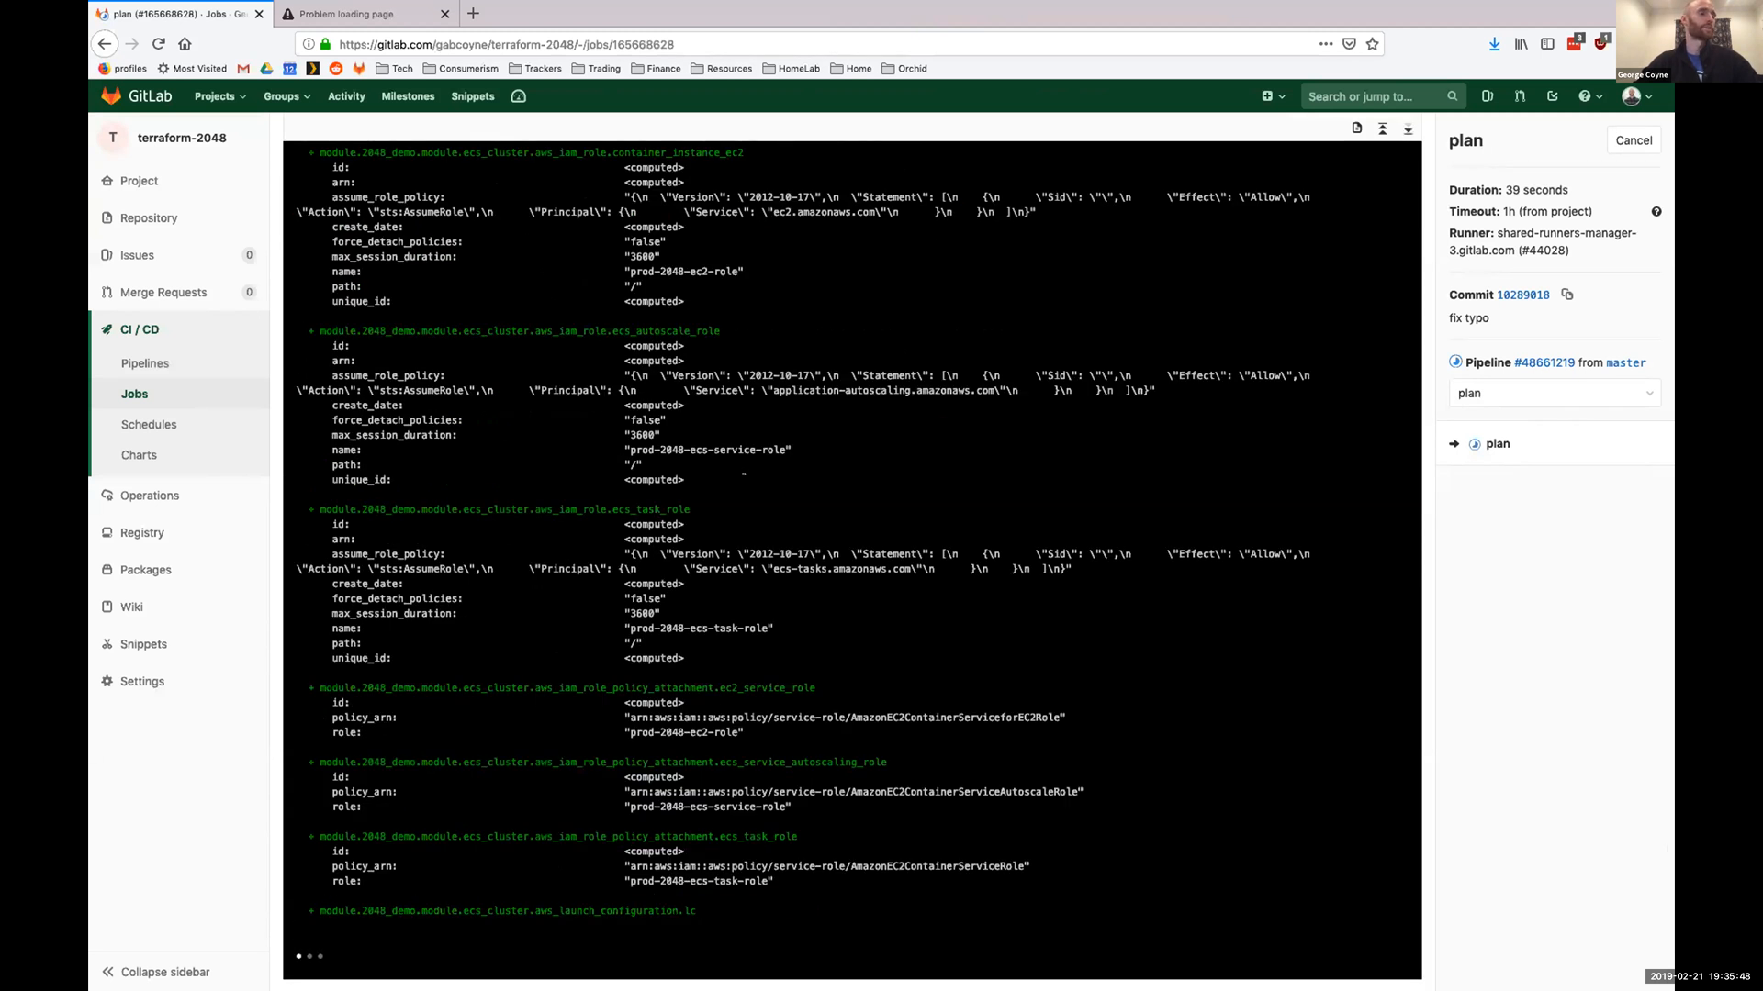
{"action": "scroll", "scroll_direction": "down", "scroll_amount": 3}
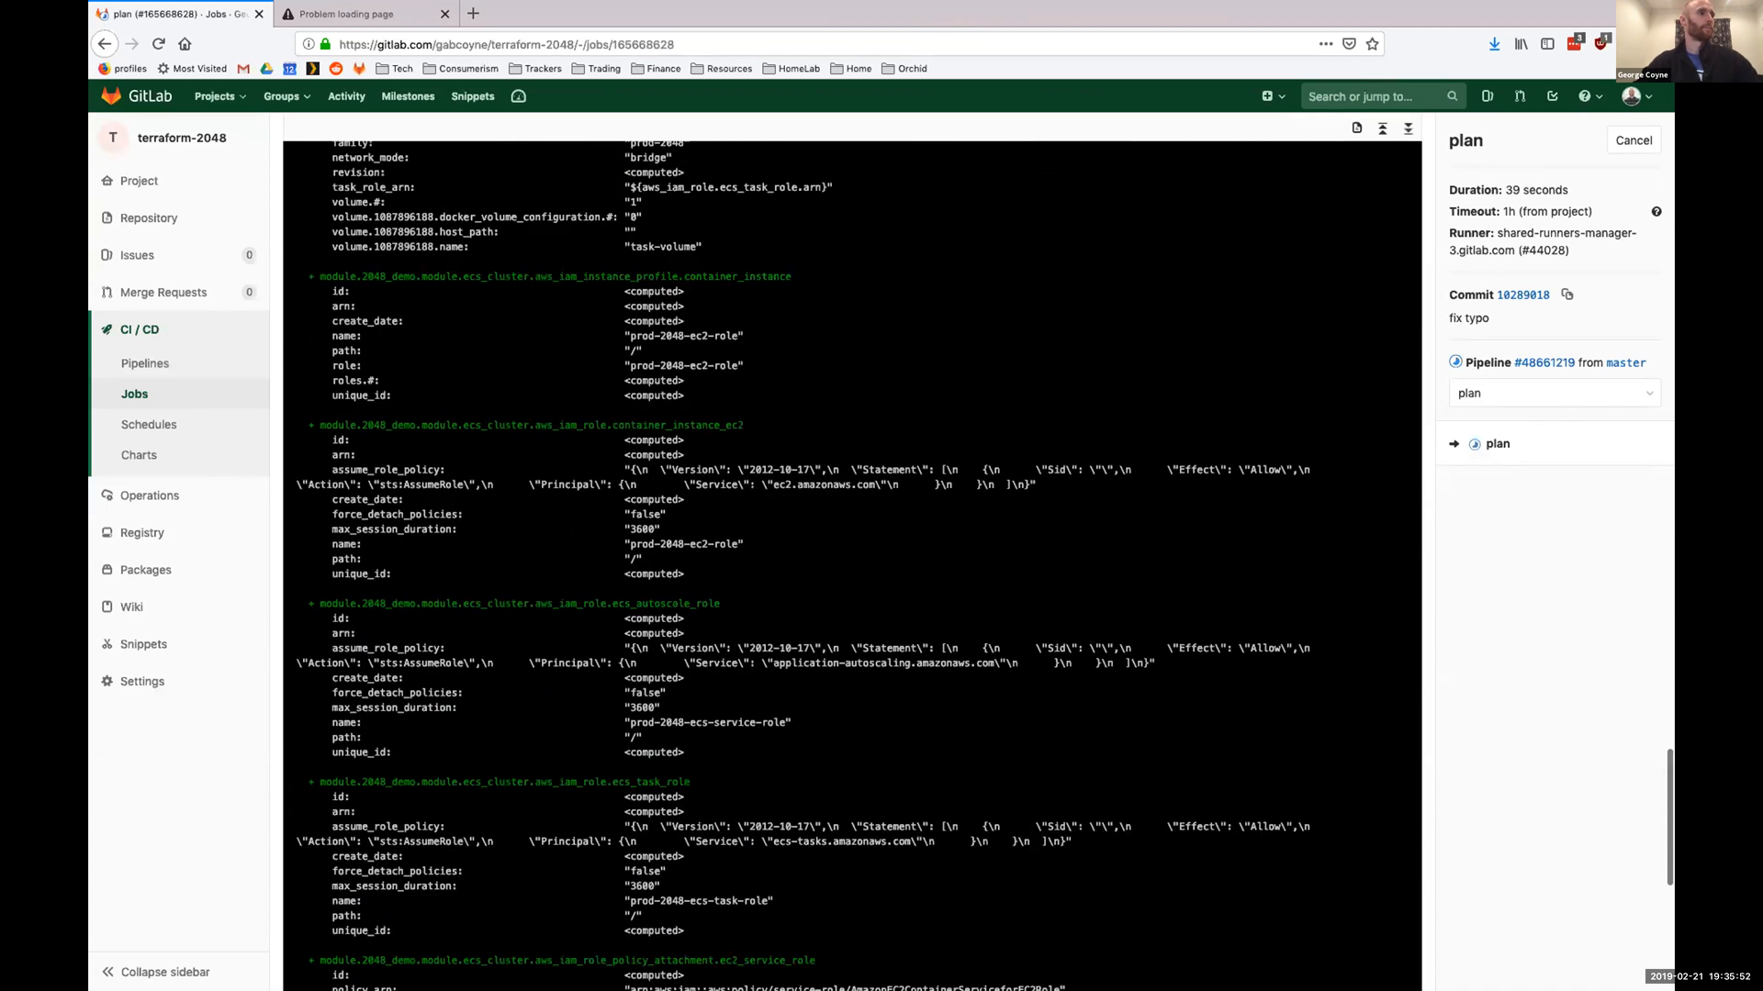
{"action": "scroll", "scroll_direction": "down", "scroll_amount": 3}
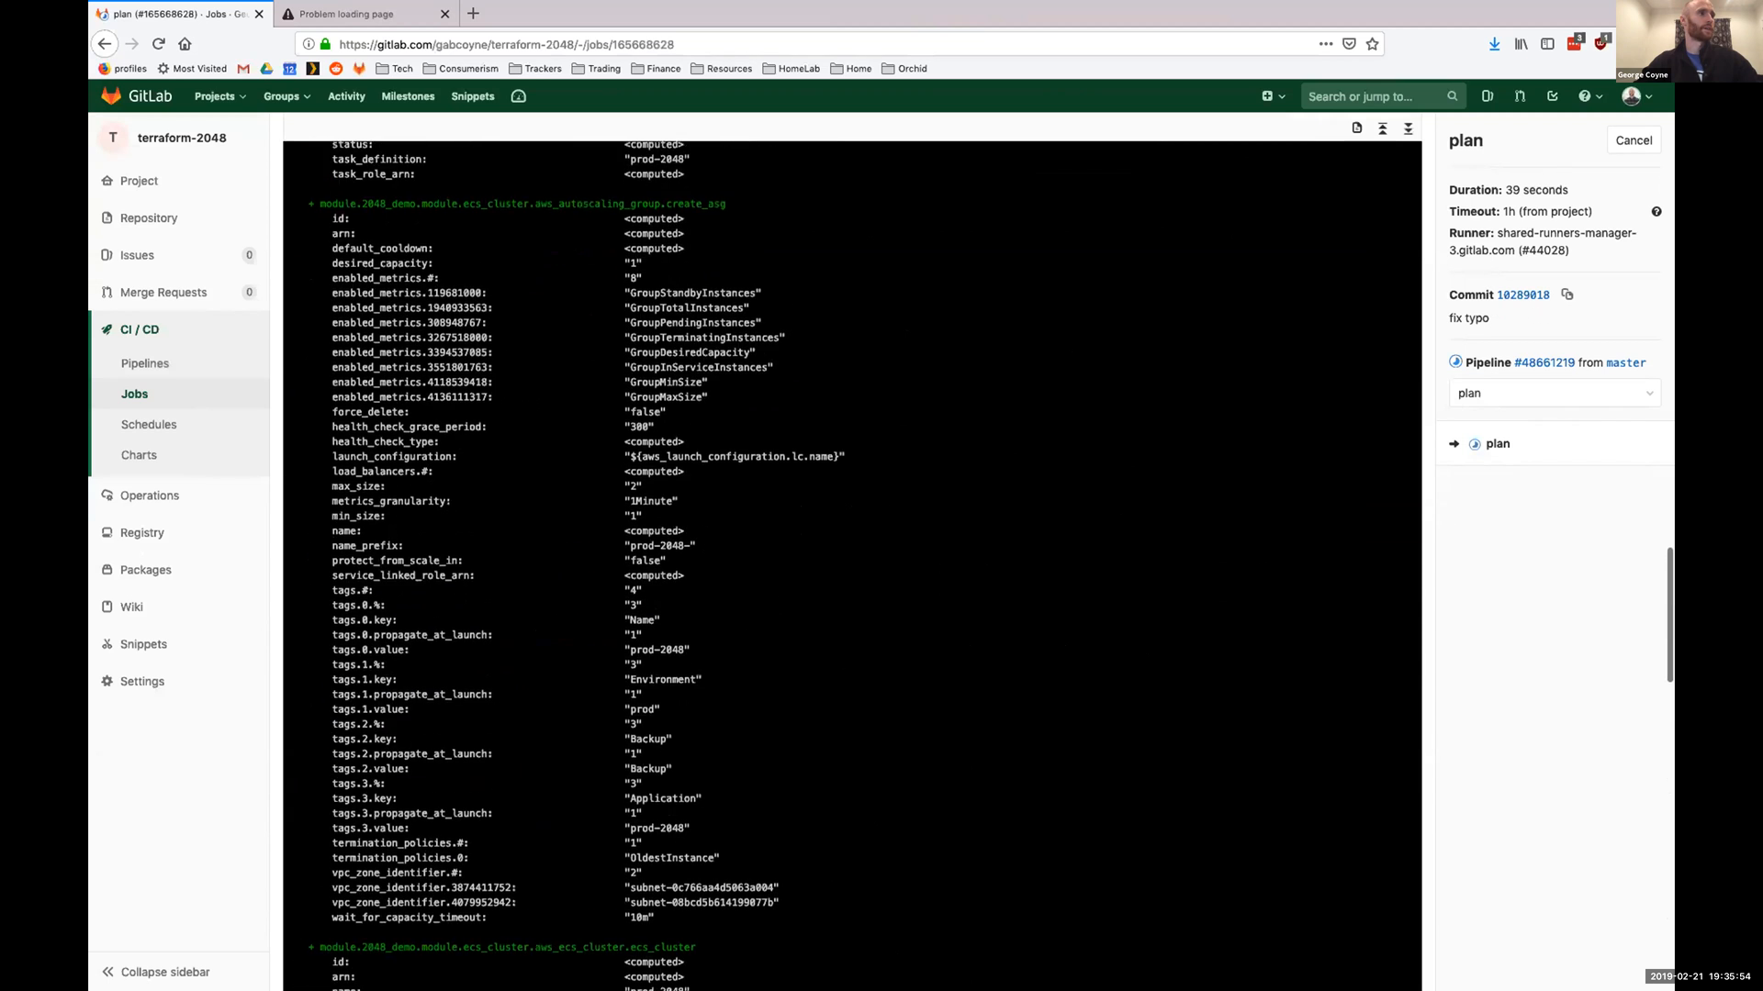
{"action": "scroll", "scroll_direction": "down", "scroll_amount": 3}
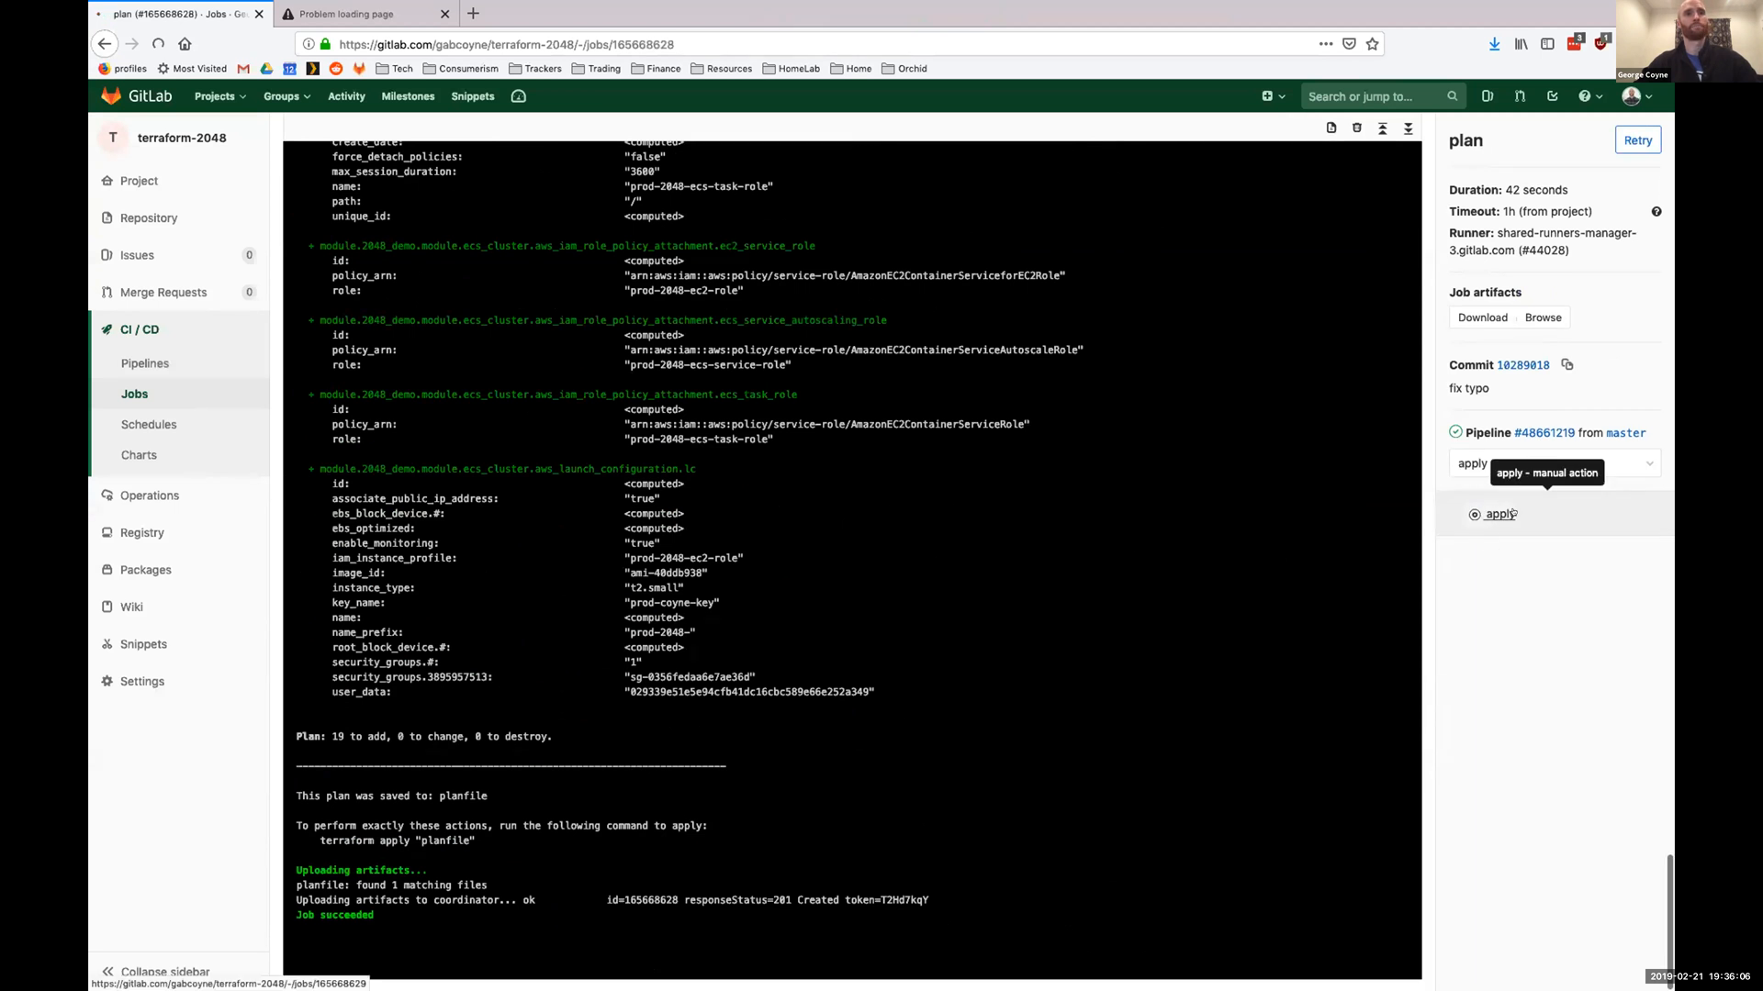
Trigger the pipeline's manual apply job.
{"action": "left_click", "coordinate": [1500, 514]}
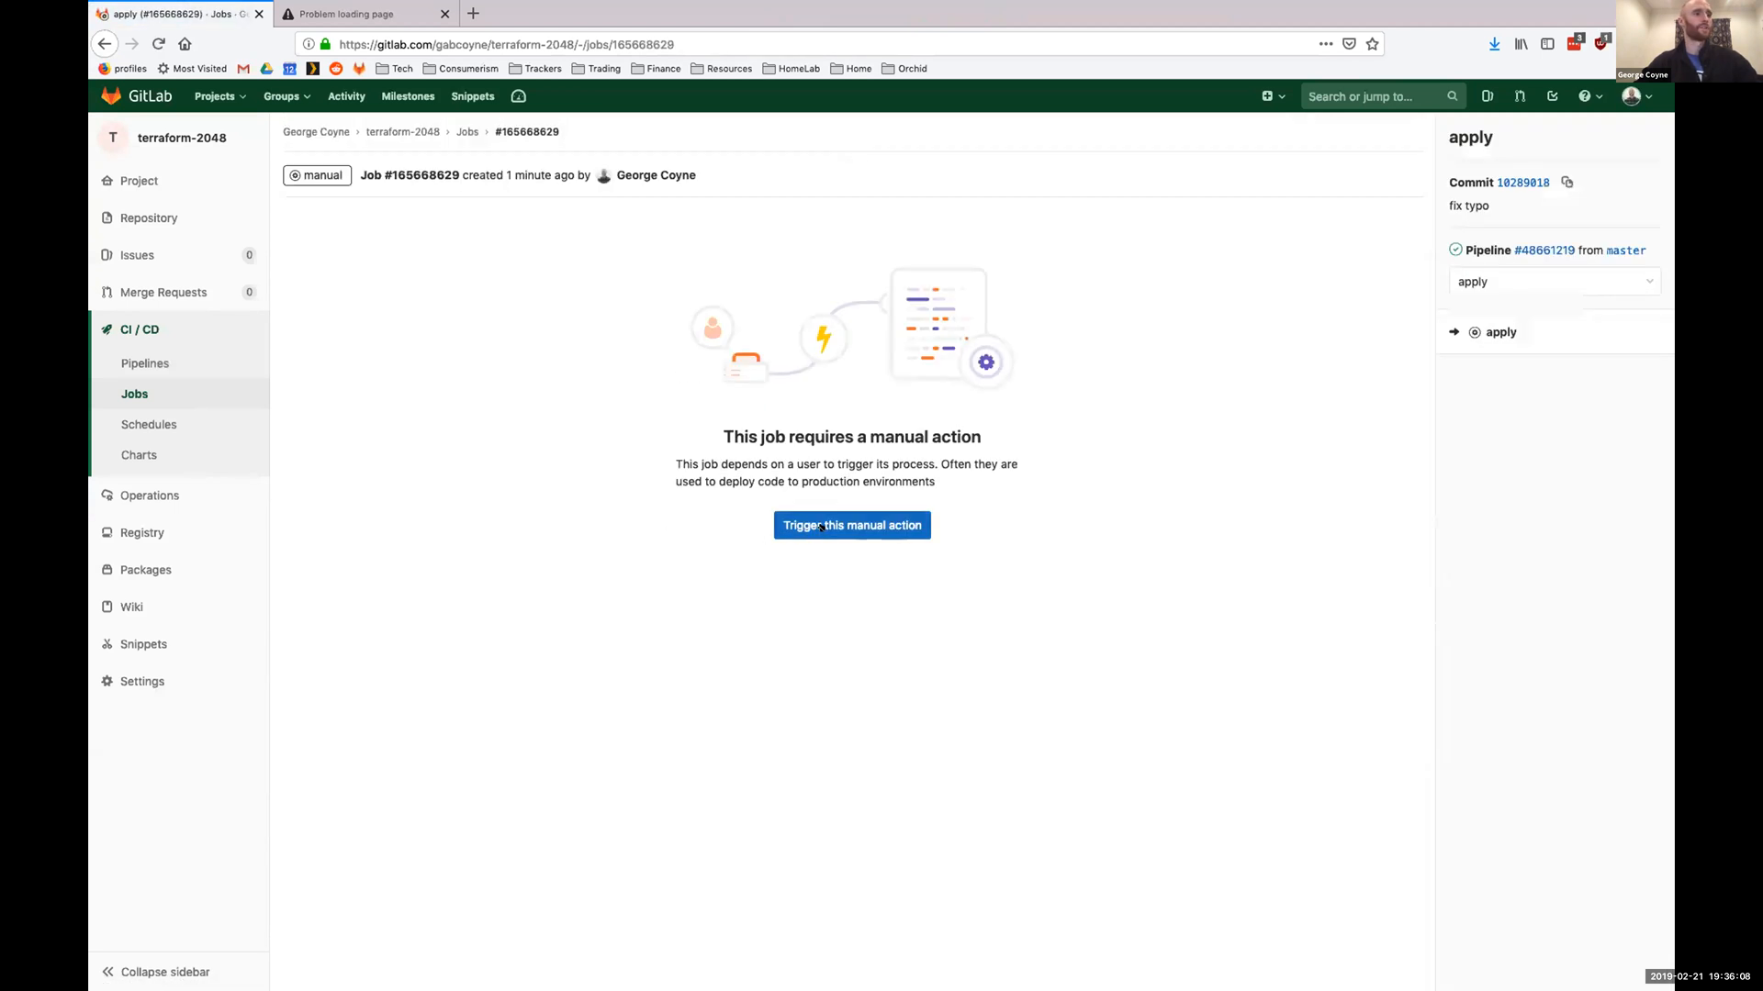
{"action": "left_click", "coordinate": [850, 525]}
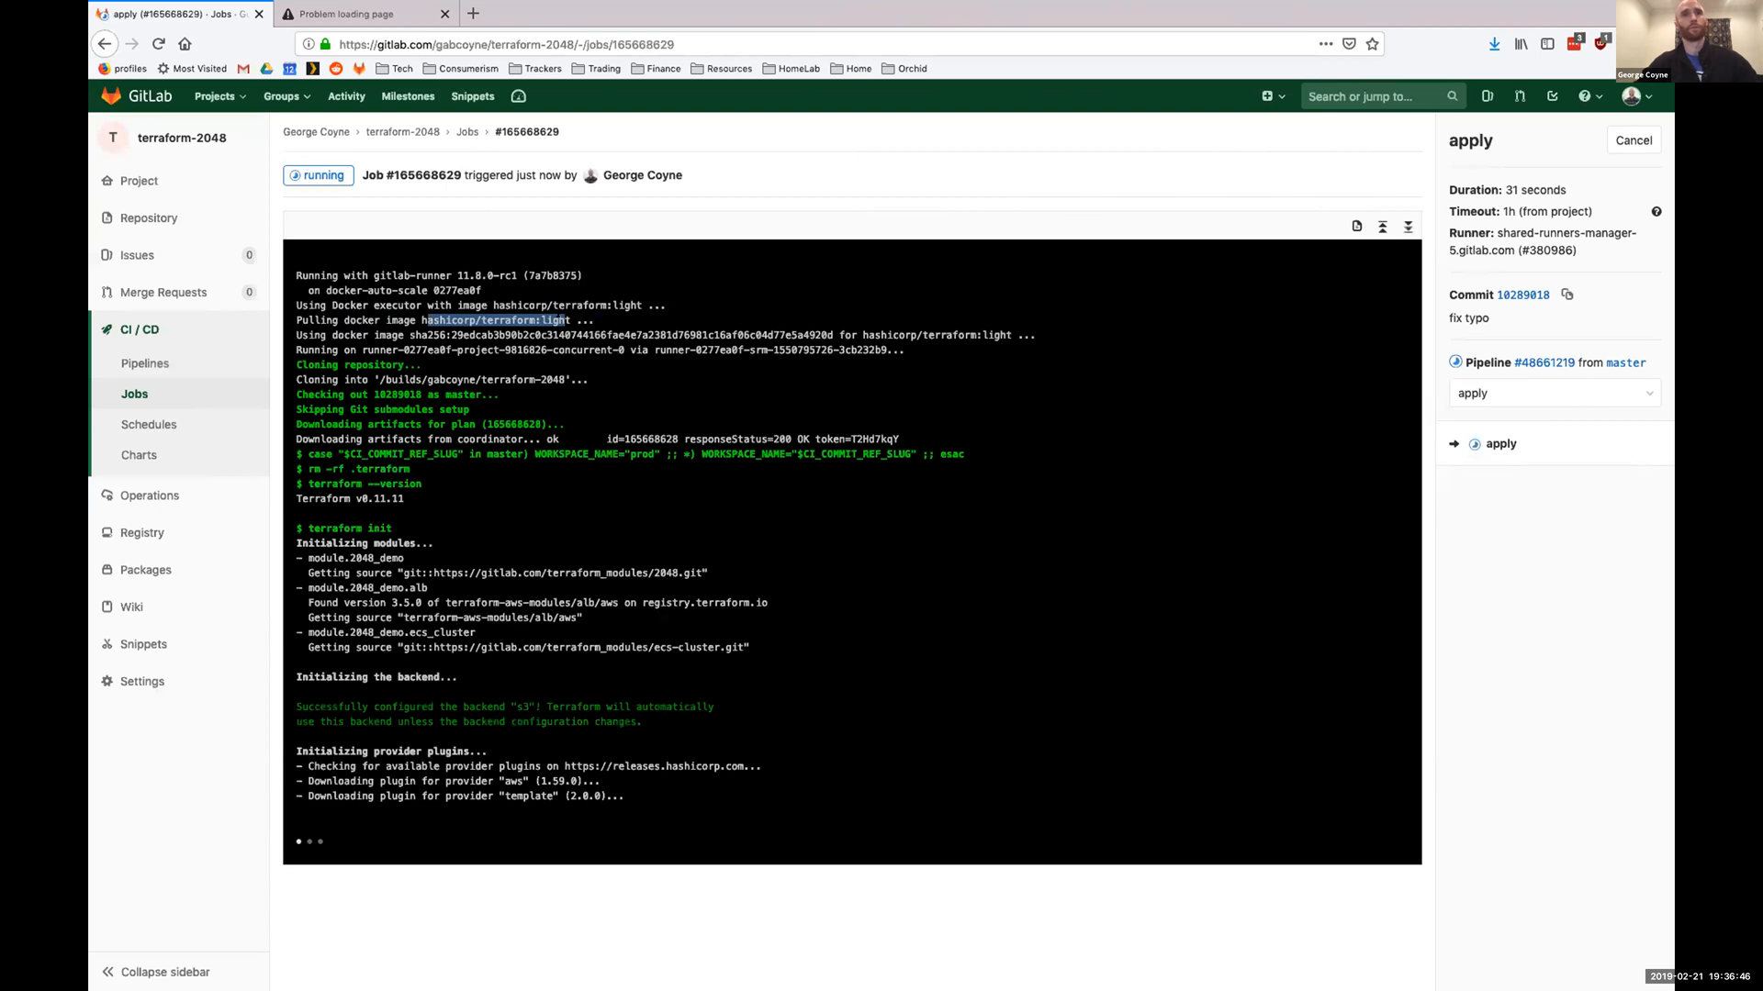
Follow the apply job log as terraform apply creates the prod-2048 resources.
{"action": "scroll", "scroll_direction": "down", "scroll_amount": 3}
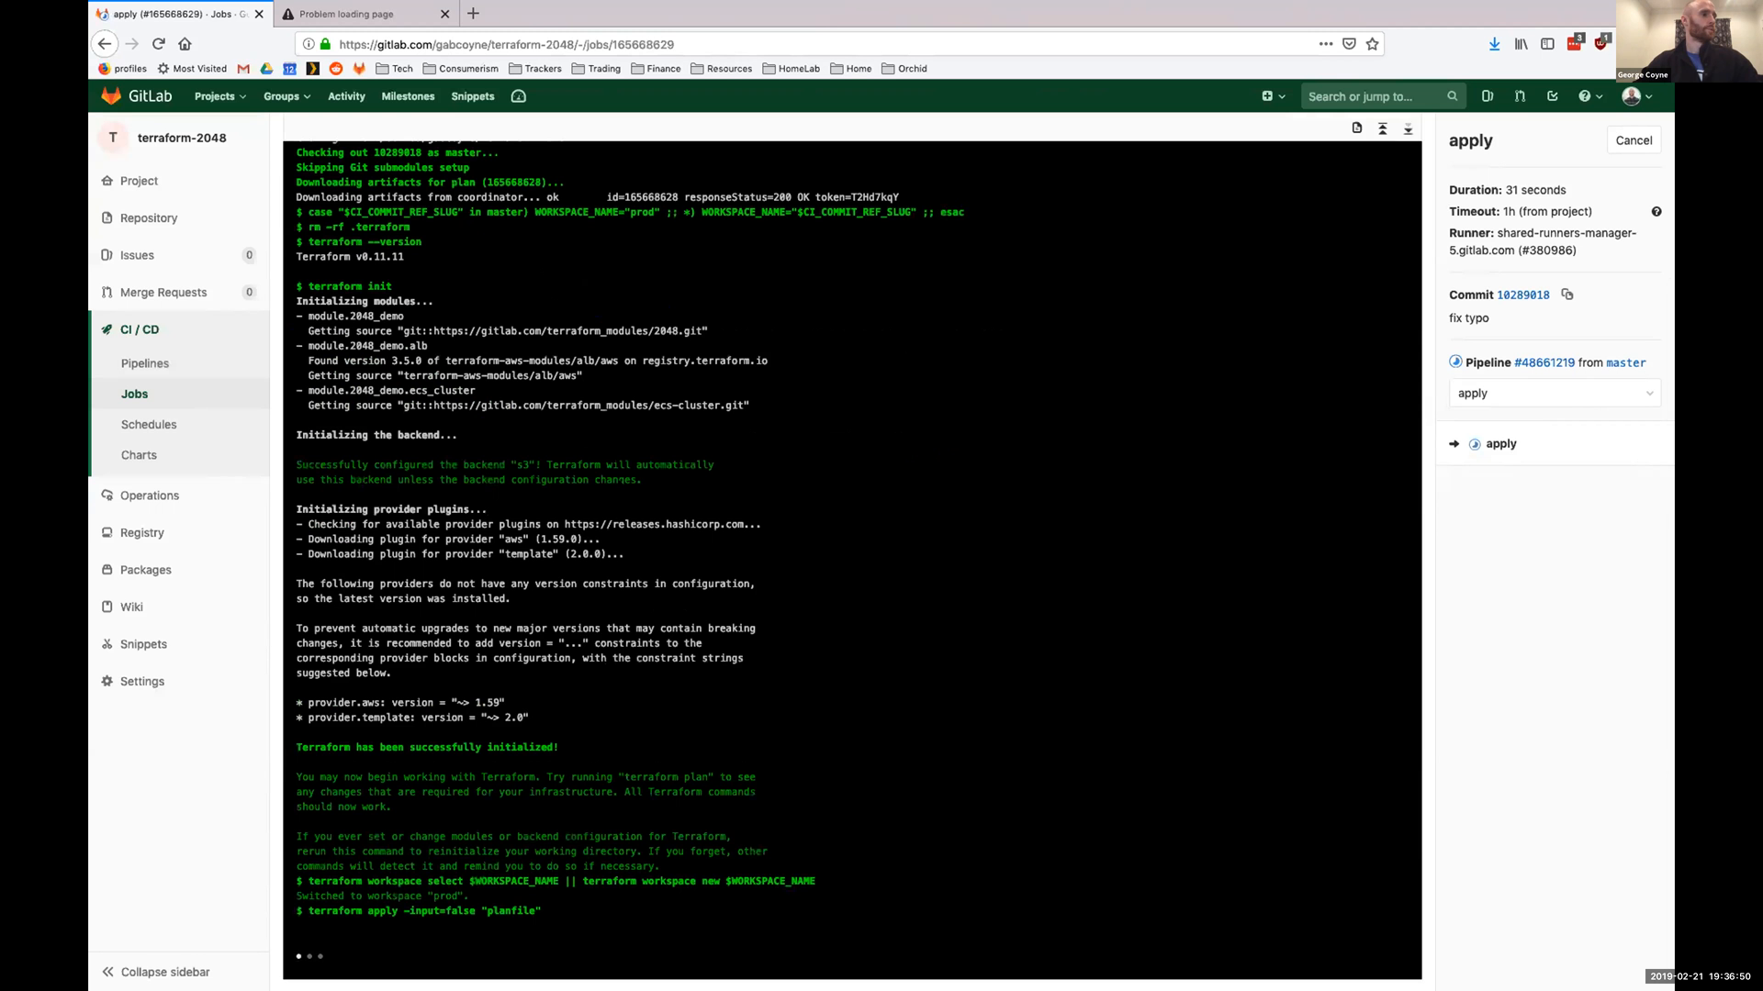
{"action": "scroll", "scroll_direction": "down", "scroll_amount": 3}
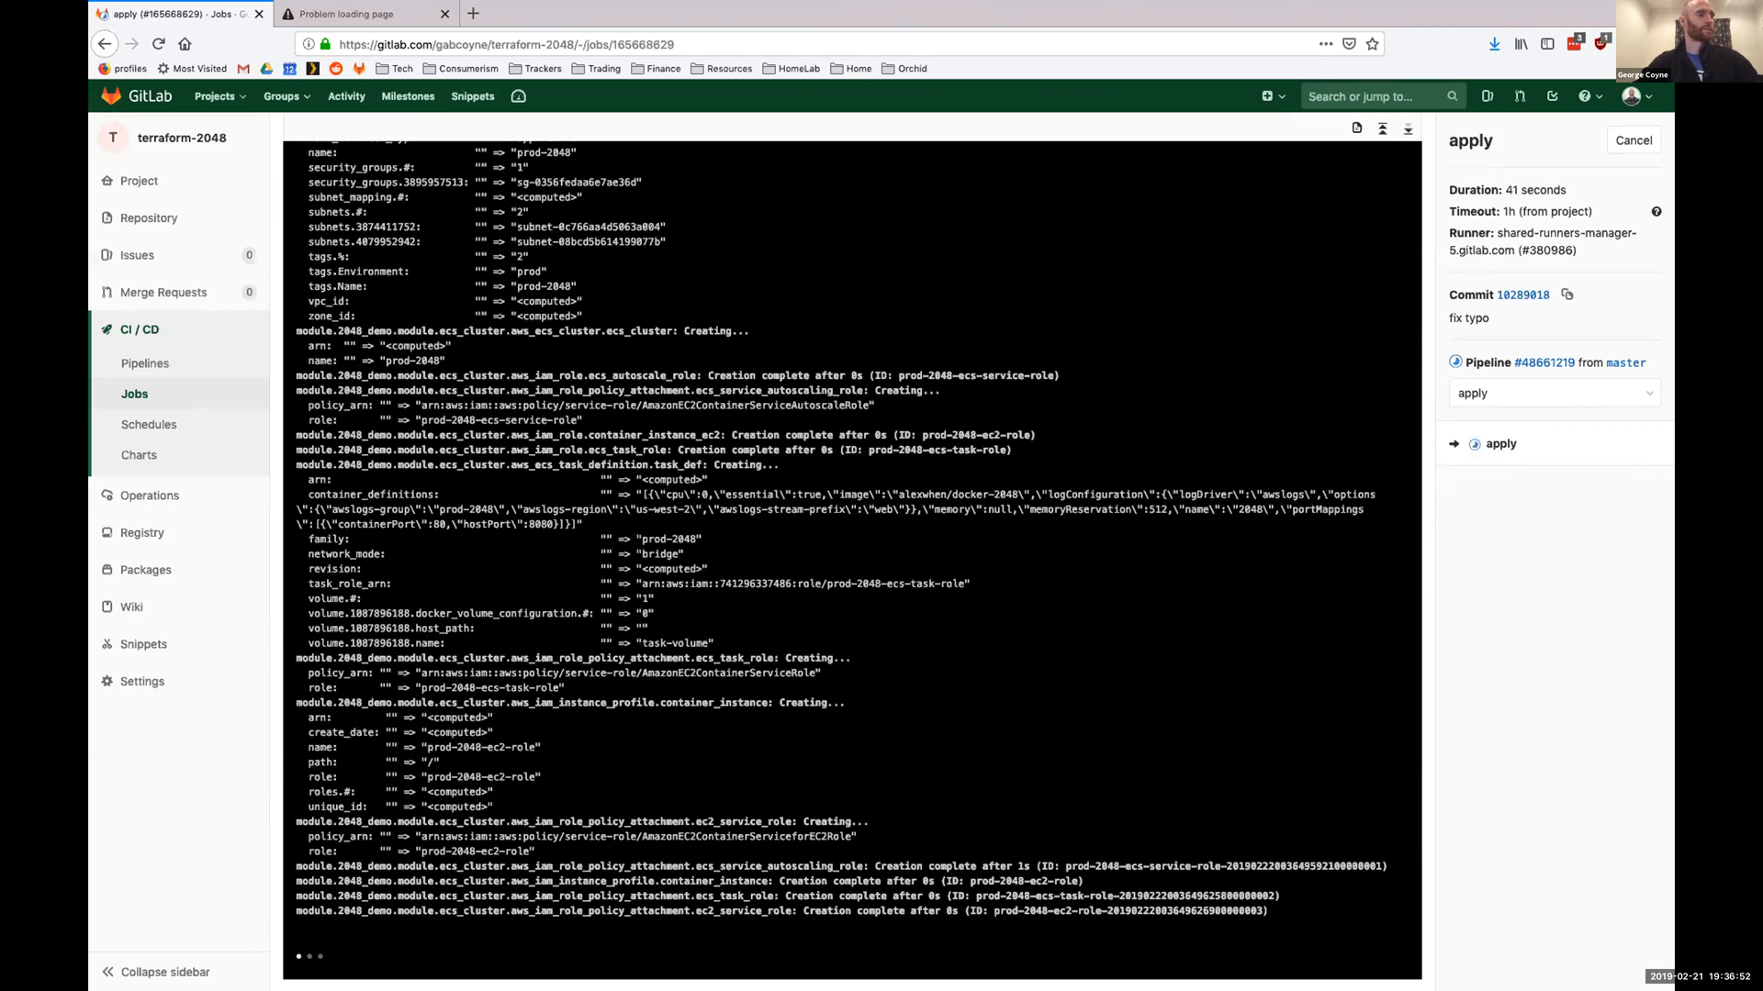
{"action": "mouse_move", "coordinate": [994, 6]}
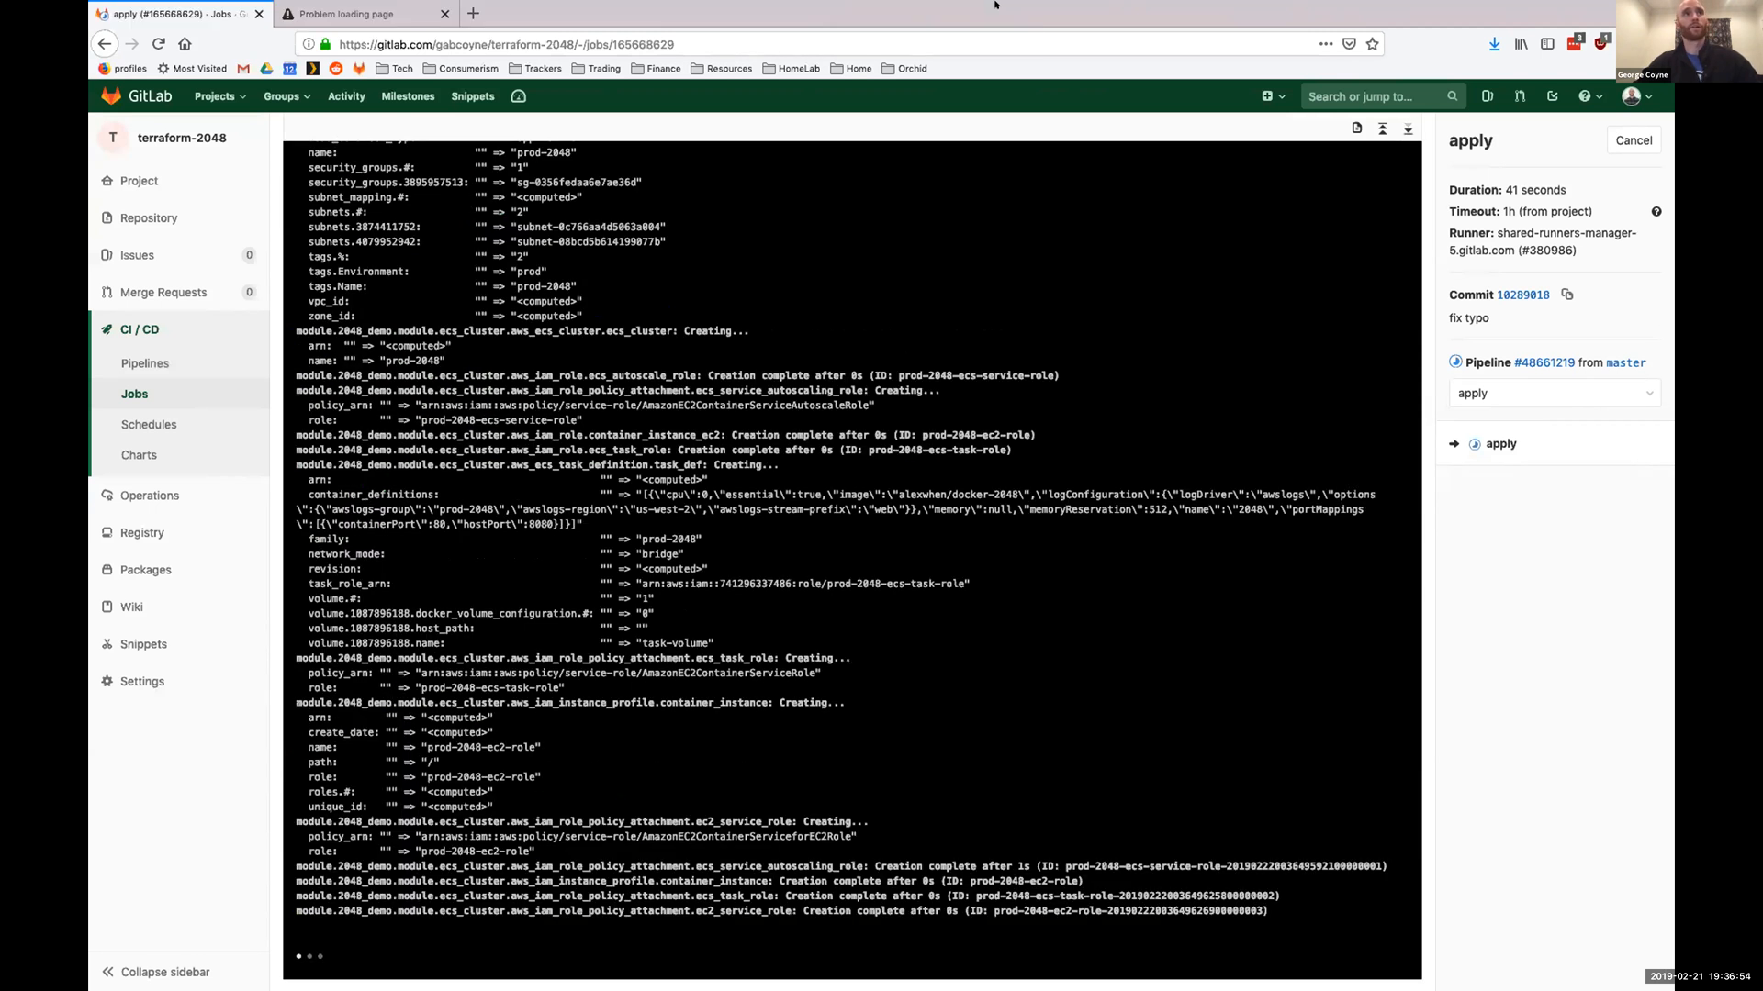
{"action": "scroll", "scroll_direction": "down", "scroll_amount": 3}
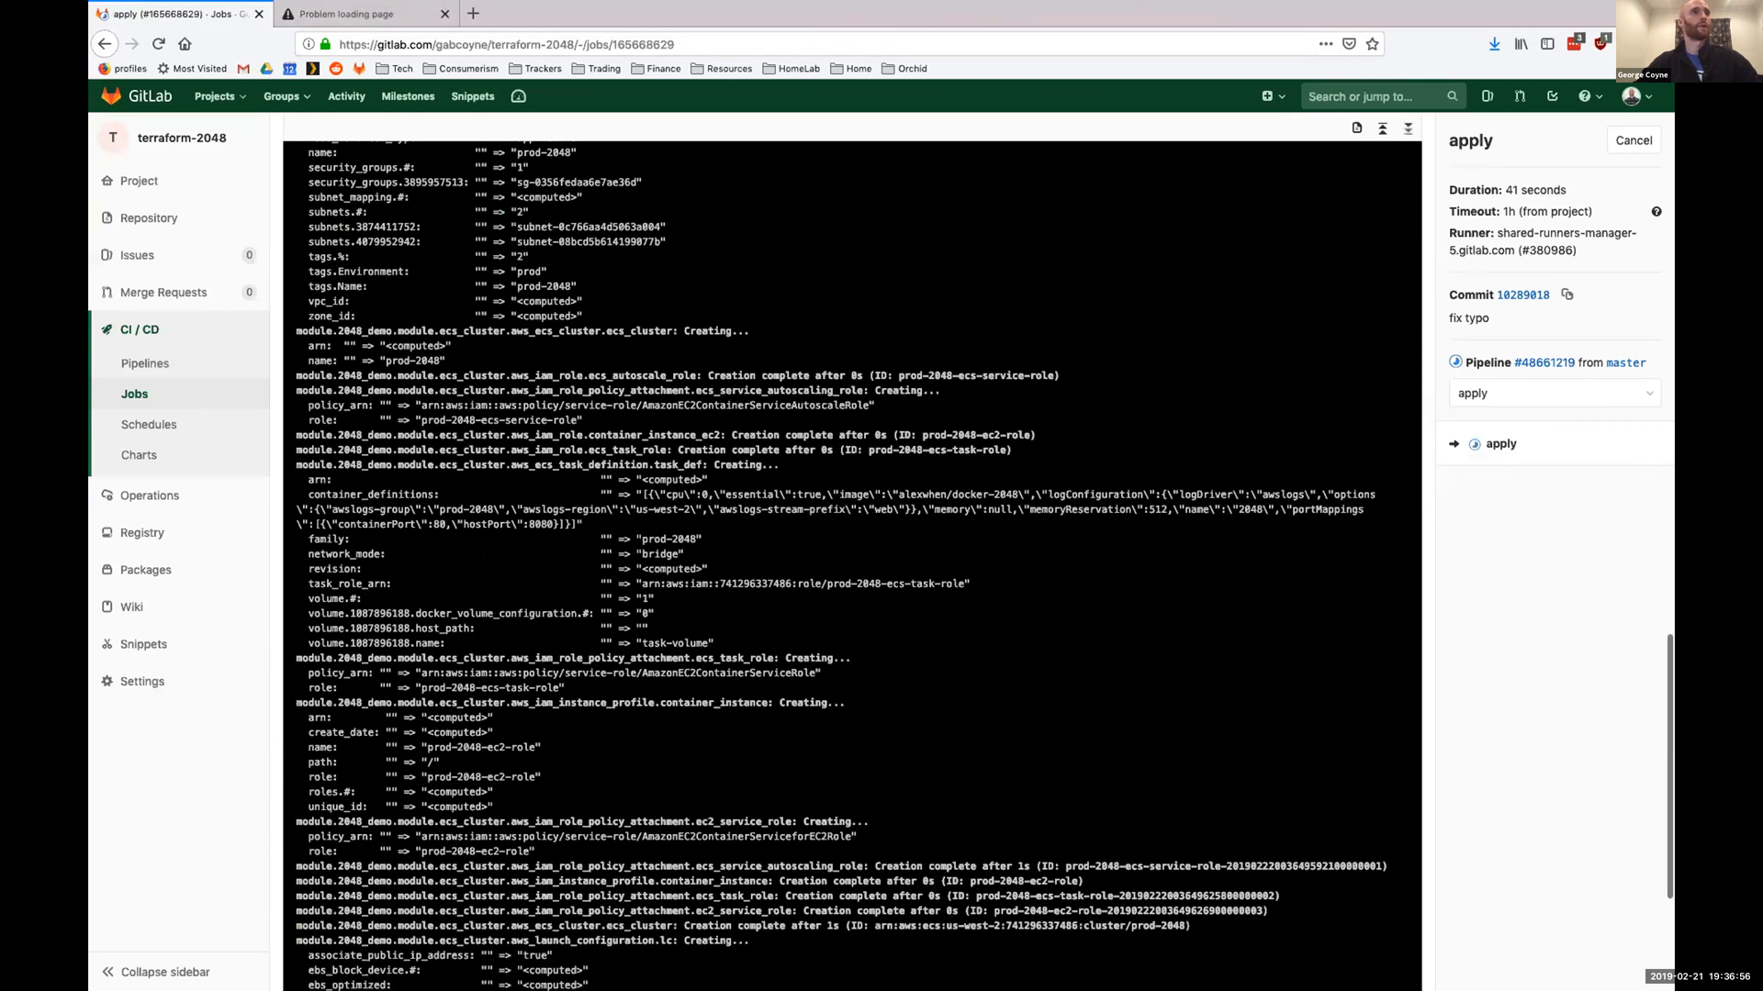
{"action": "scroll", "scroll_direction": "down", "scroll_amount": 3}
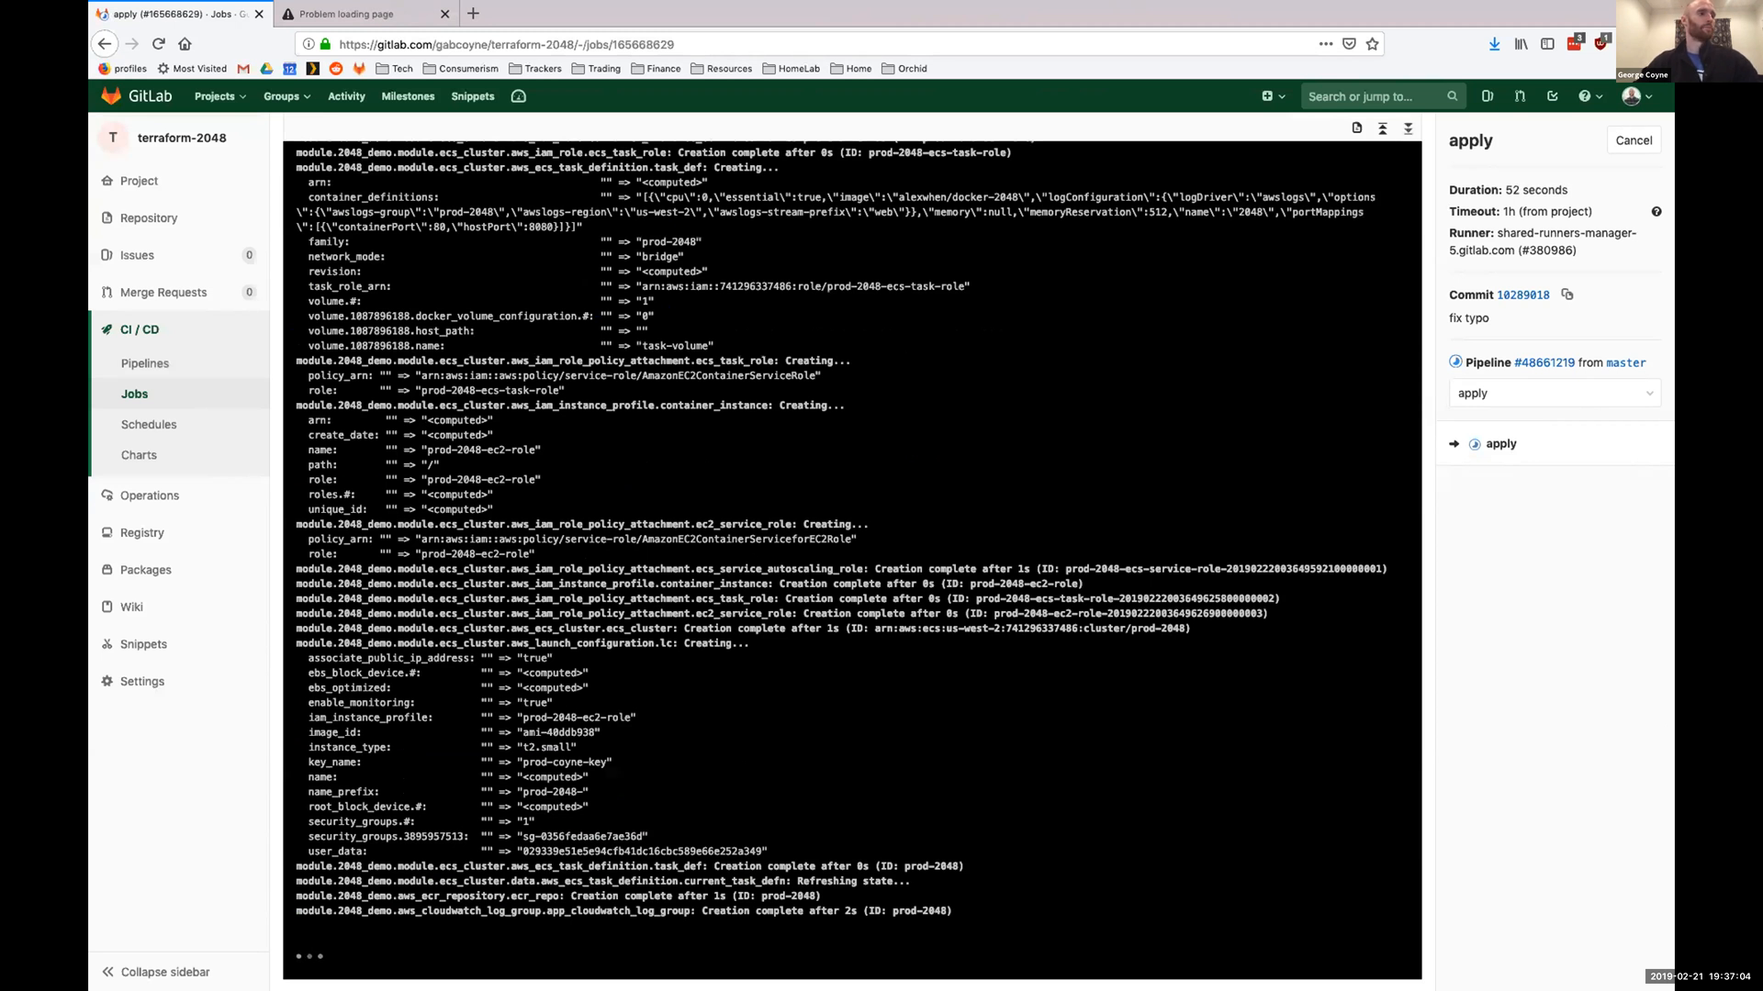
{"action": "scroll", "scroll_direction": "down", "scroll_amount": 3}
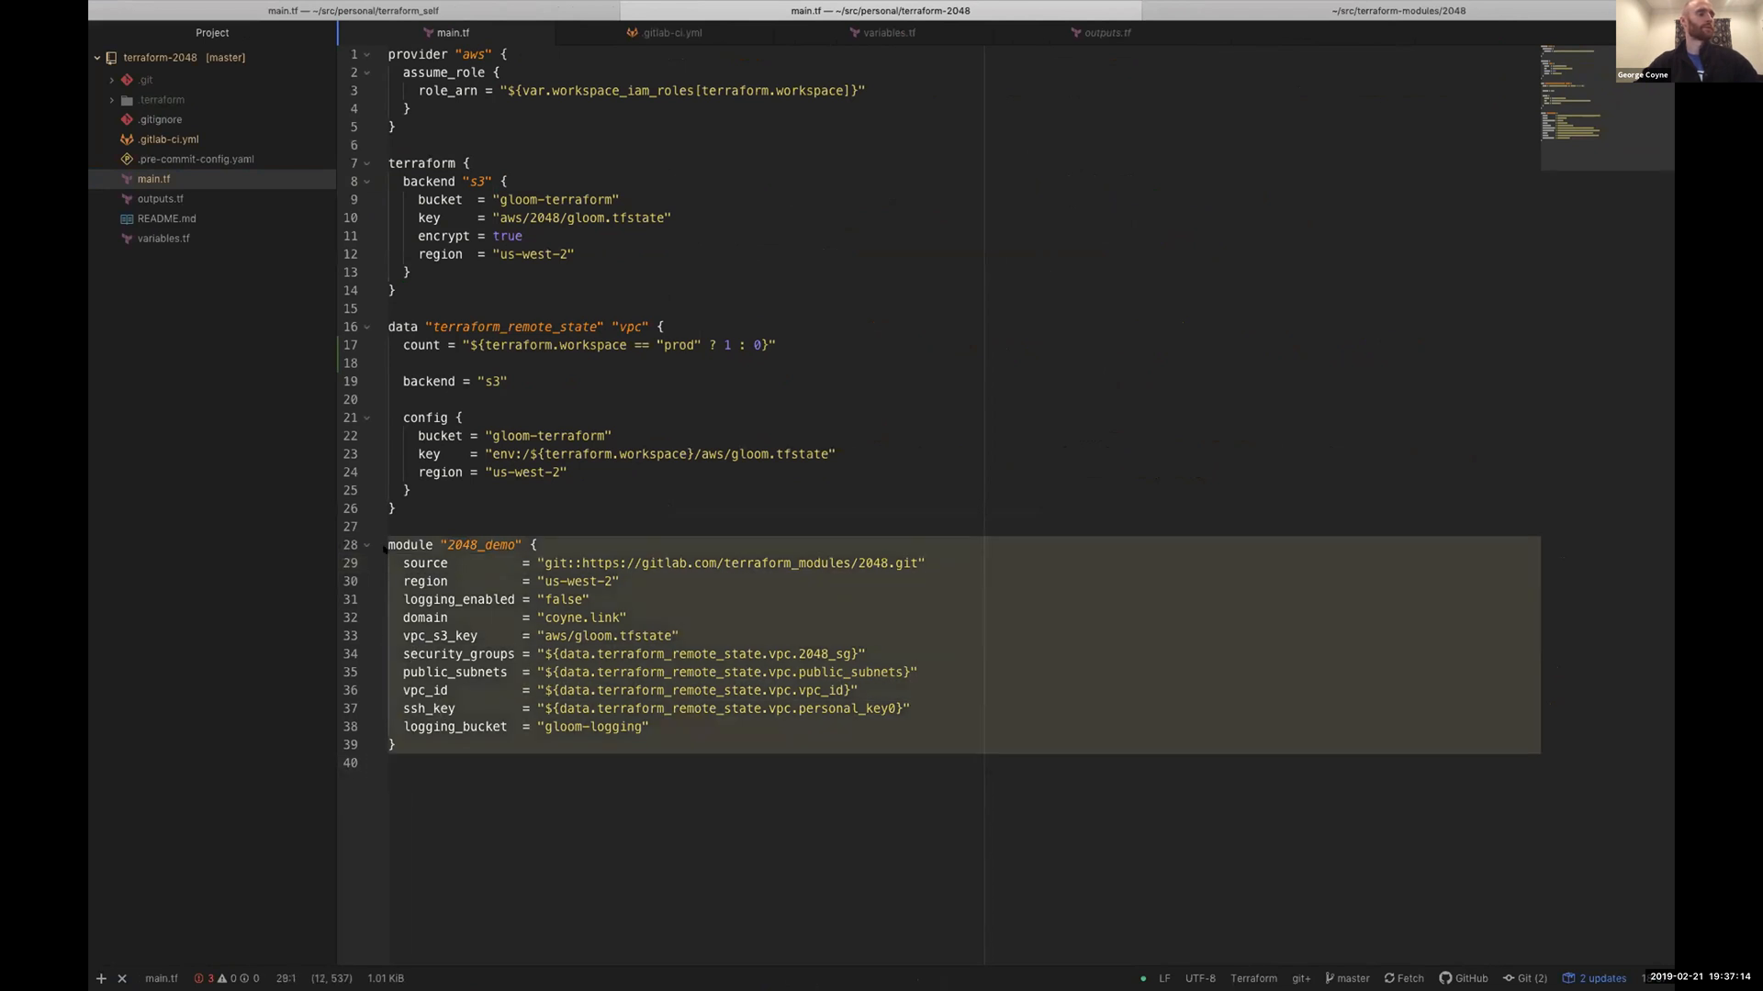
{"action": "left_click", "coordinate": [628, 617]}
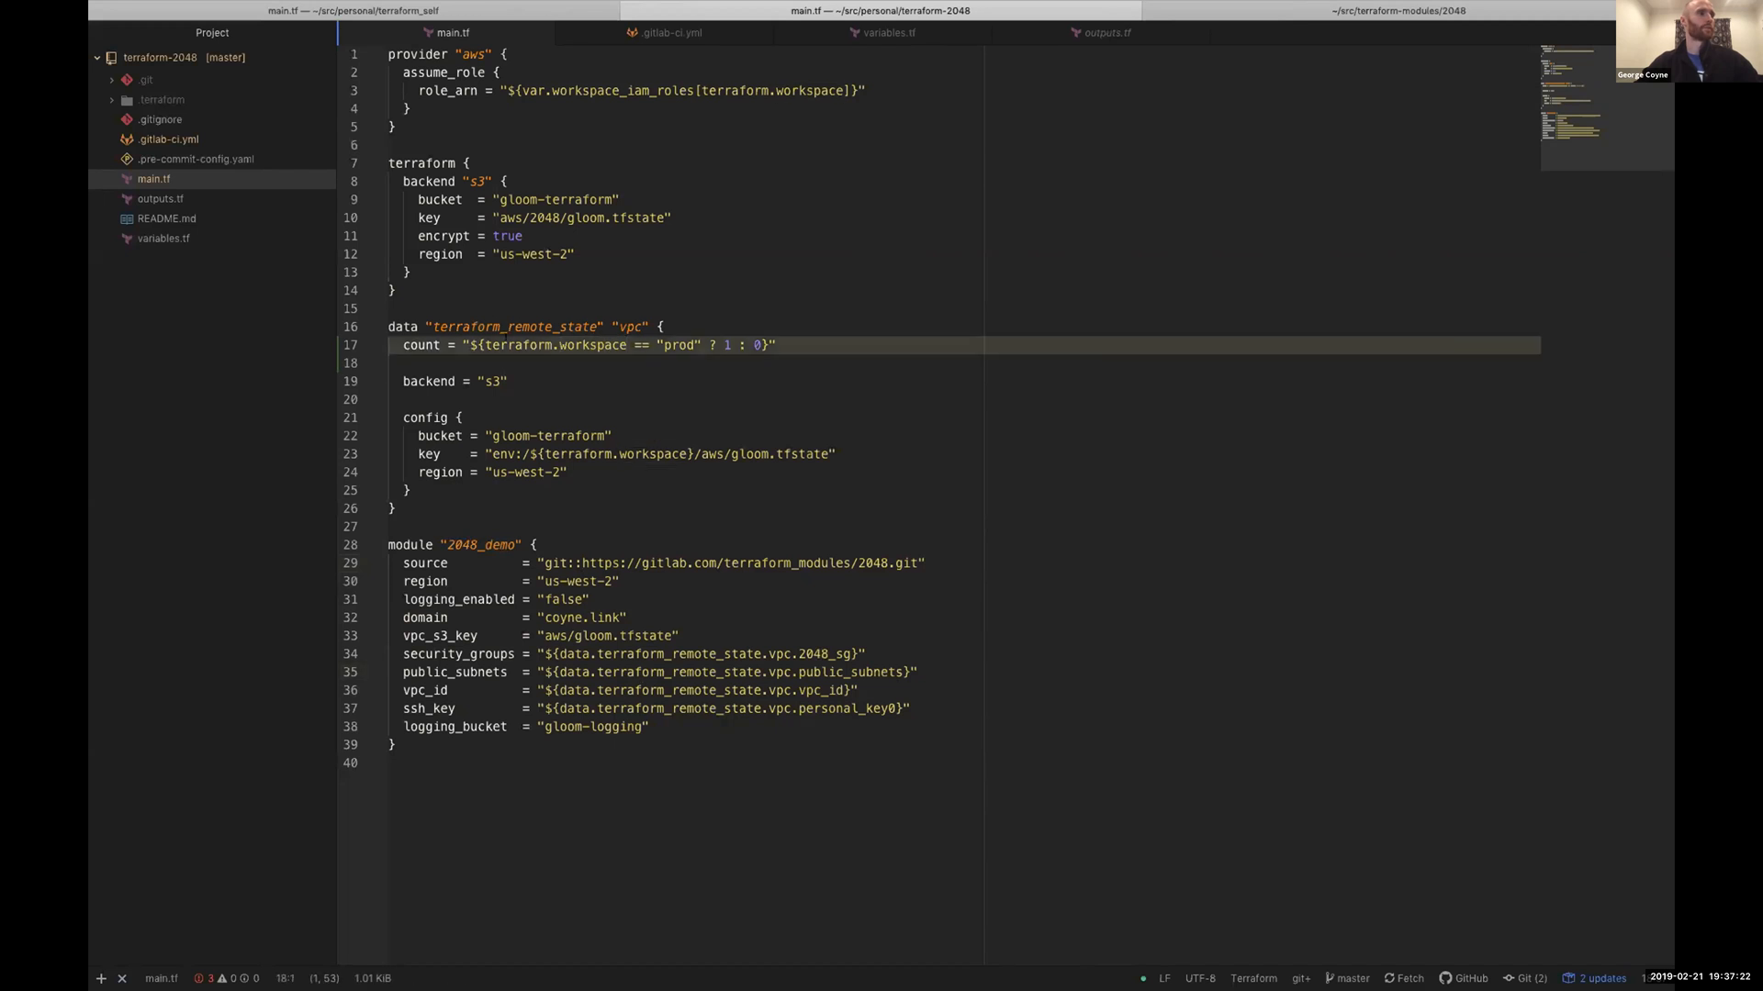
{"action": "double_click", "coordinate": [593, 345]}
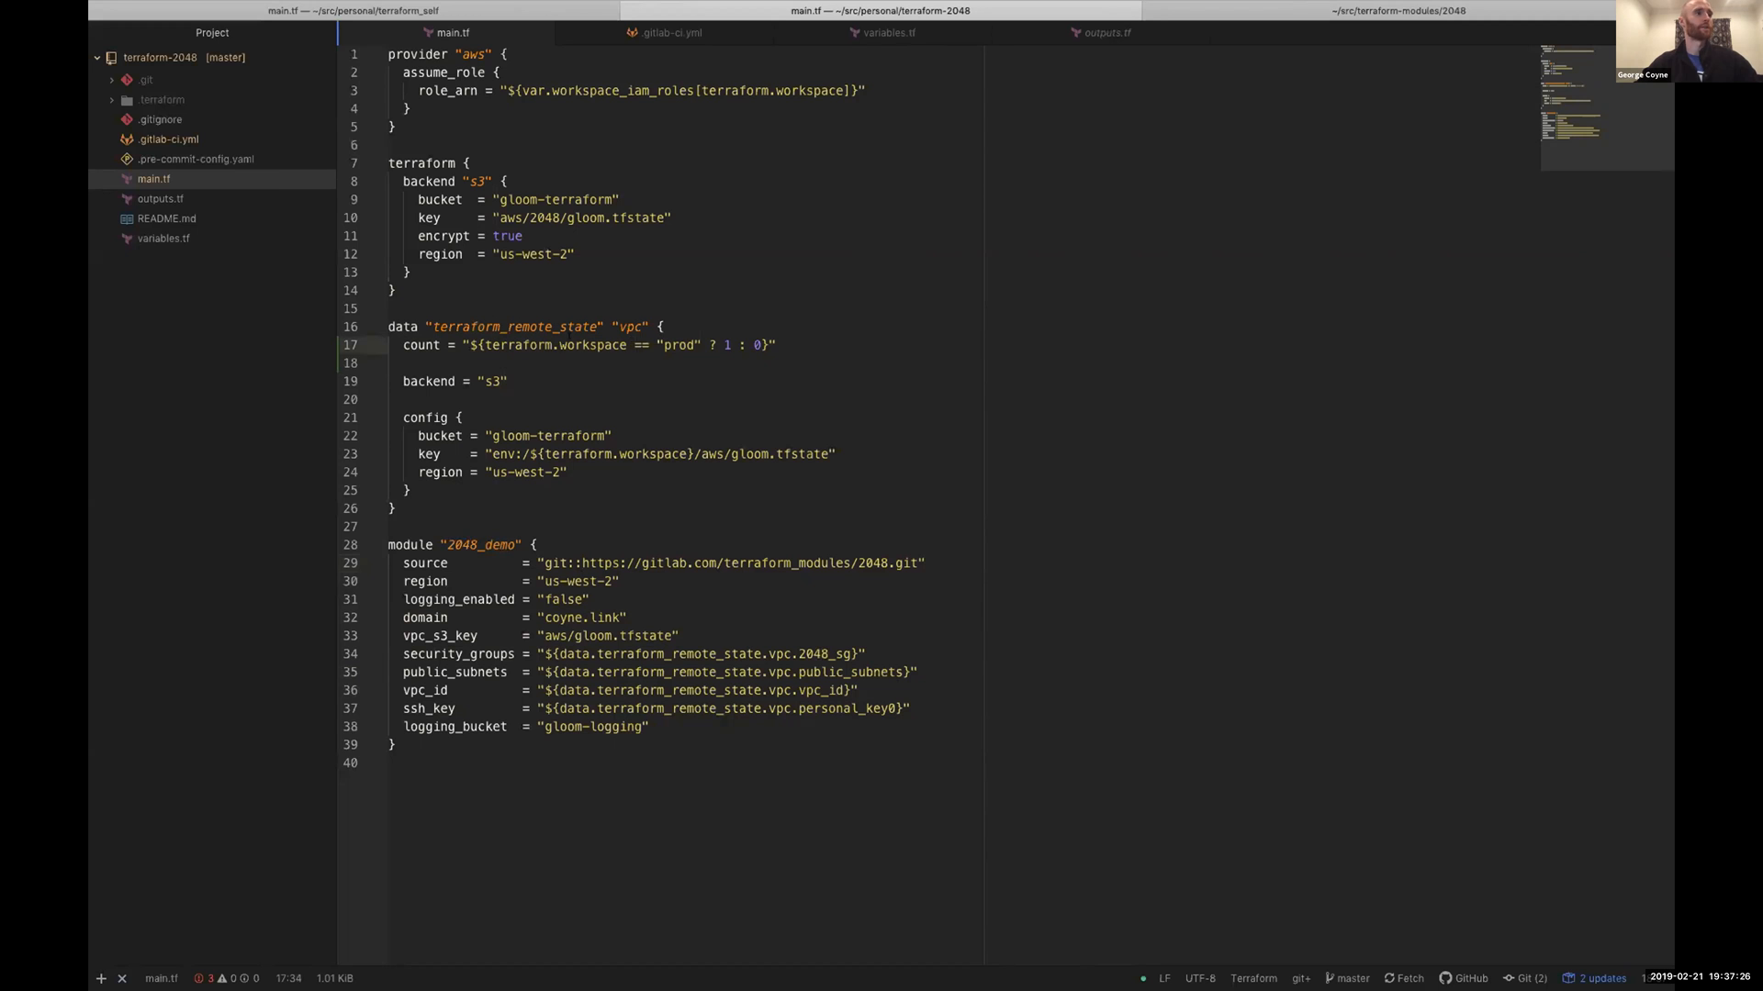
{"action": "double_click", "coordinate": [514, 326]}
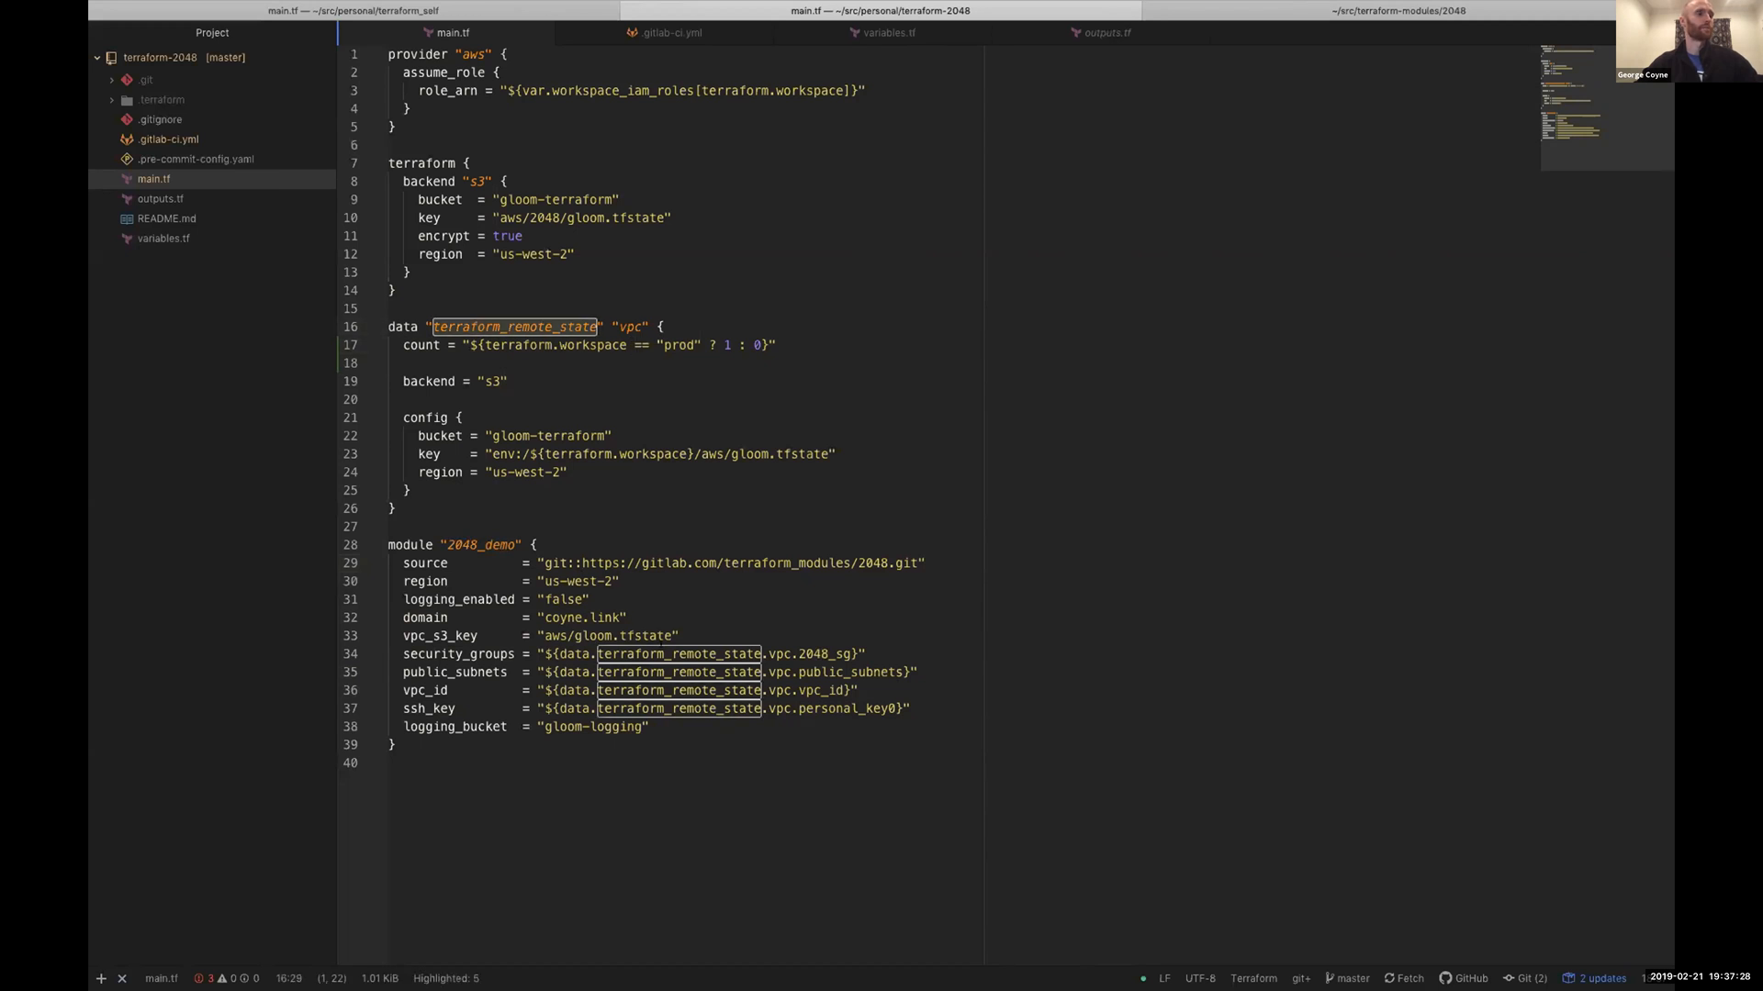
{"action": "left_click", "coordinate": [683, 690]}
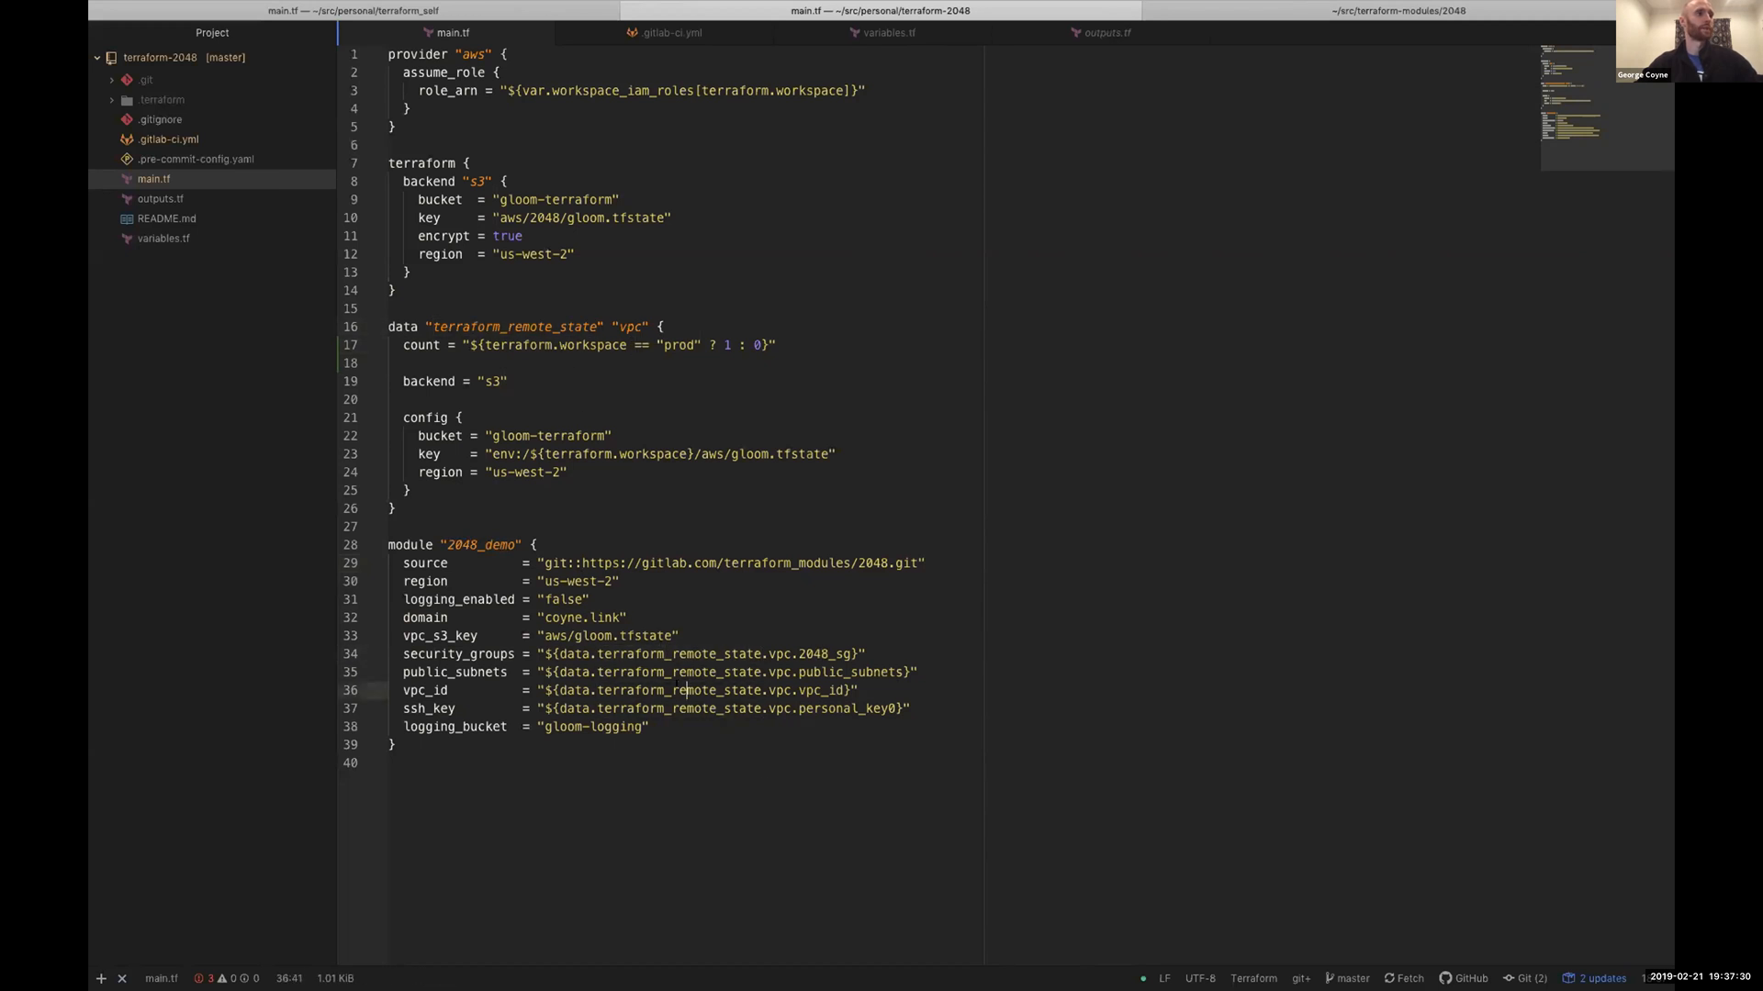
{"action": "double_click", "coordinate": [512, 327]}
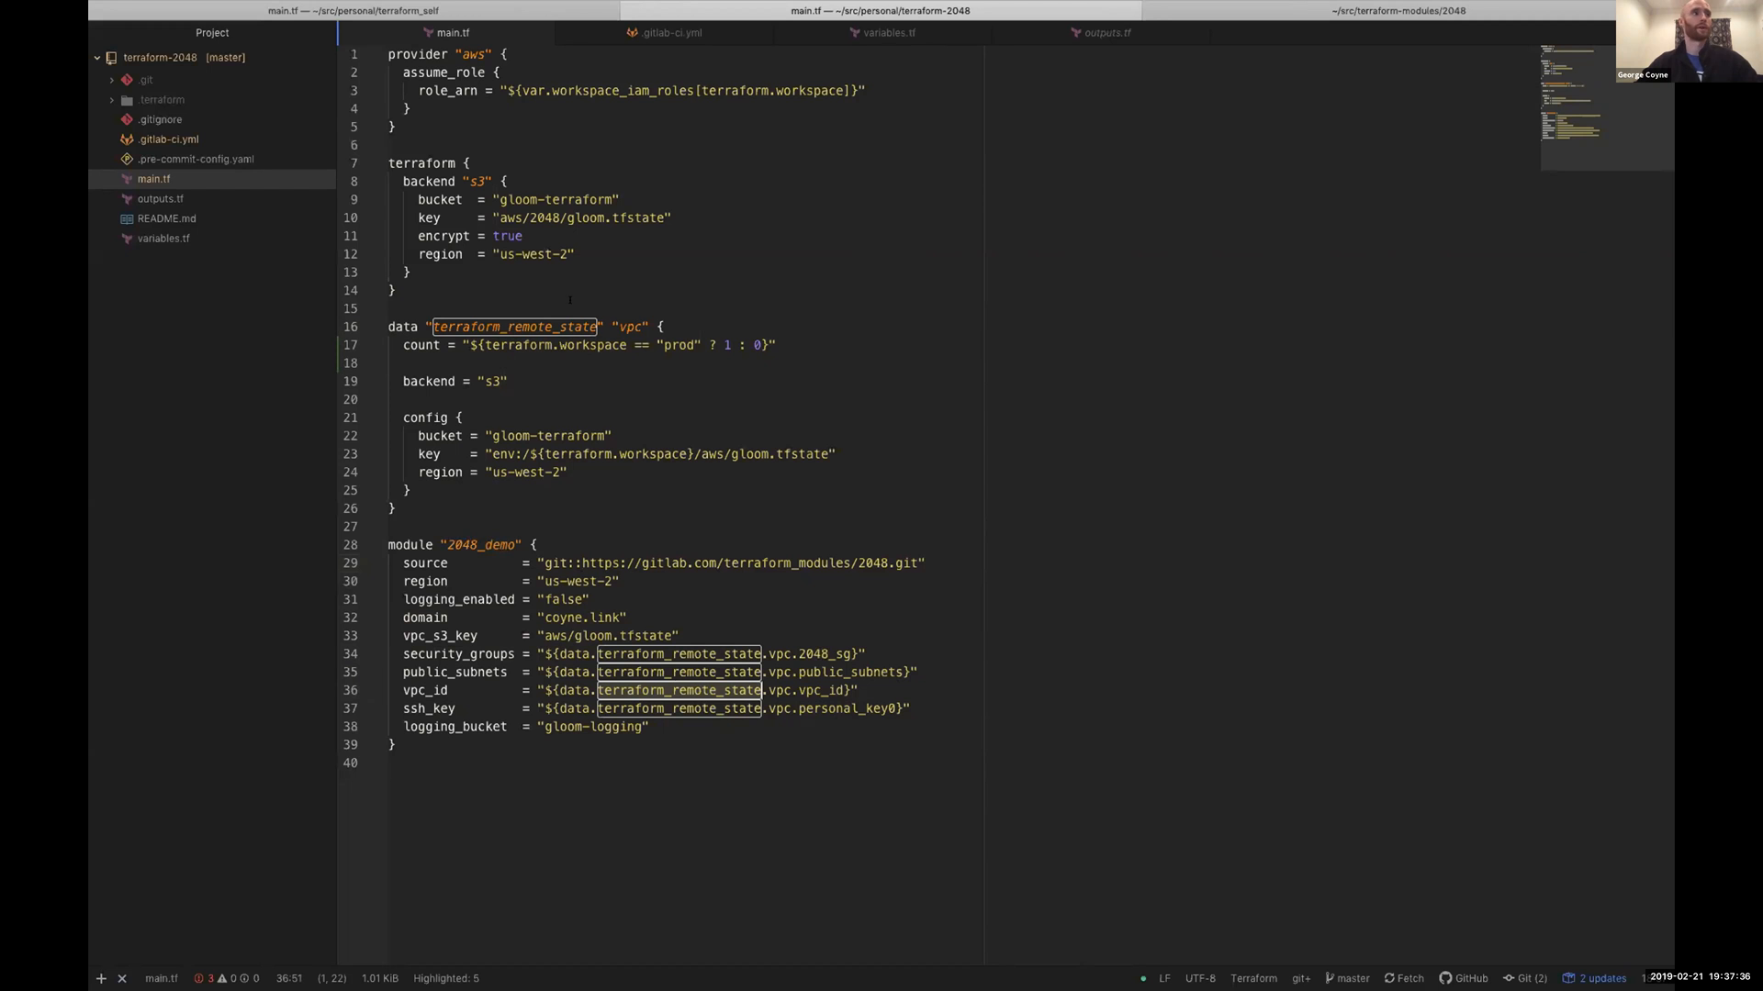
{"action": "left_click", "coordinate": [665, 454]}
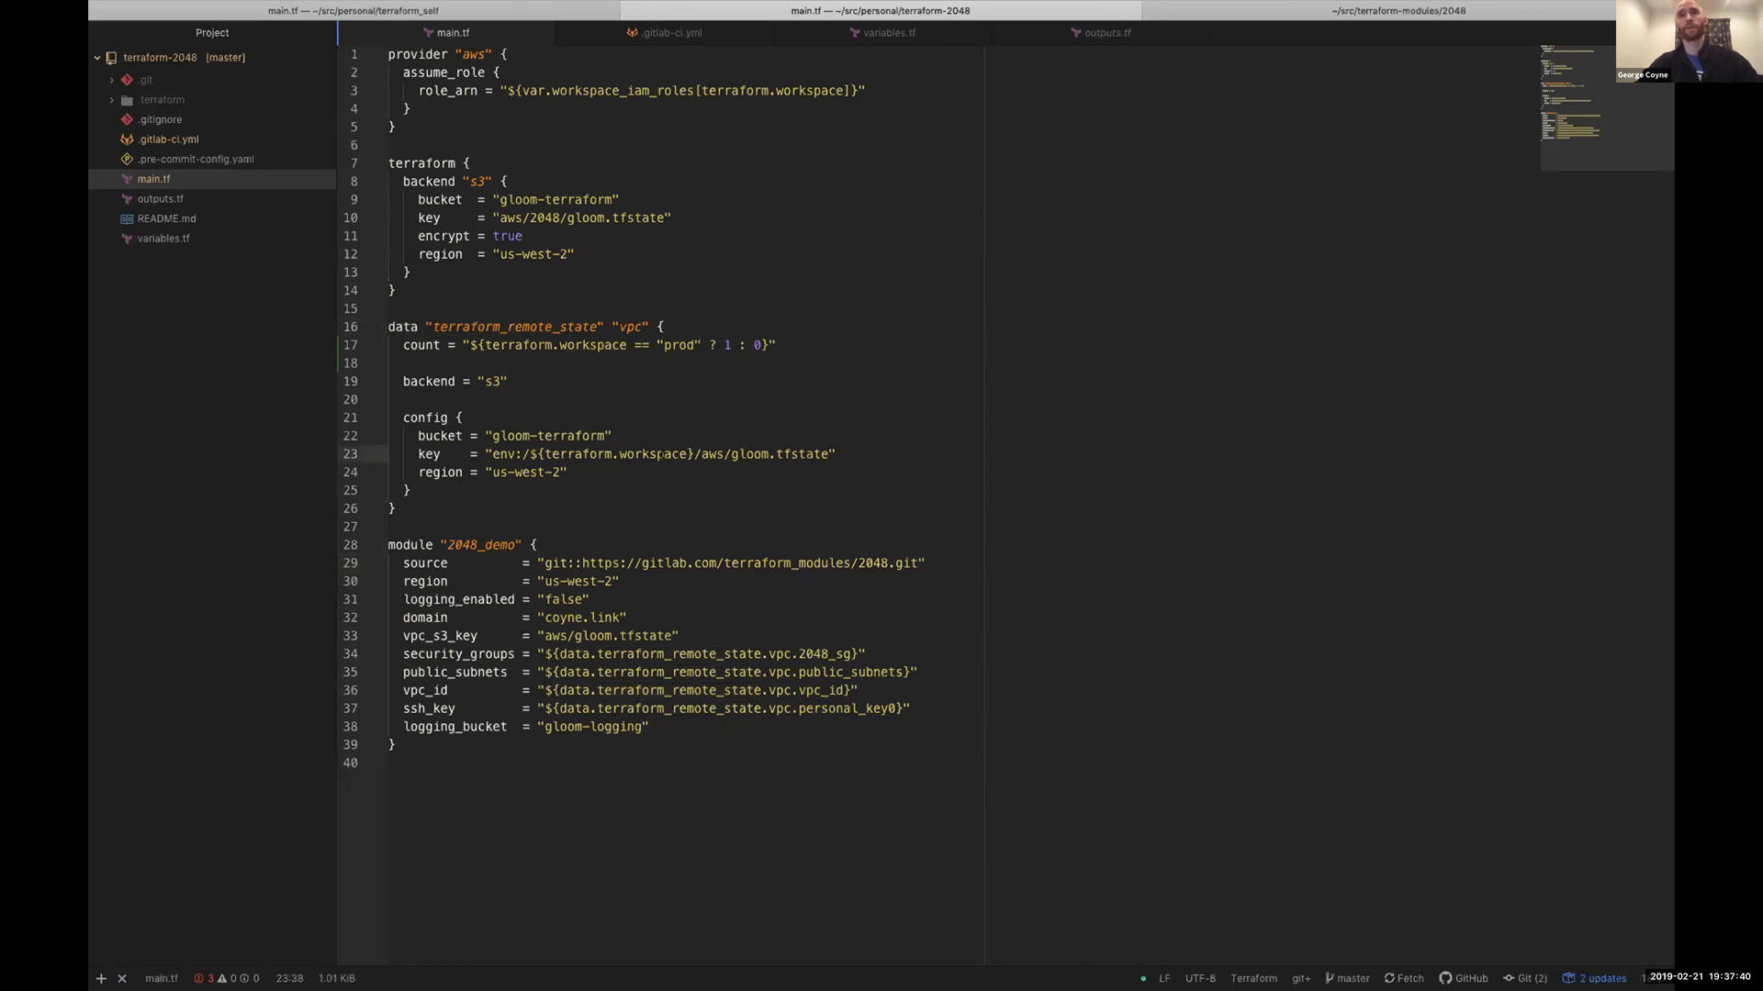
View .gitlab-ci.yml's plan and manual apply jobs, then move to .pre-commit-config.yaml.
{"action": "double_click", "coordinate": [514, 327]}
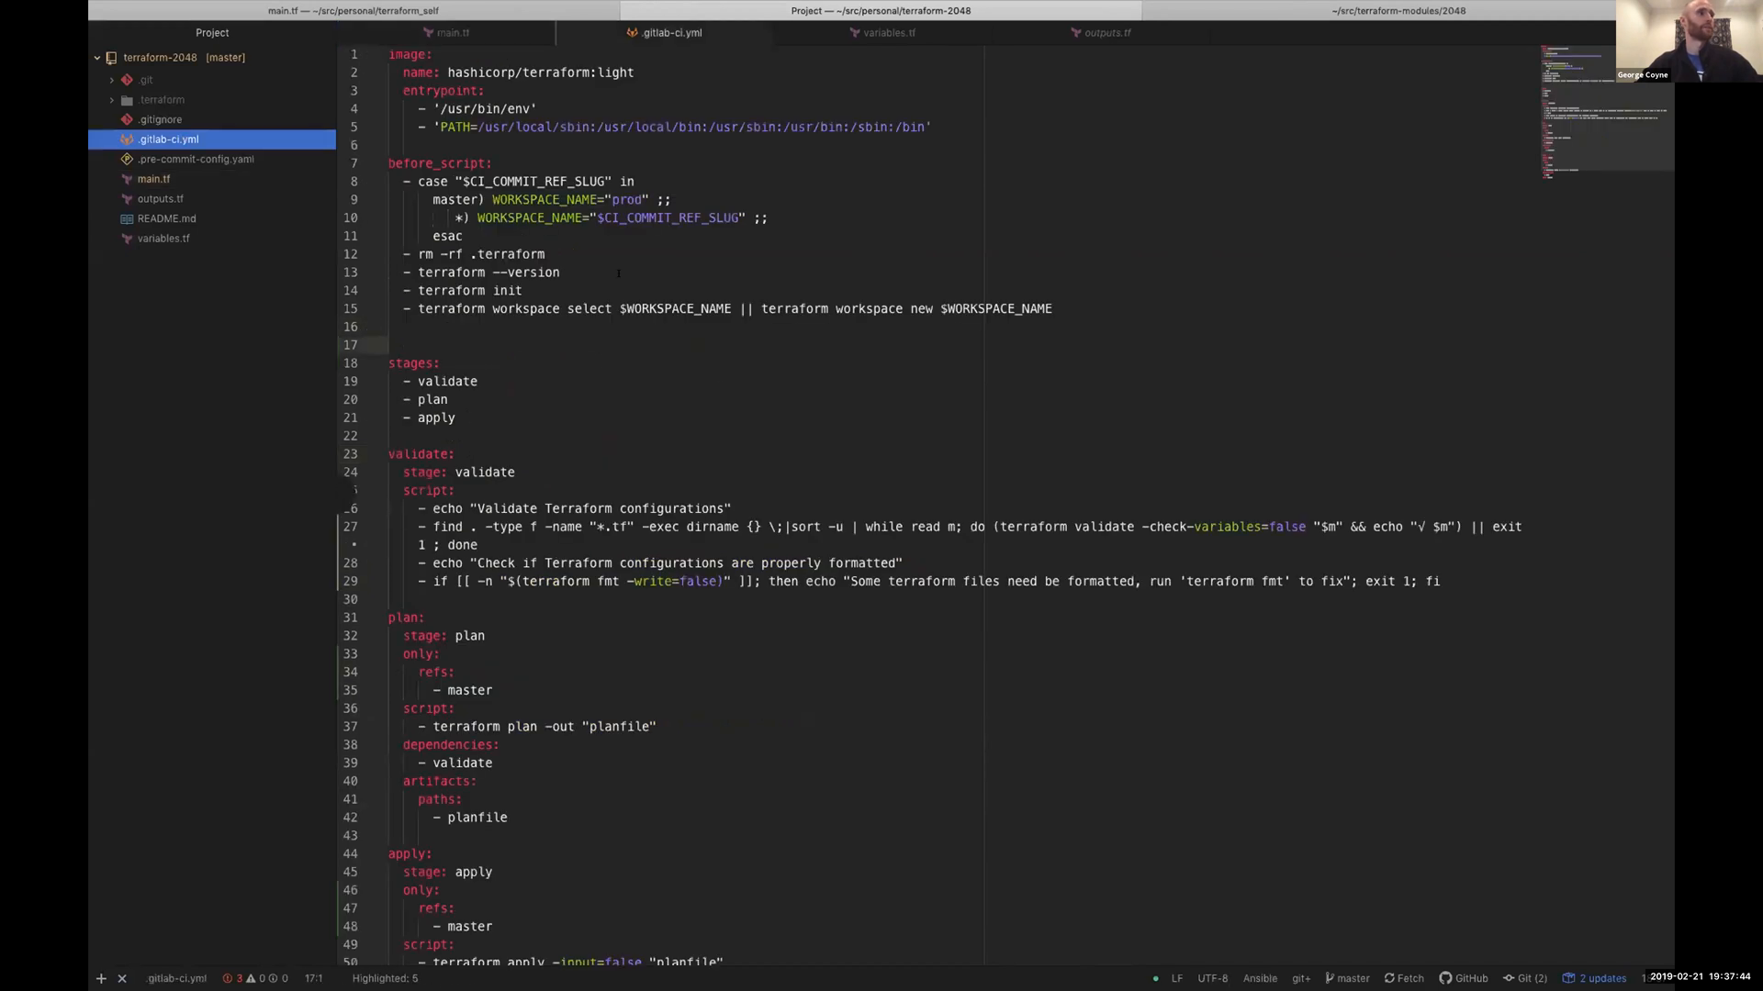
{"action": "scroll", "scroll_direction": "down", "scroll_amount": 3}
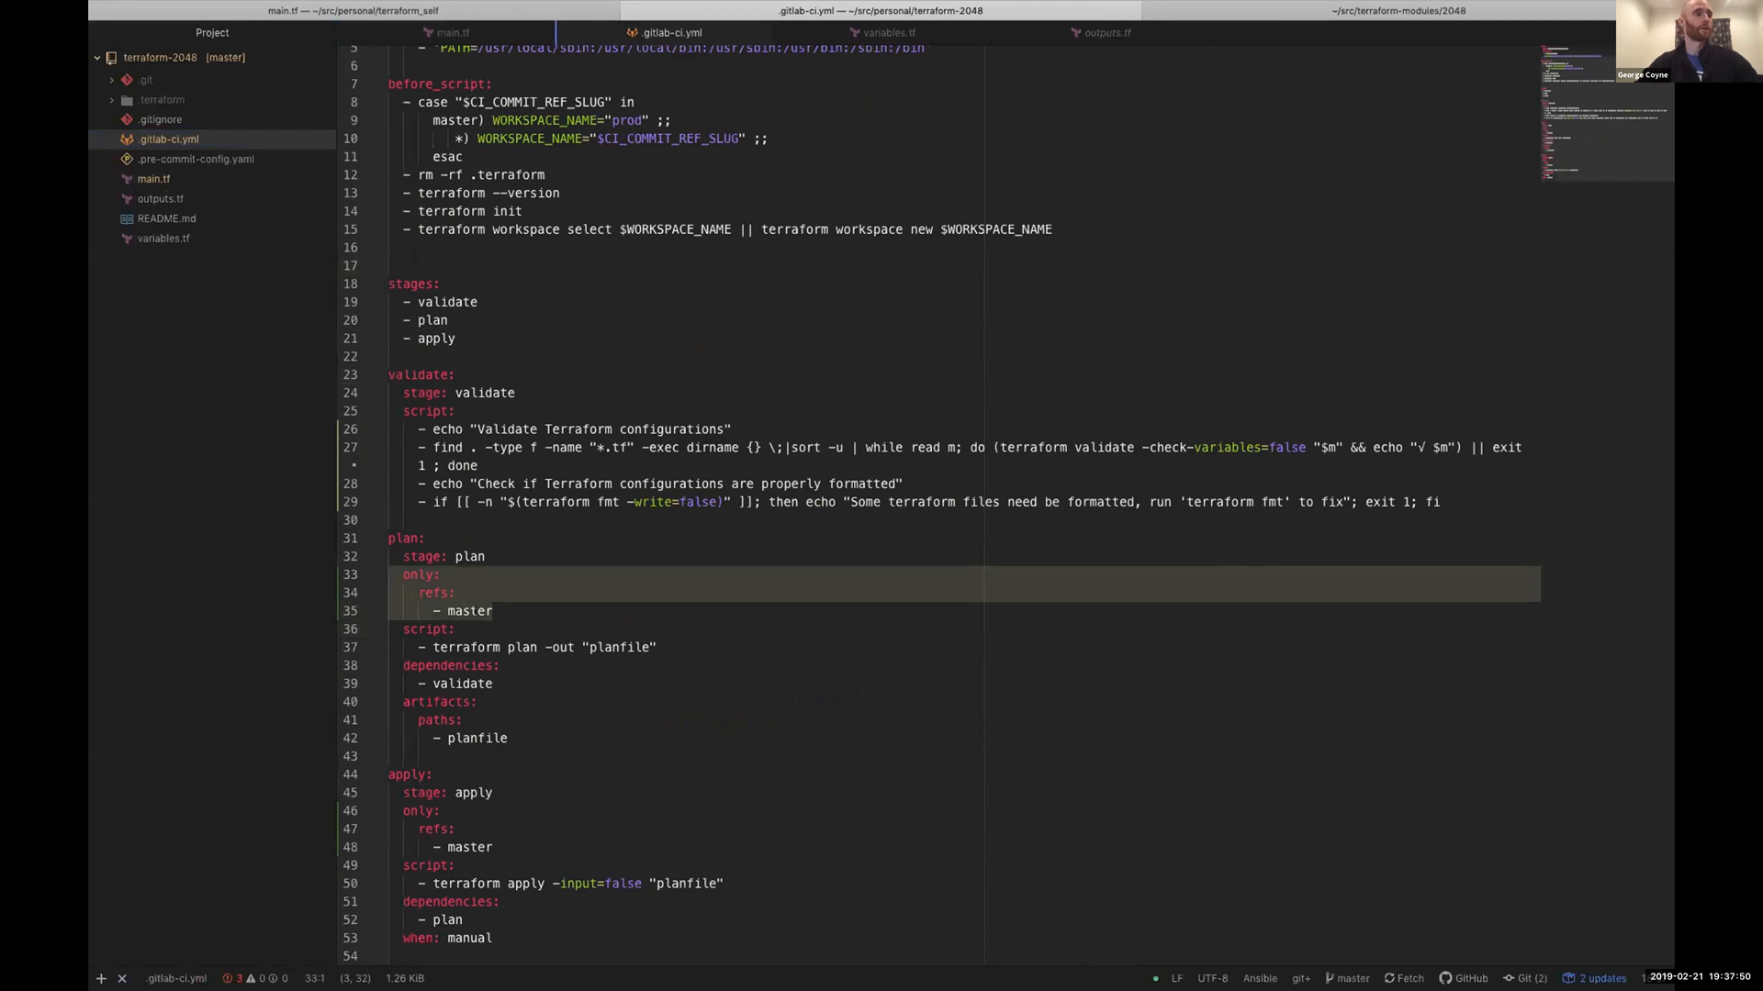
{"action": "left_click", "coordinate": [485, 610]}
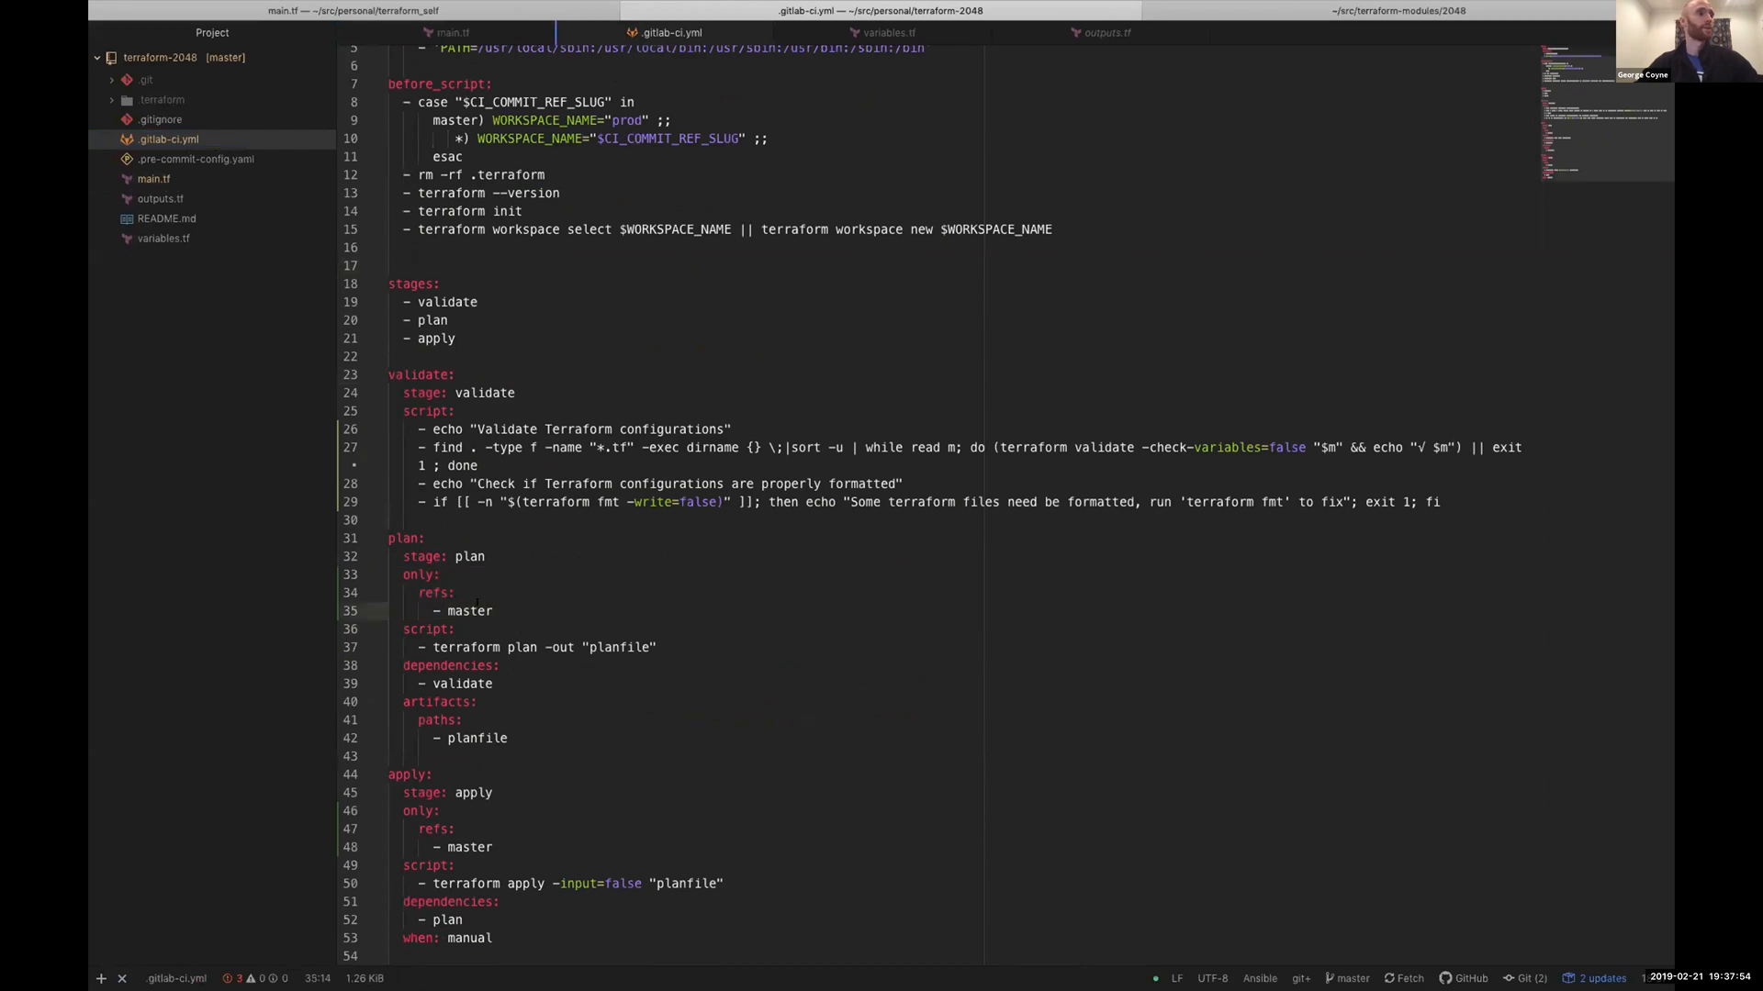
{"action": "left_click", "coordinate": [197, 158]}
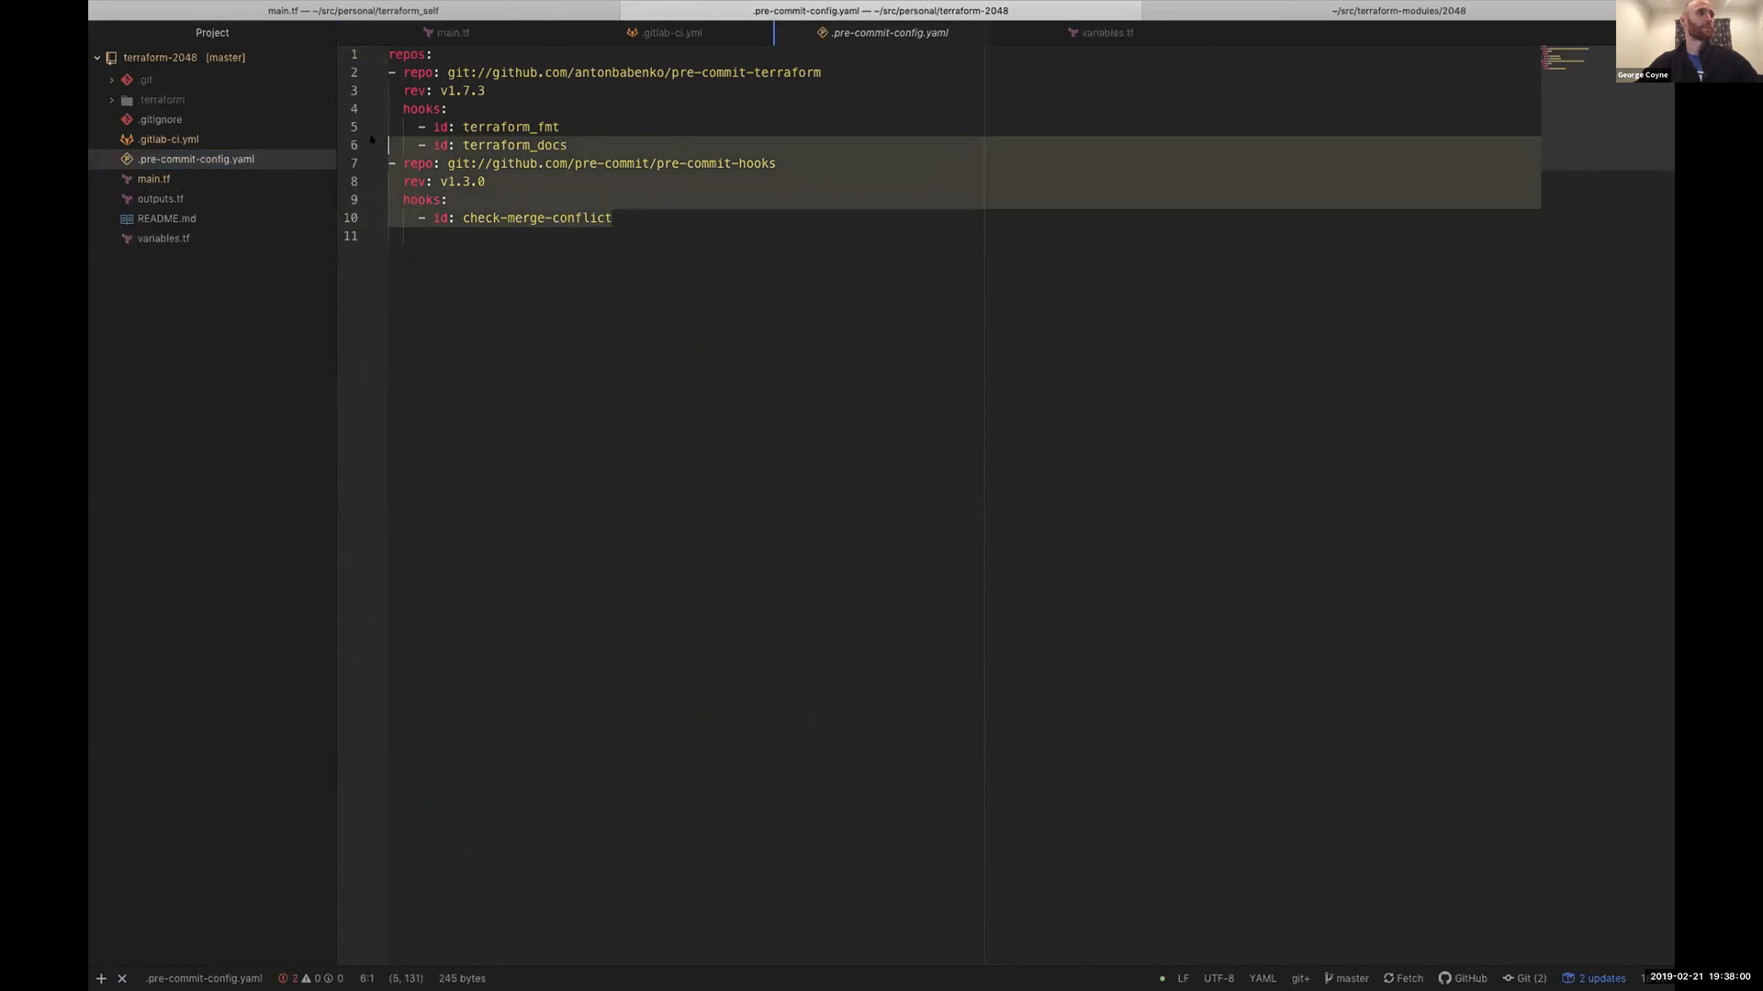
Note the terraform_docs hook, then view README.md's generated Inputs table with workspace_iam_roles.
{"action": "double_click", "coordinate": [512, 145]}
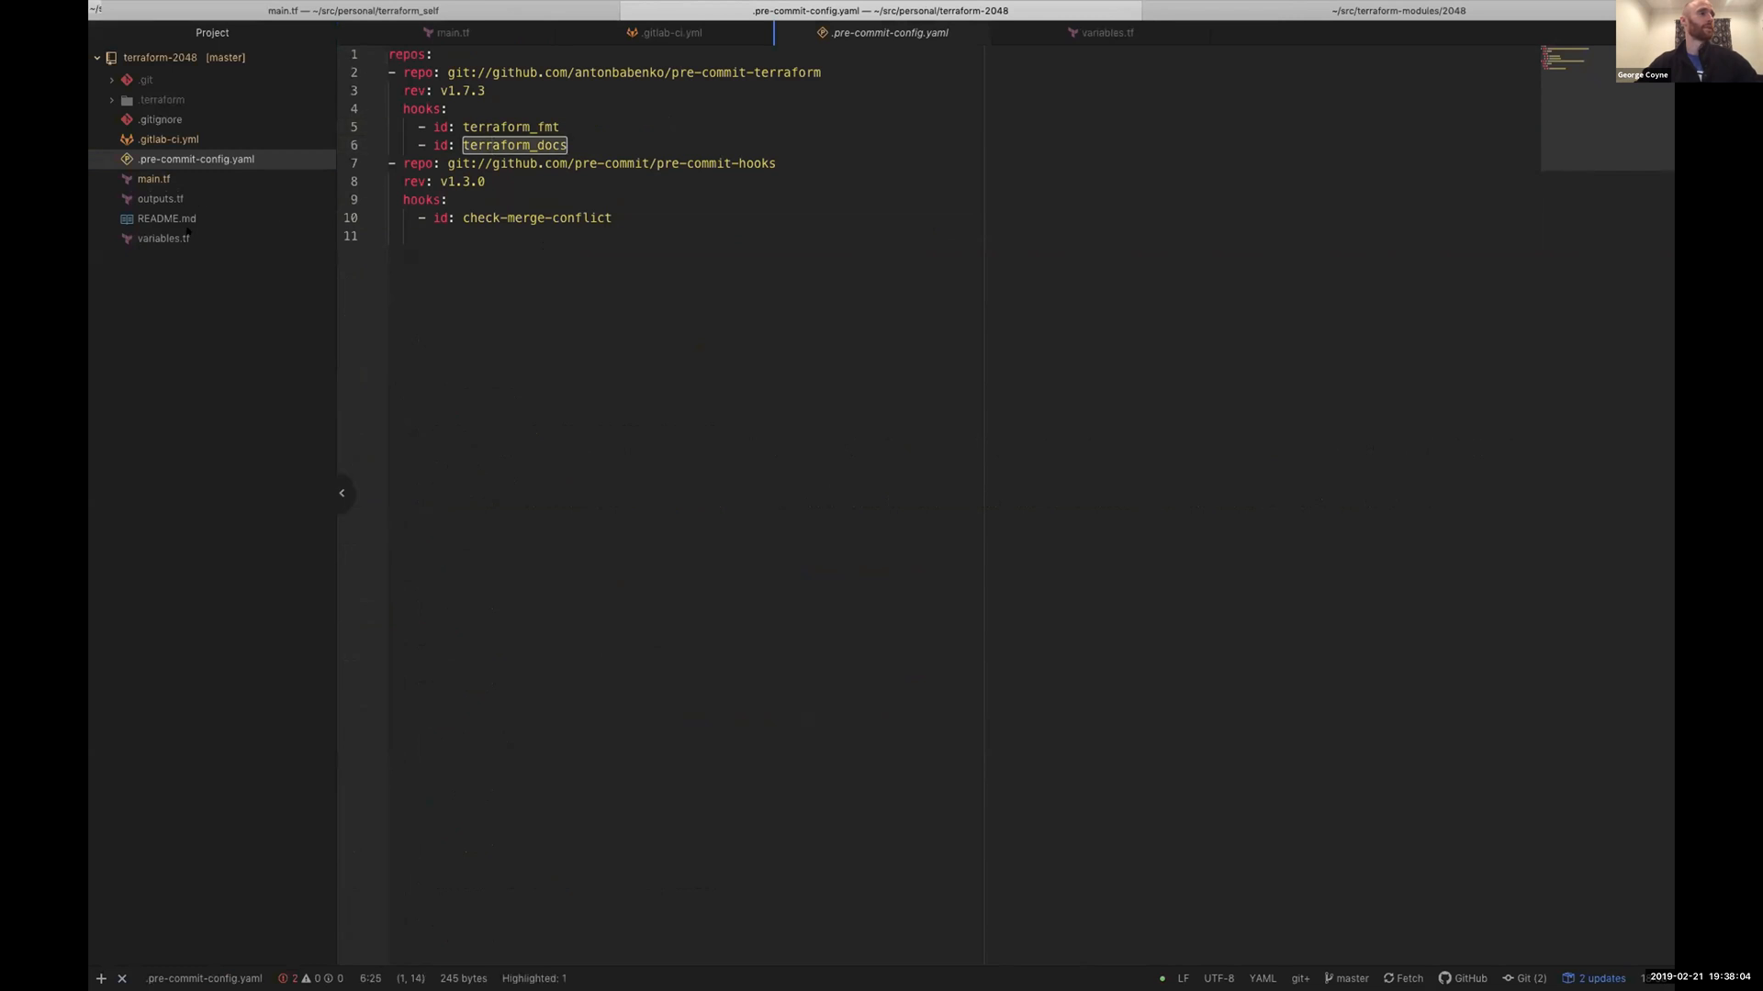
{"action": "left_click", "coordinate": [165, 218]}
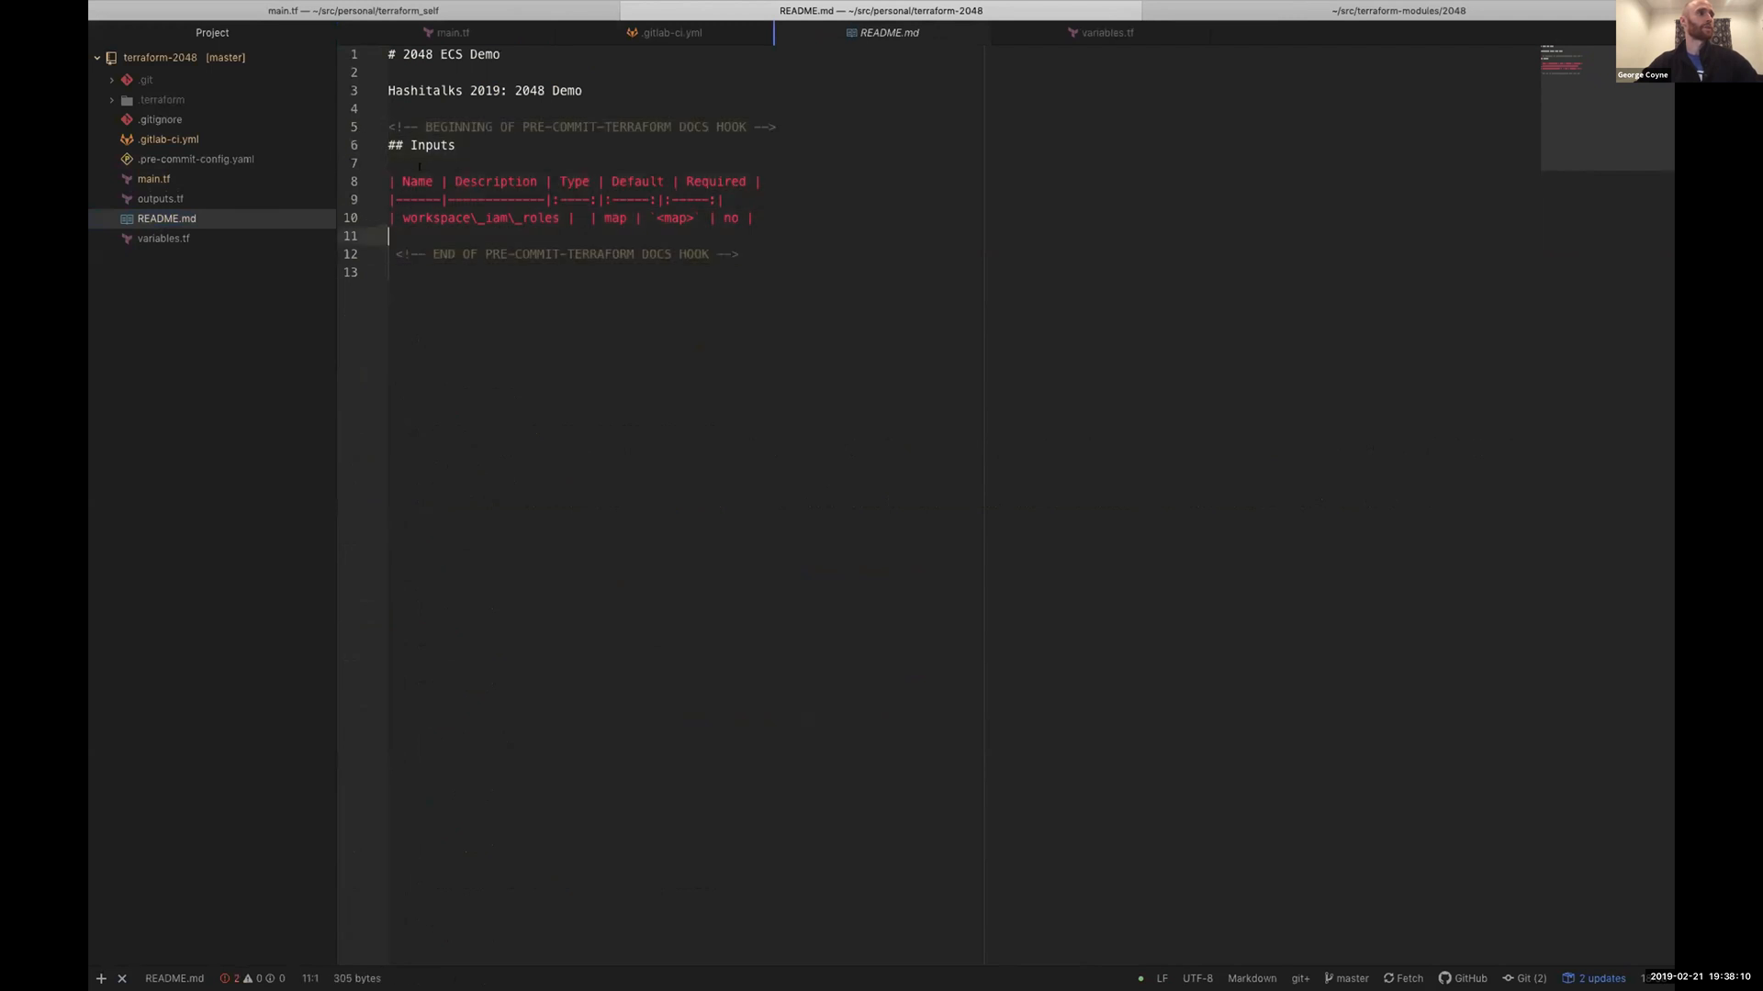
{"action": "double_click", "coordinate": [538, 216]}
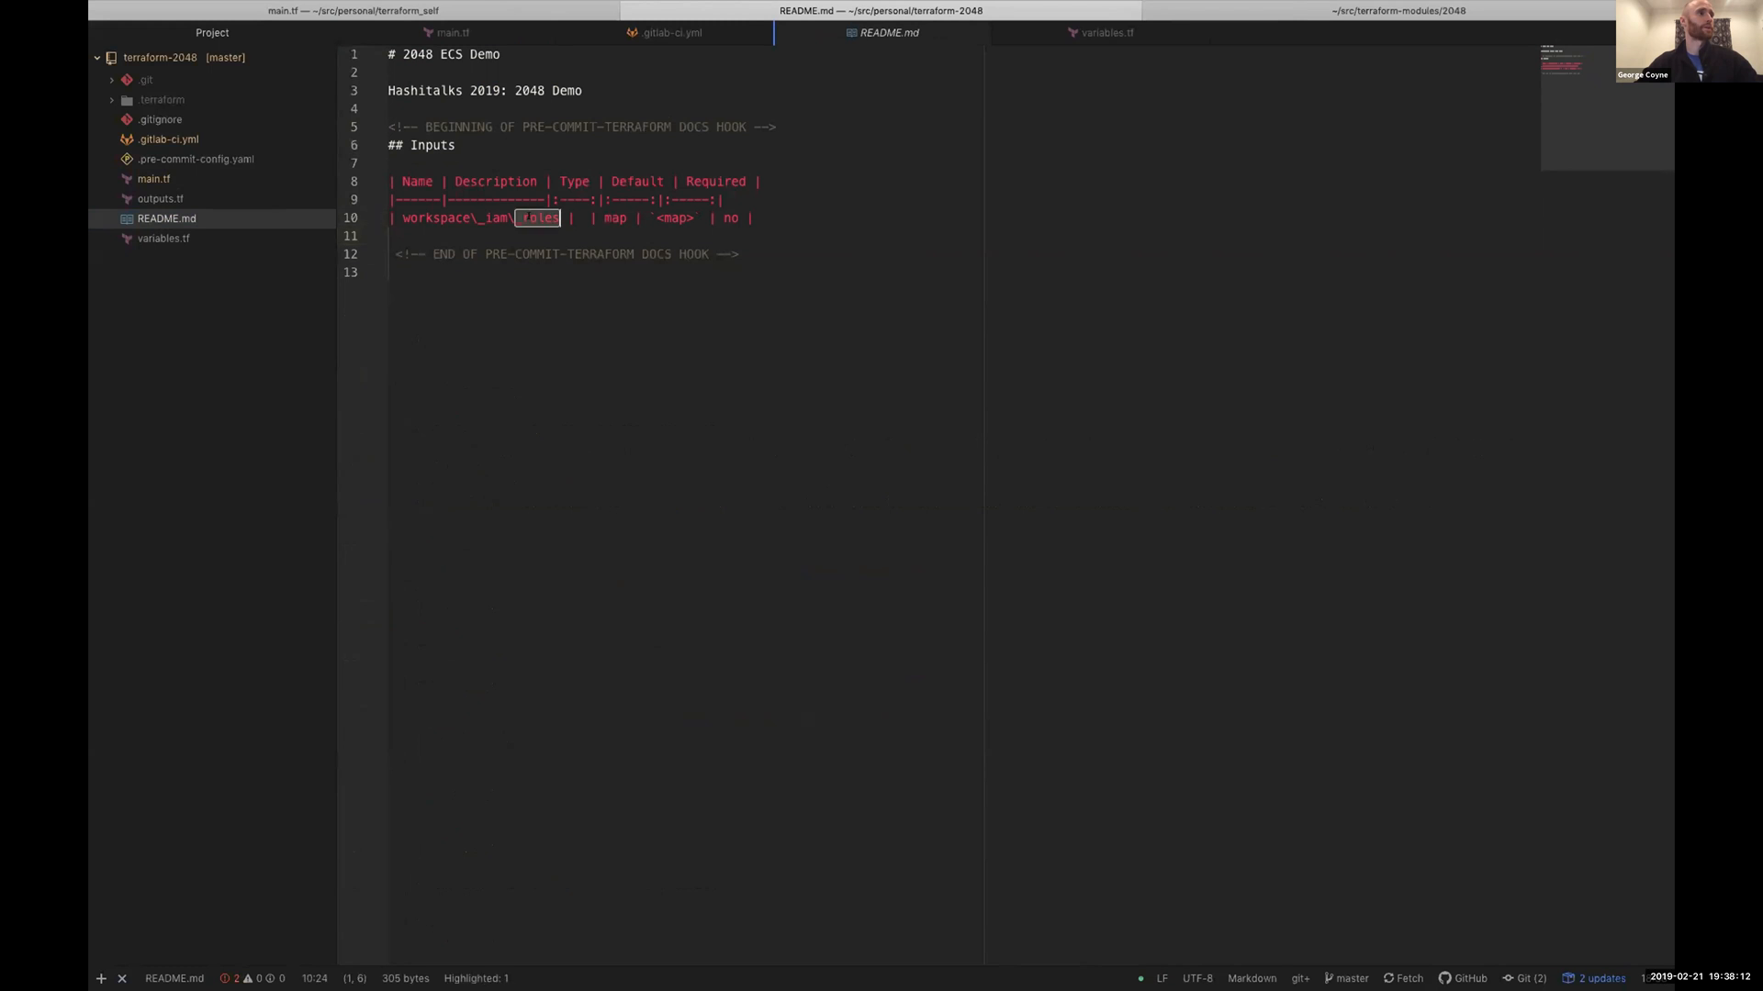
{"action": "type", "text": "_roles"}
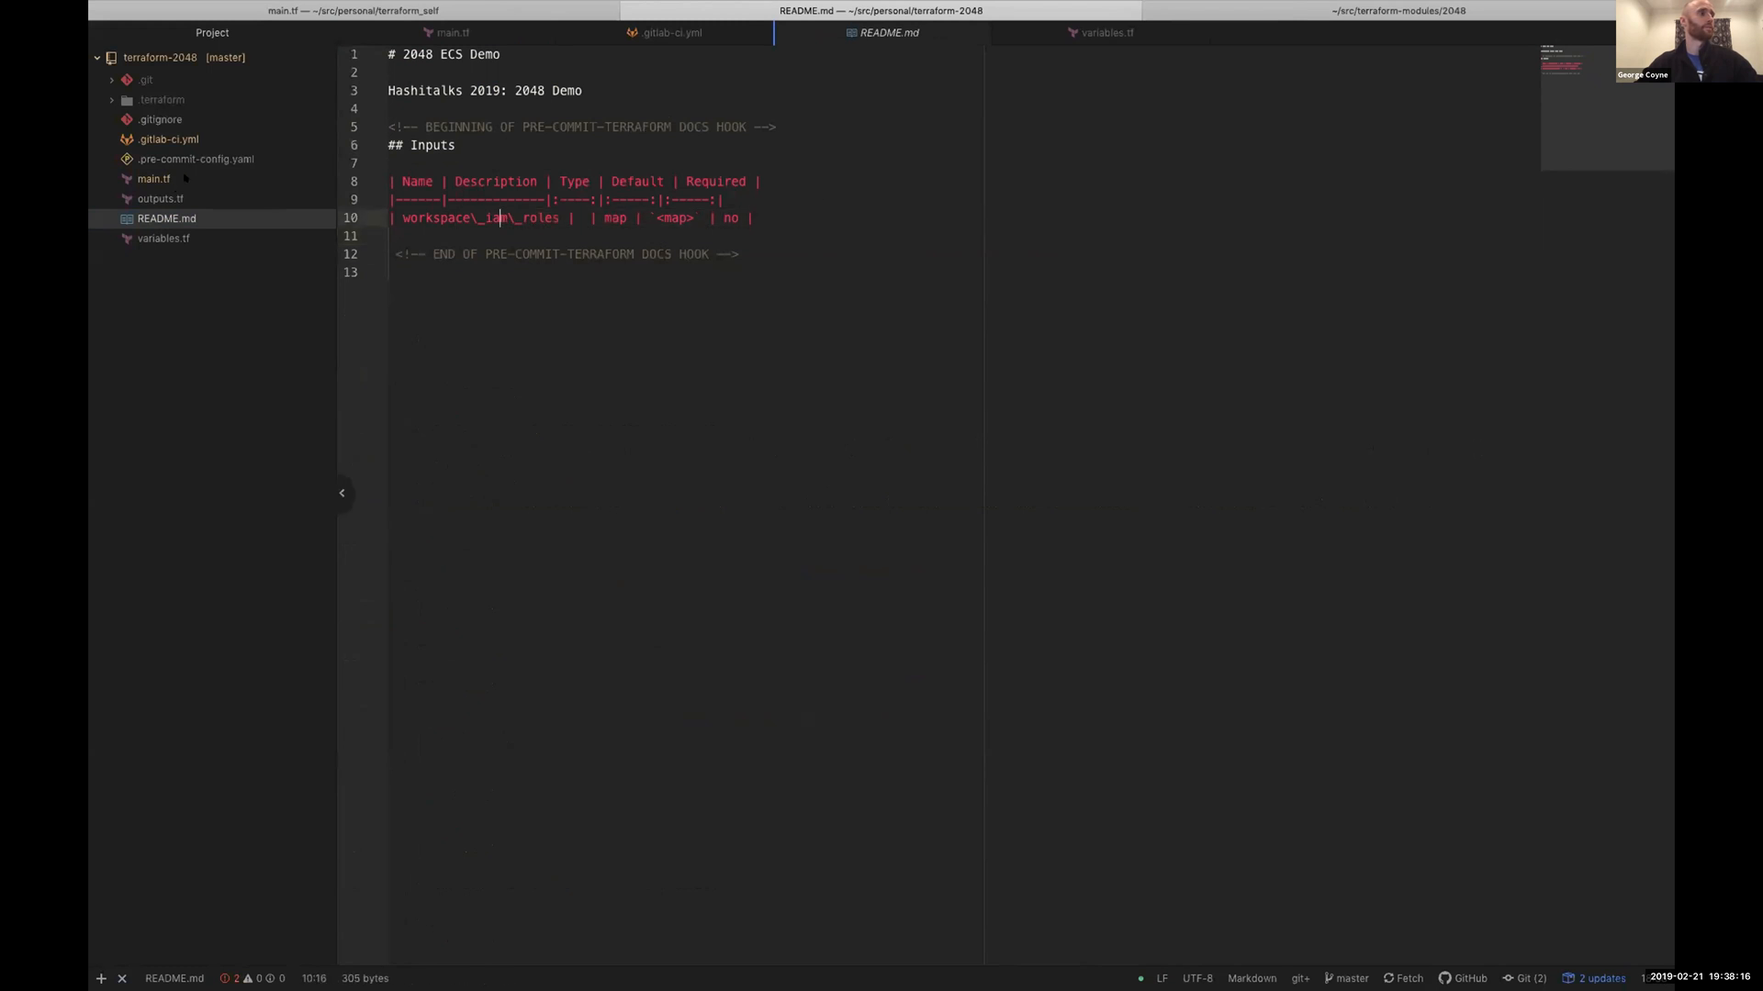
{"action": "left_click", "coordinate": [152, 179]}
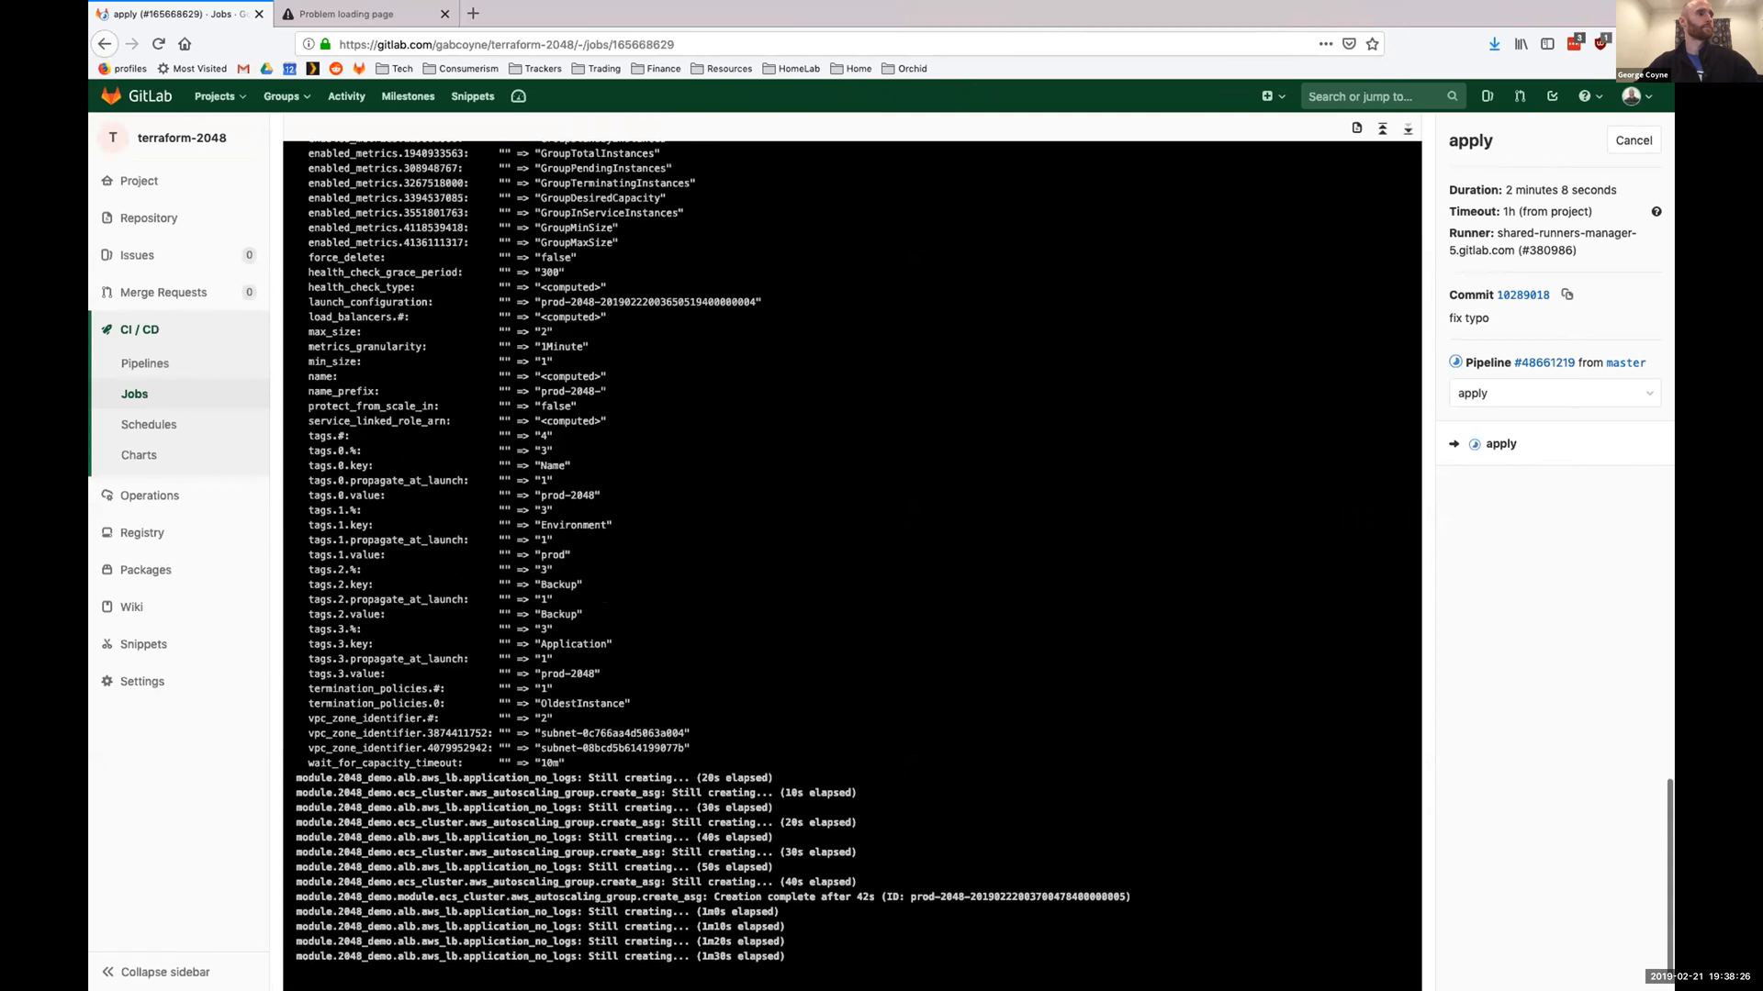
{"action": "scroll", "scroll_direction": "down", "scroll_amount": 3}
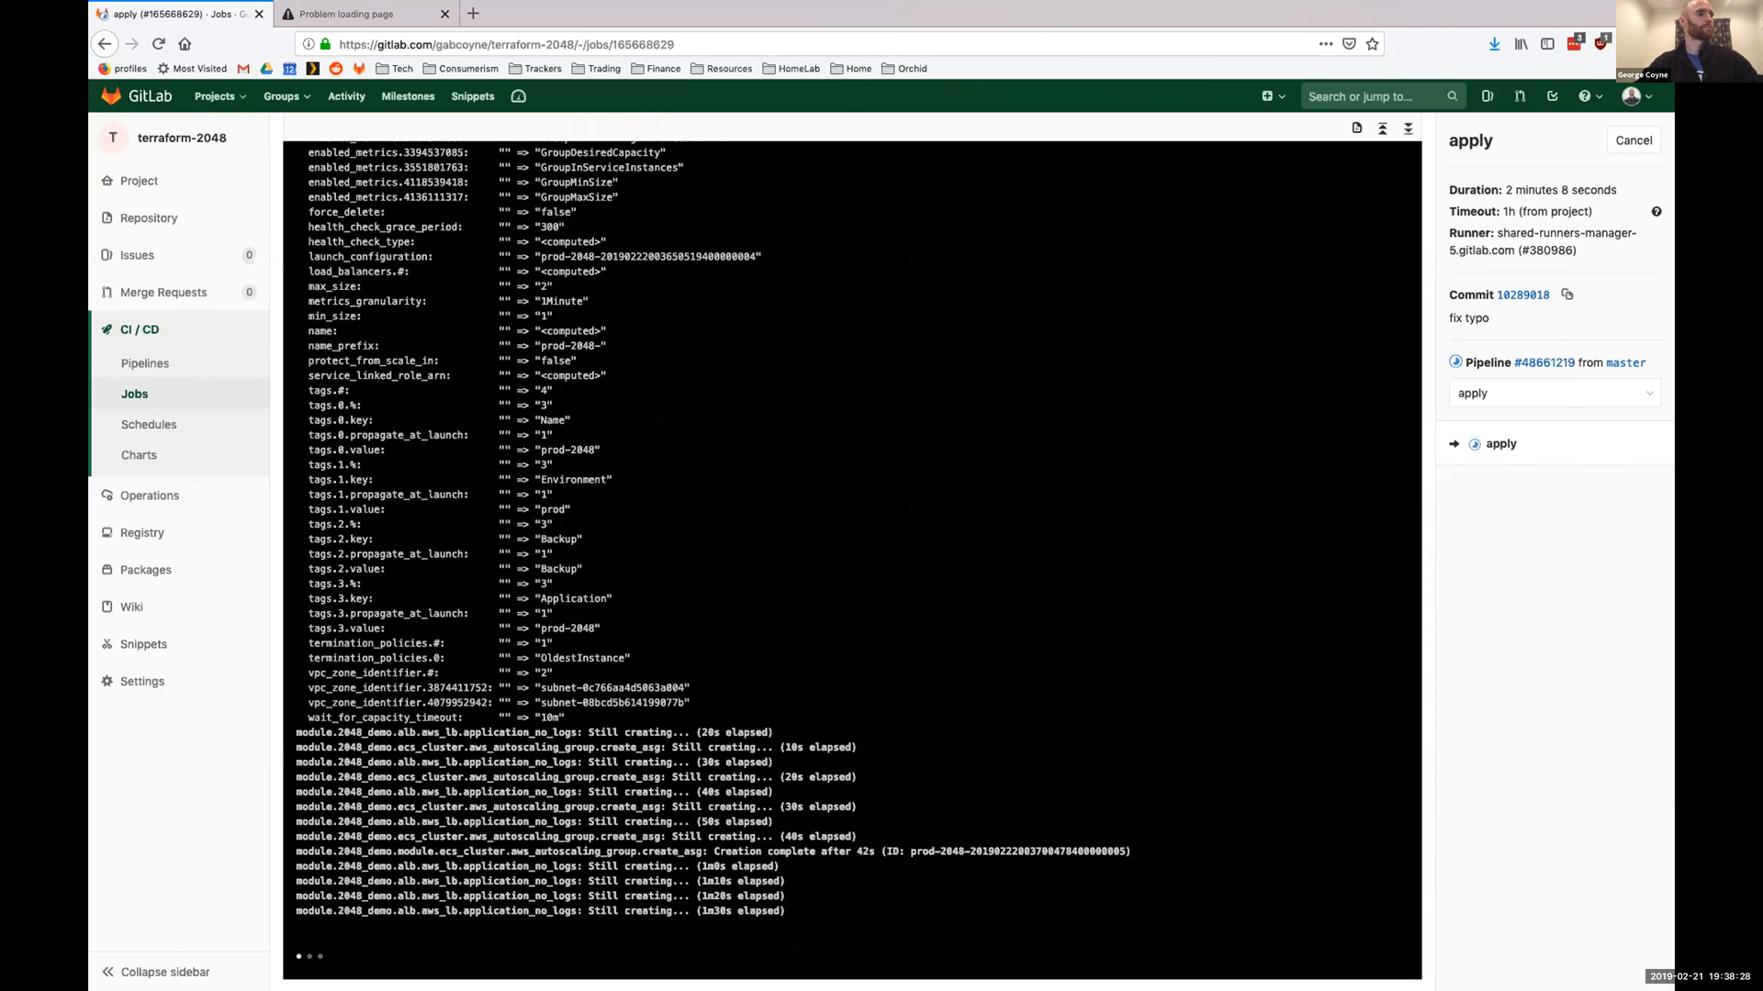
{"action": "scroll", "scroll_direction": "down", "scroll_amount": 3}
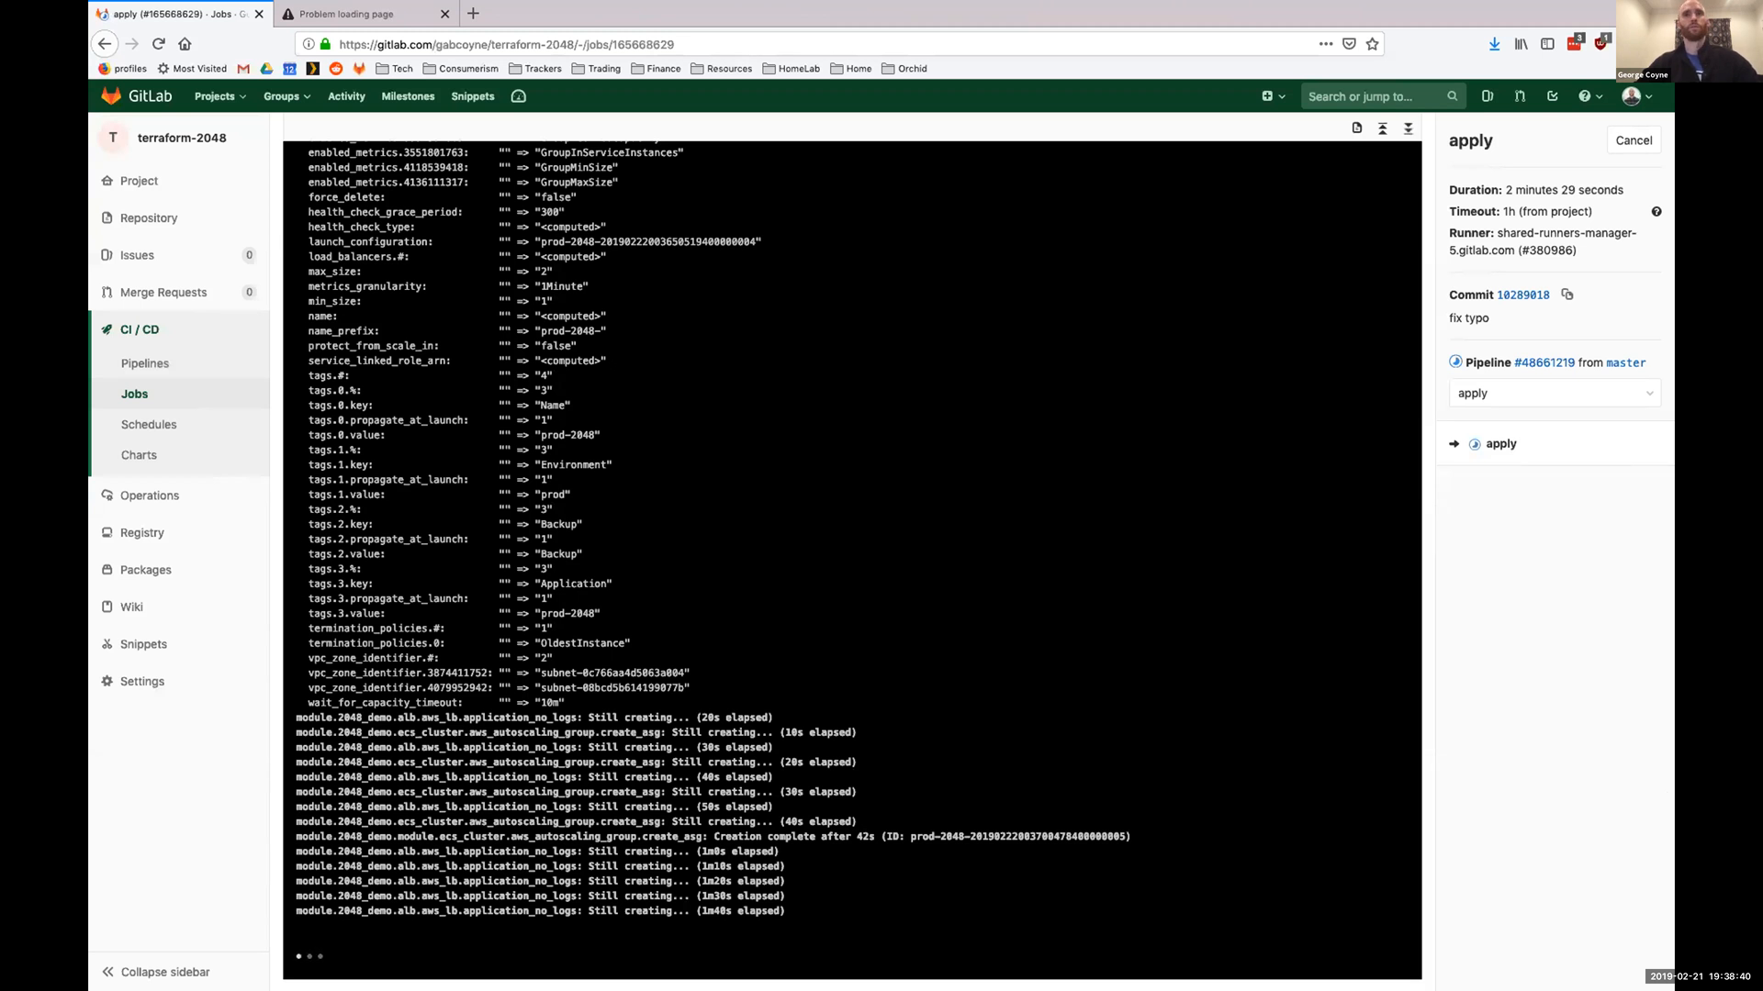
{"action": "scroll", "scroll_direction": "down", "scroll_amount": 3}
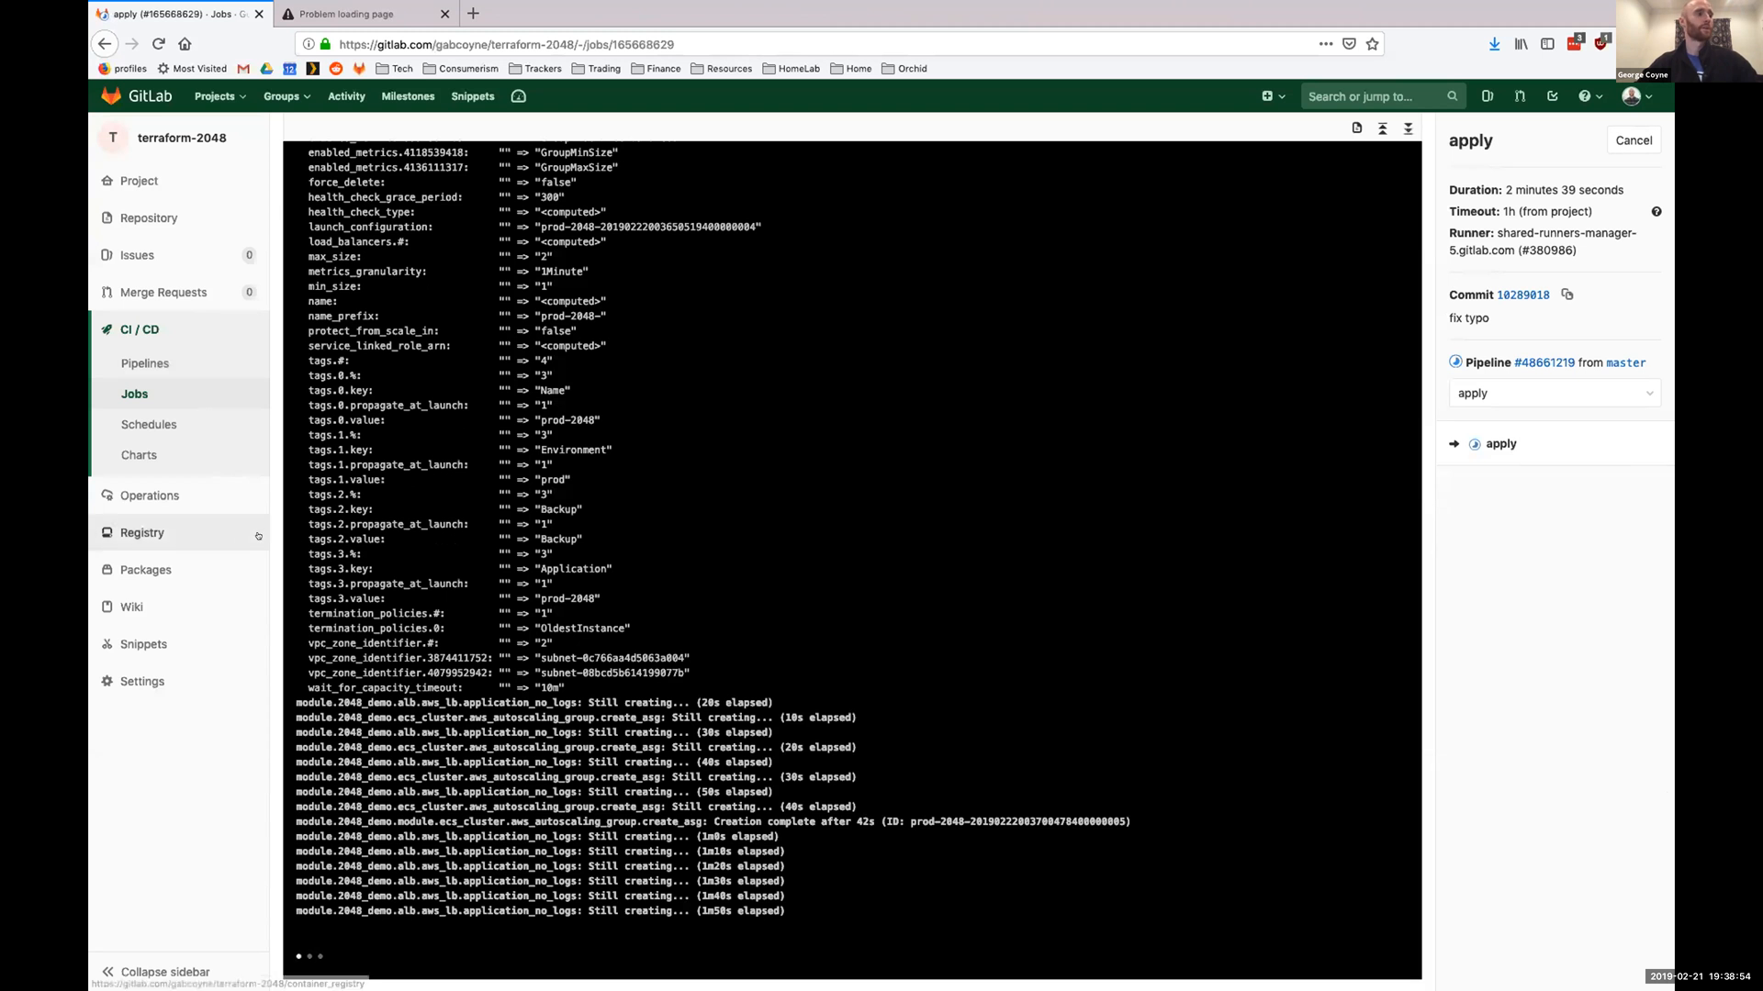
{"action": "scroll", "scroll_direction": "down", "scroll_amount": 3}
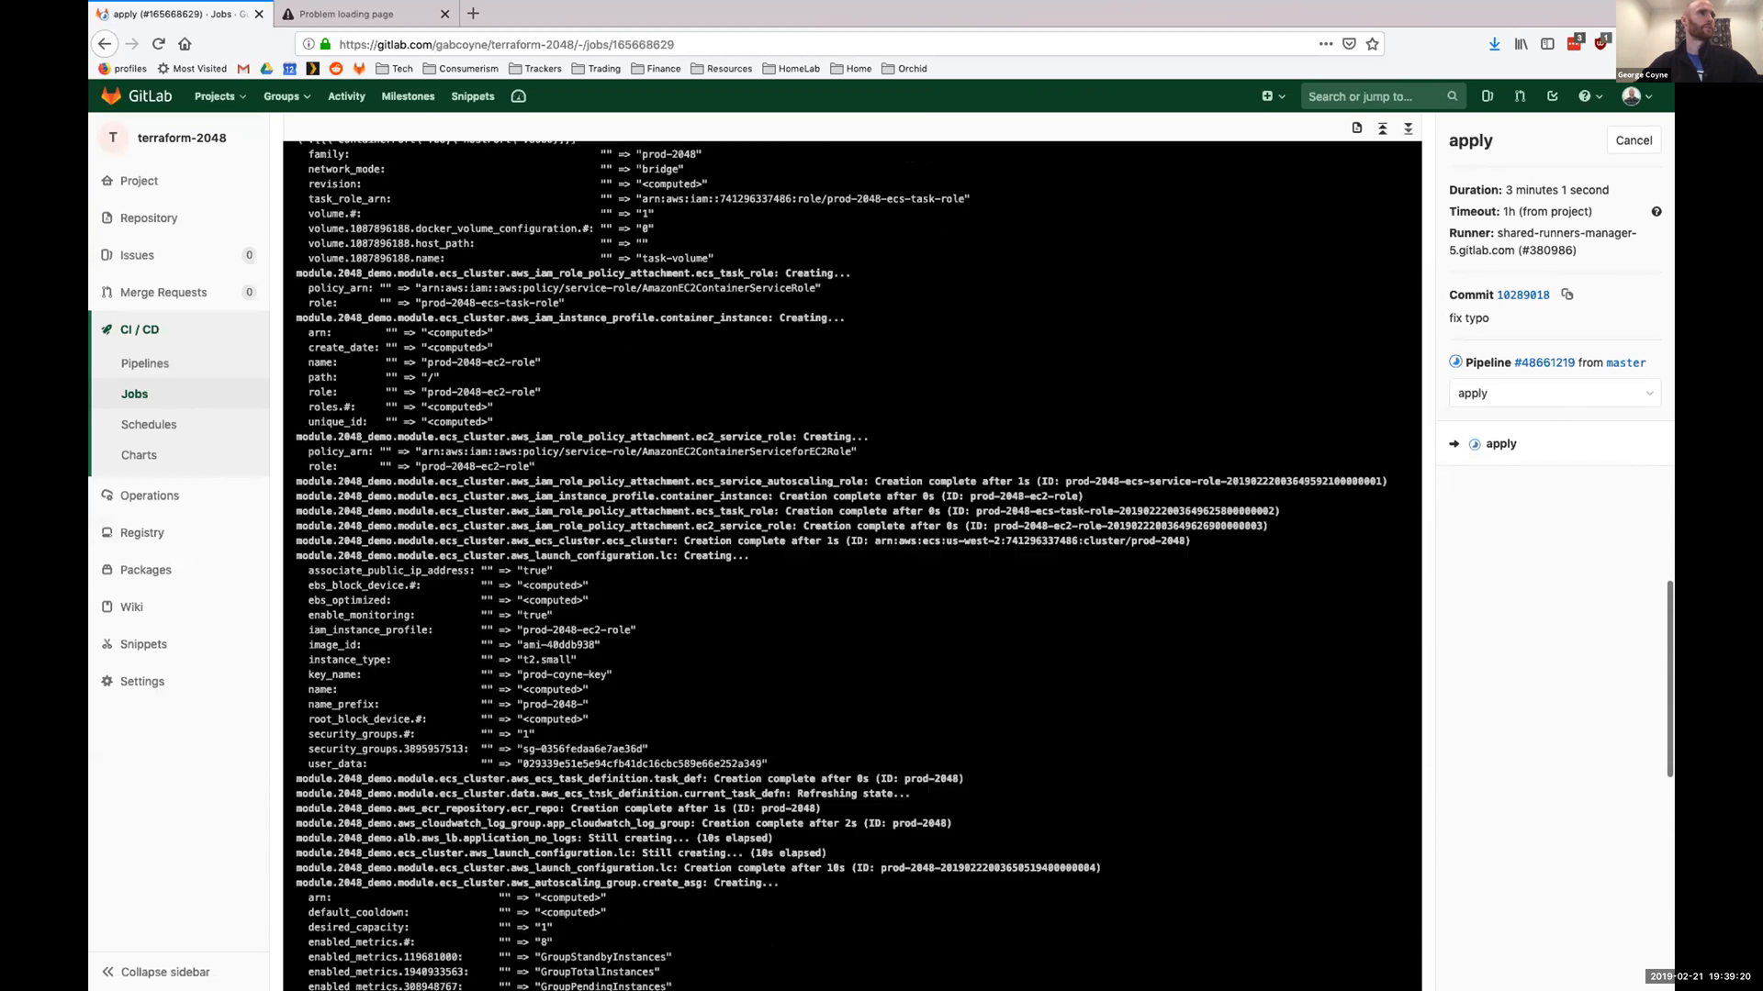
Retry loading 2048.coyne.link, which still fails, and return to the apply job log.
{"action": "left_click", "coordinate": [360, 13]}
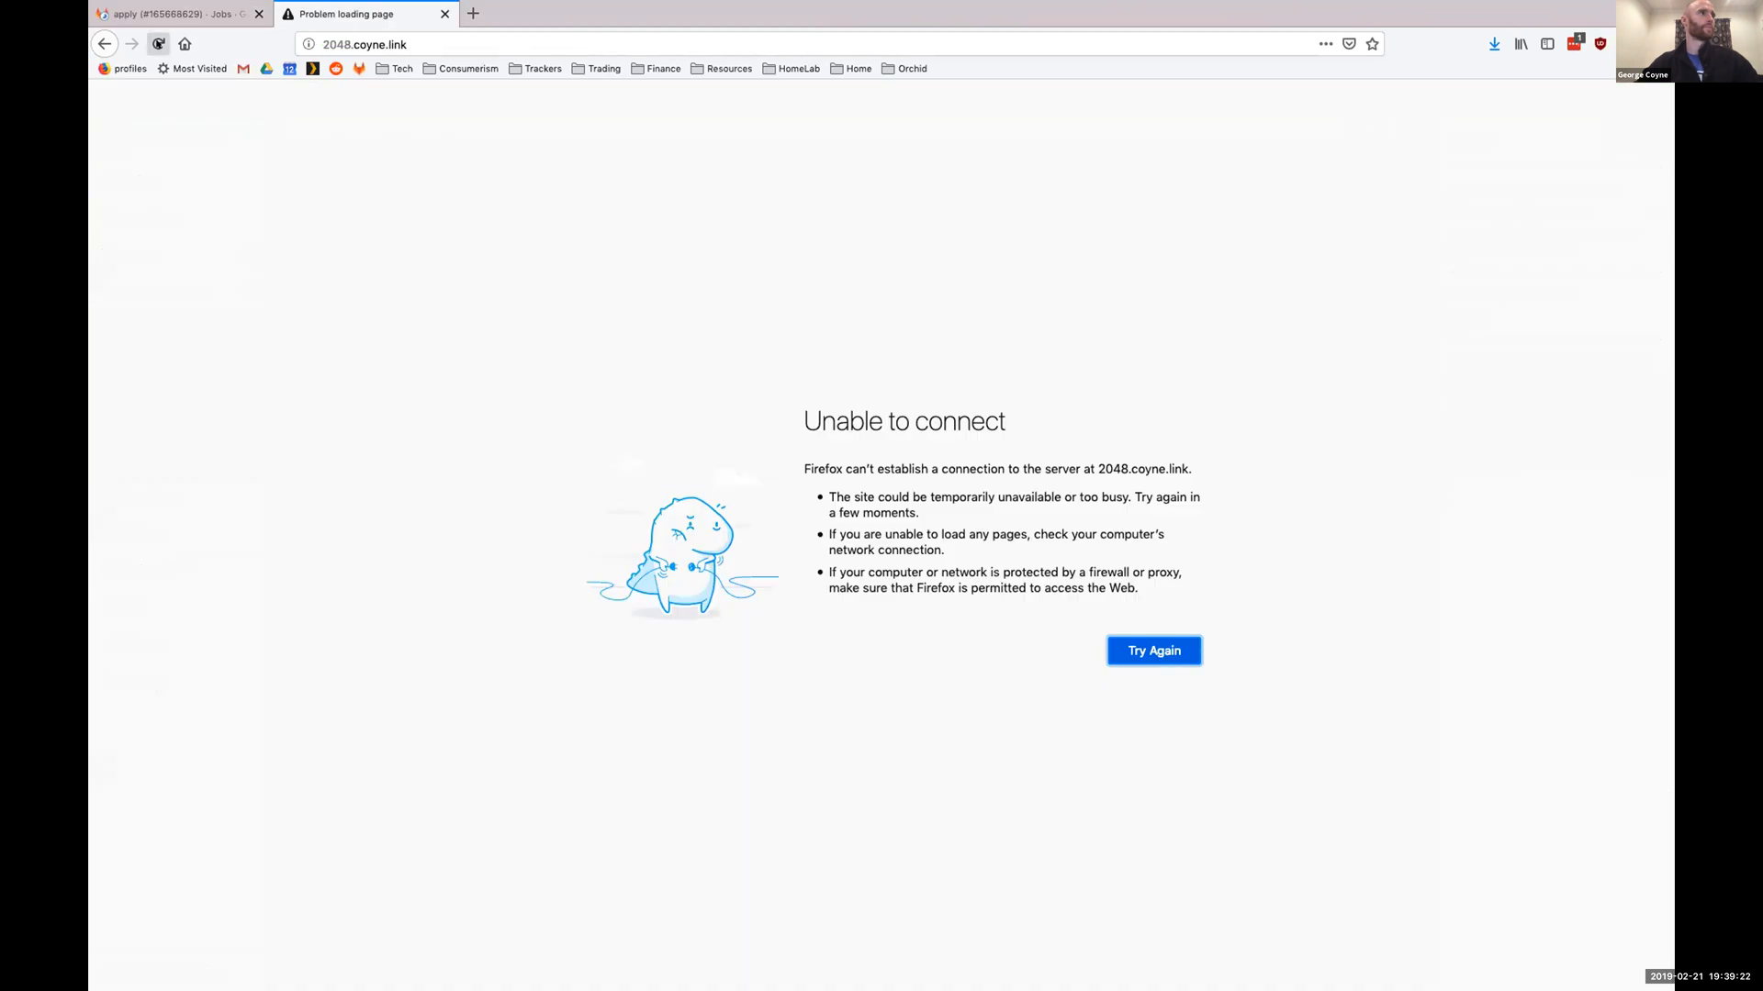
{"action": "left_click", "coordinate": [1153, 650]}
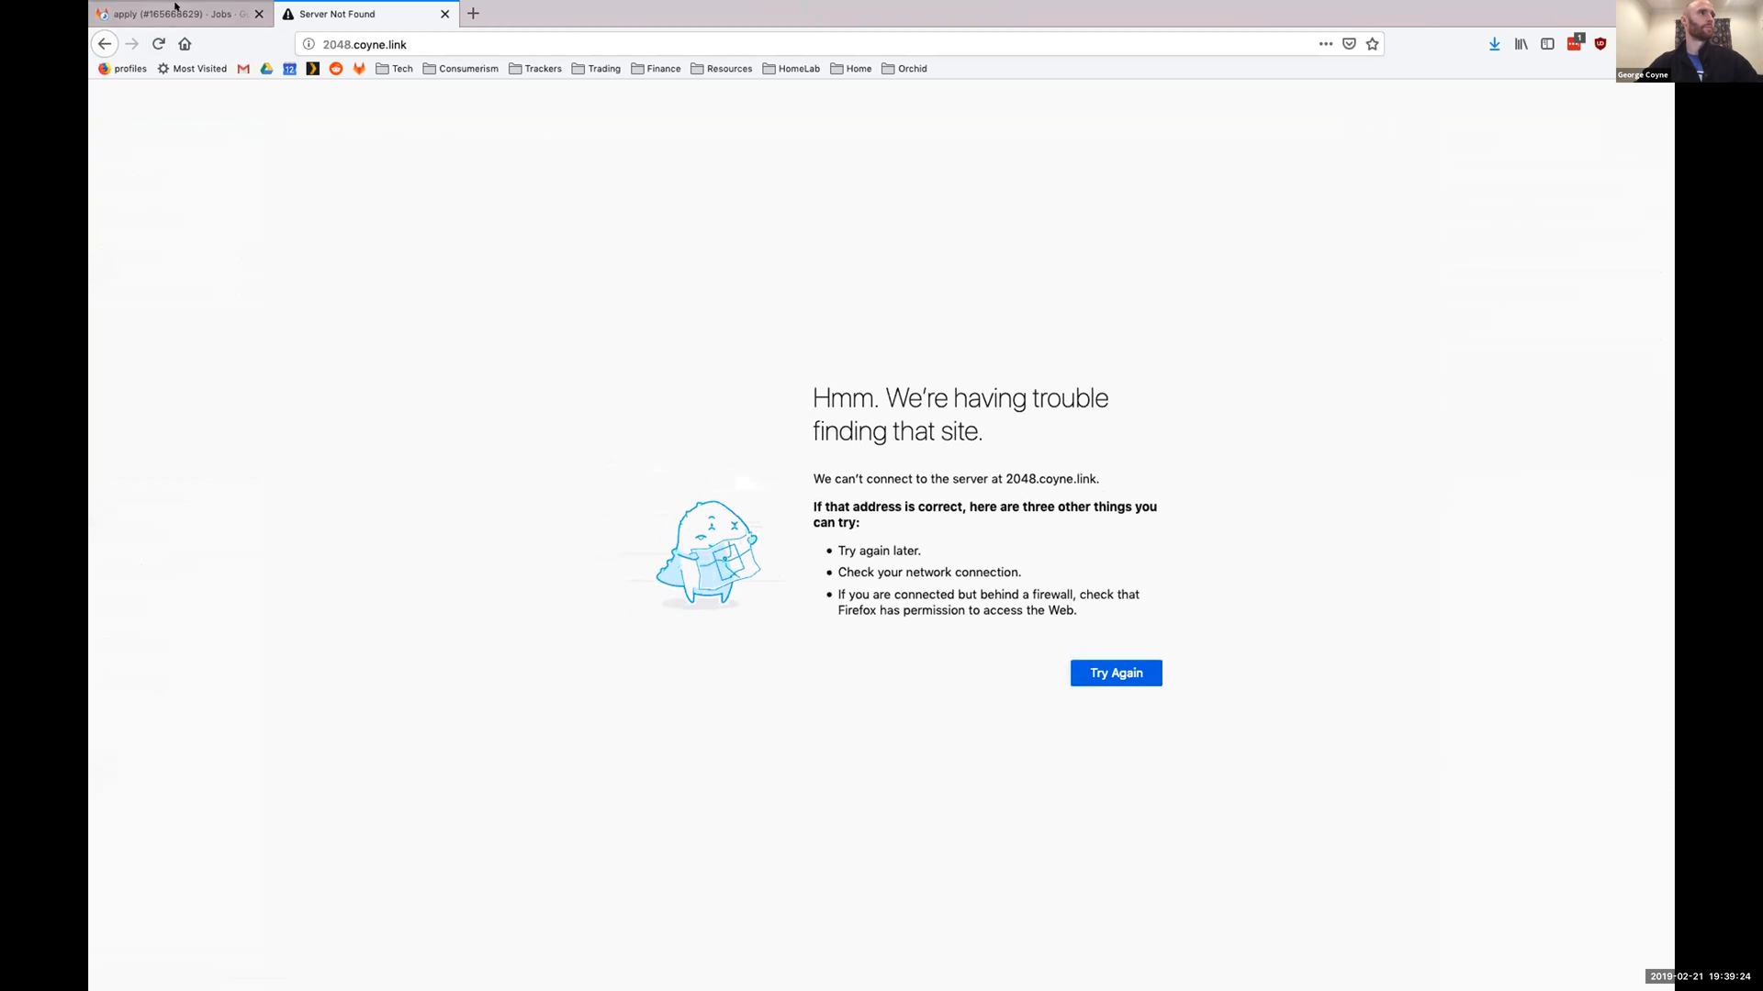
{"action": "left_click", "coordinate": [180, 13]}
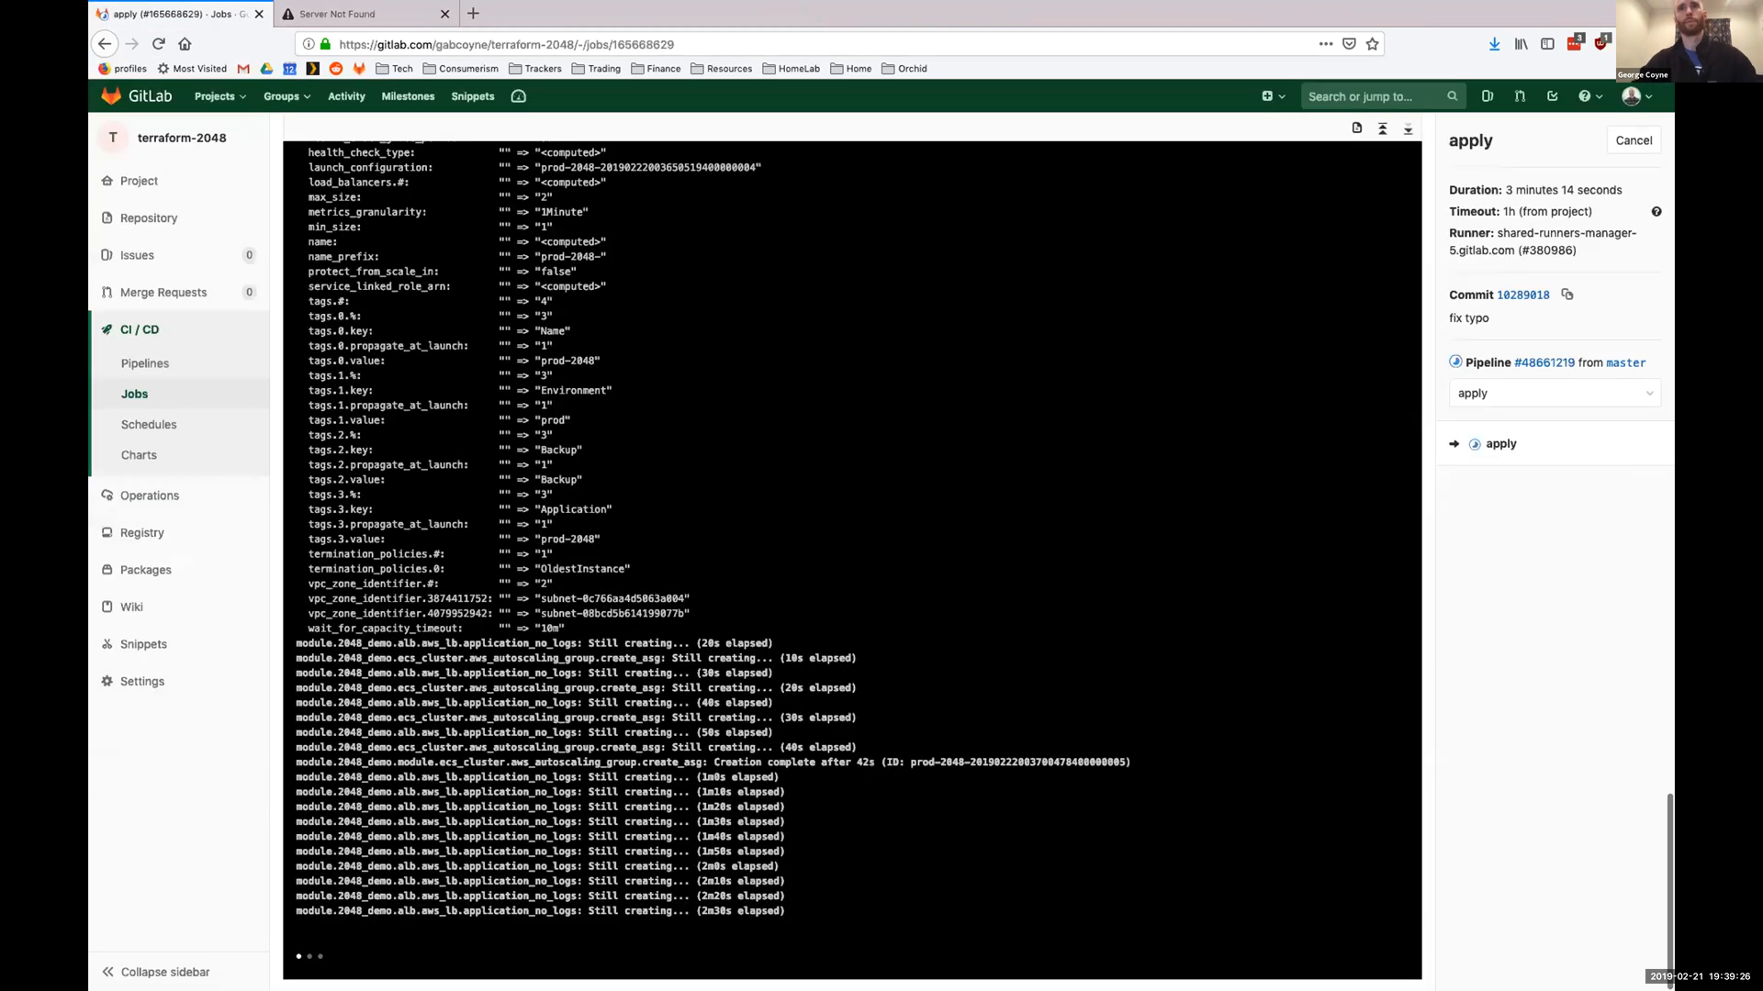
{"action": "scroll", "scroll_direction": "up", "scroll_amount": 3}
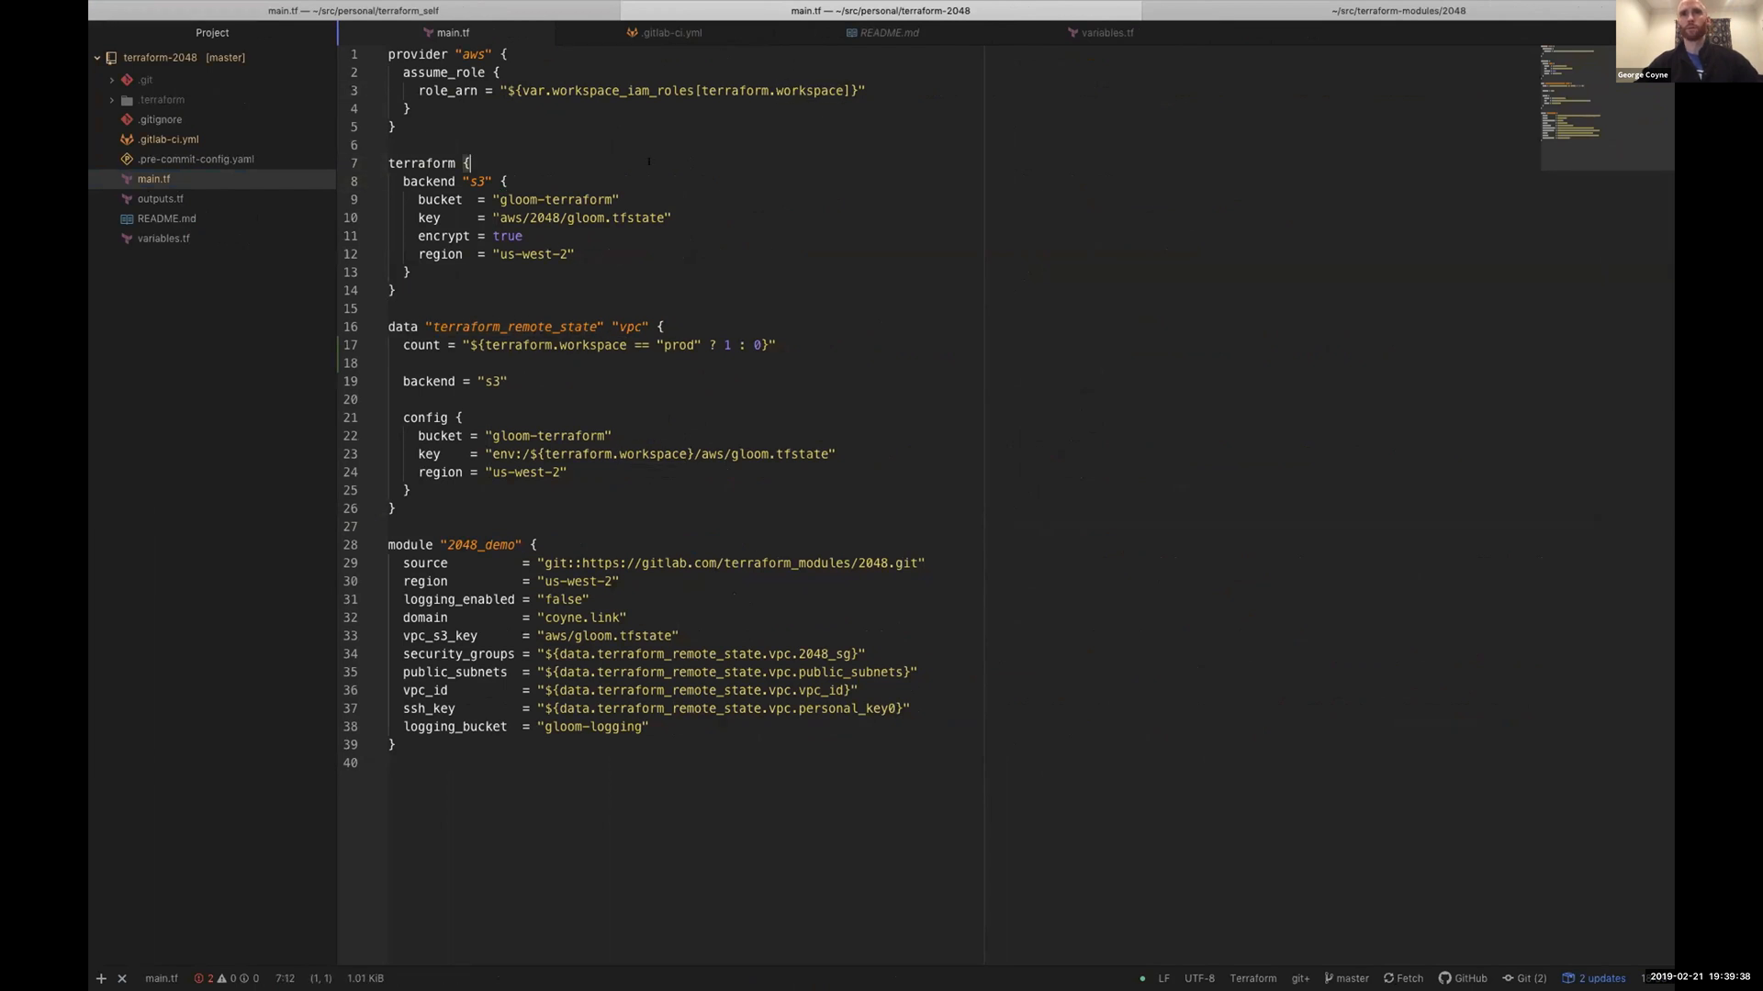
Look over main.tf in Atom before the job log reports Apply complete with 19 resources added.
{"action": "left_click", "coordinate": [683, 90]}
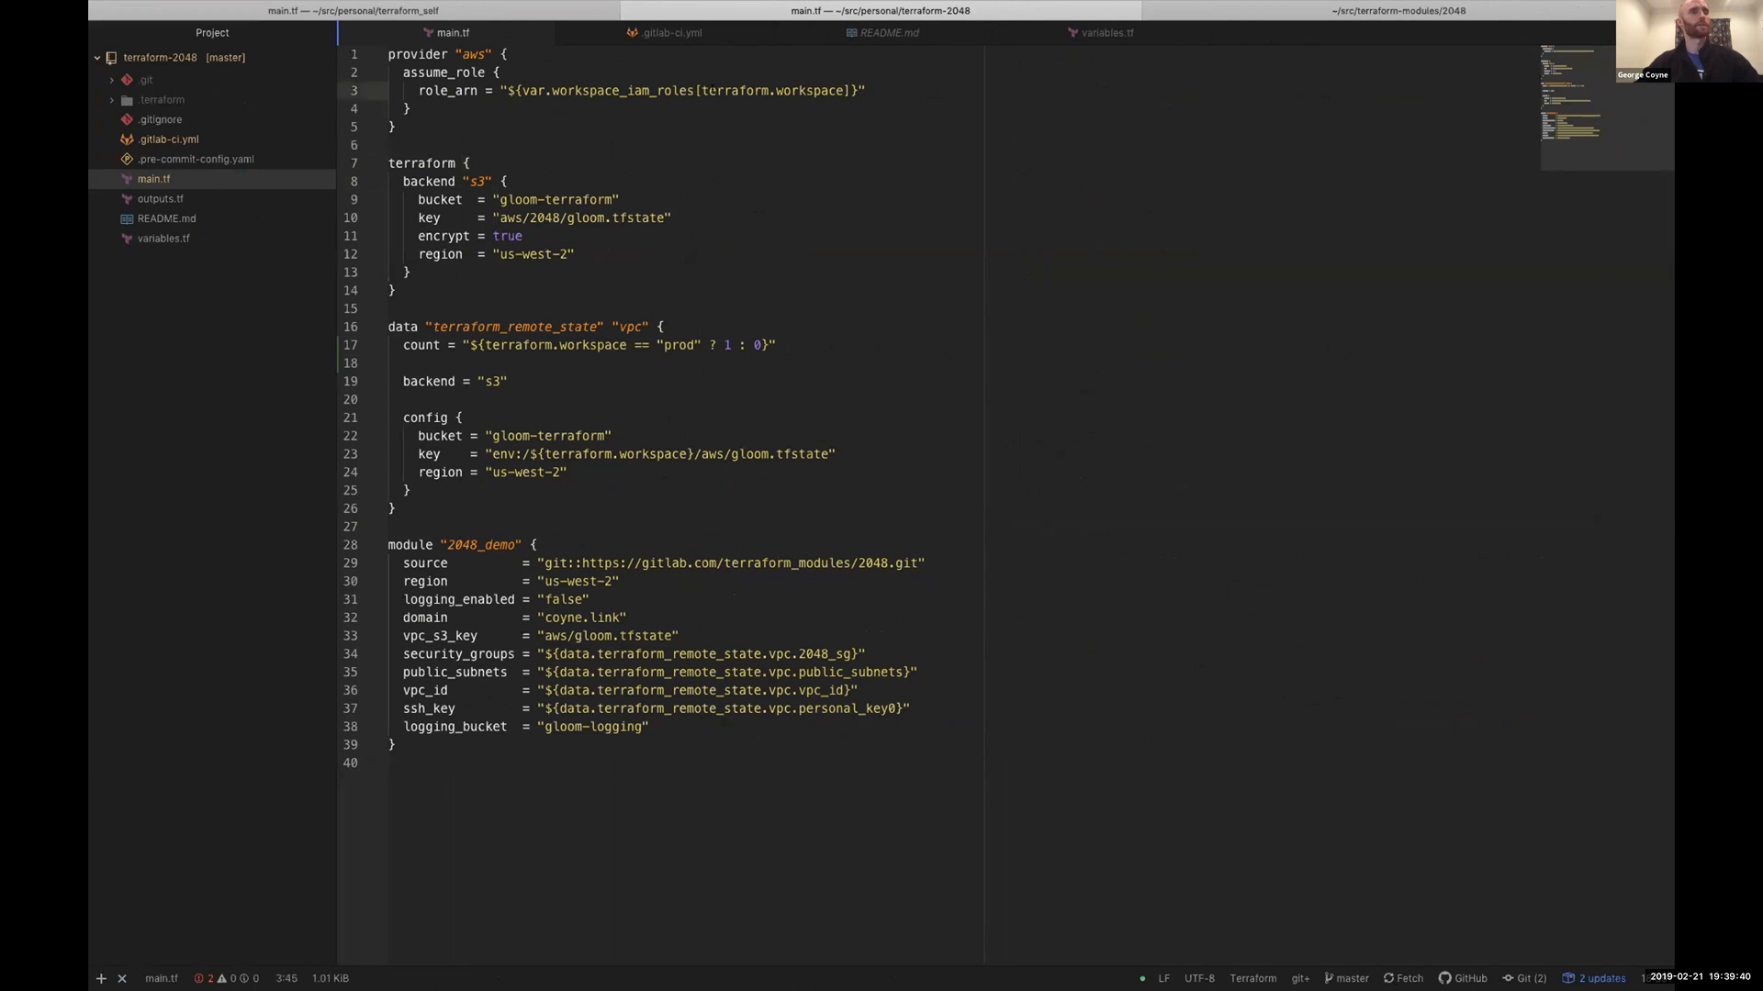
{"action": "left_click", "coordinate": [716, 90]}
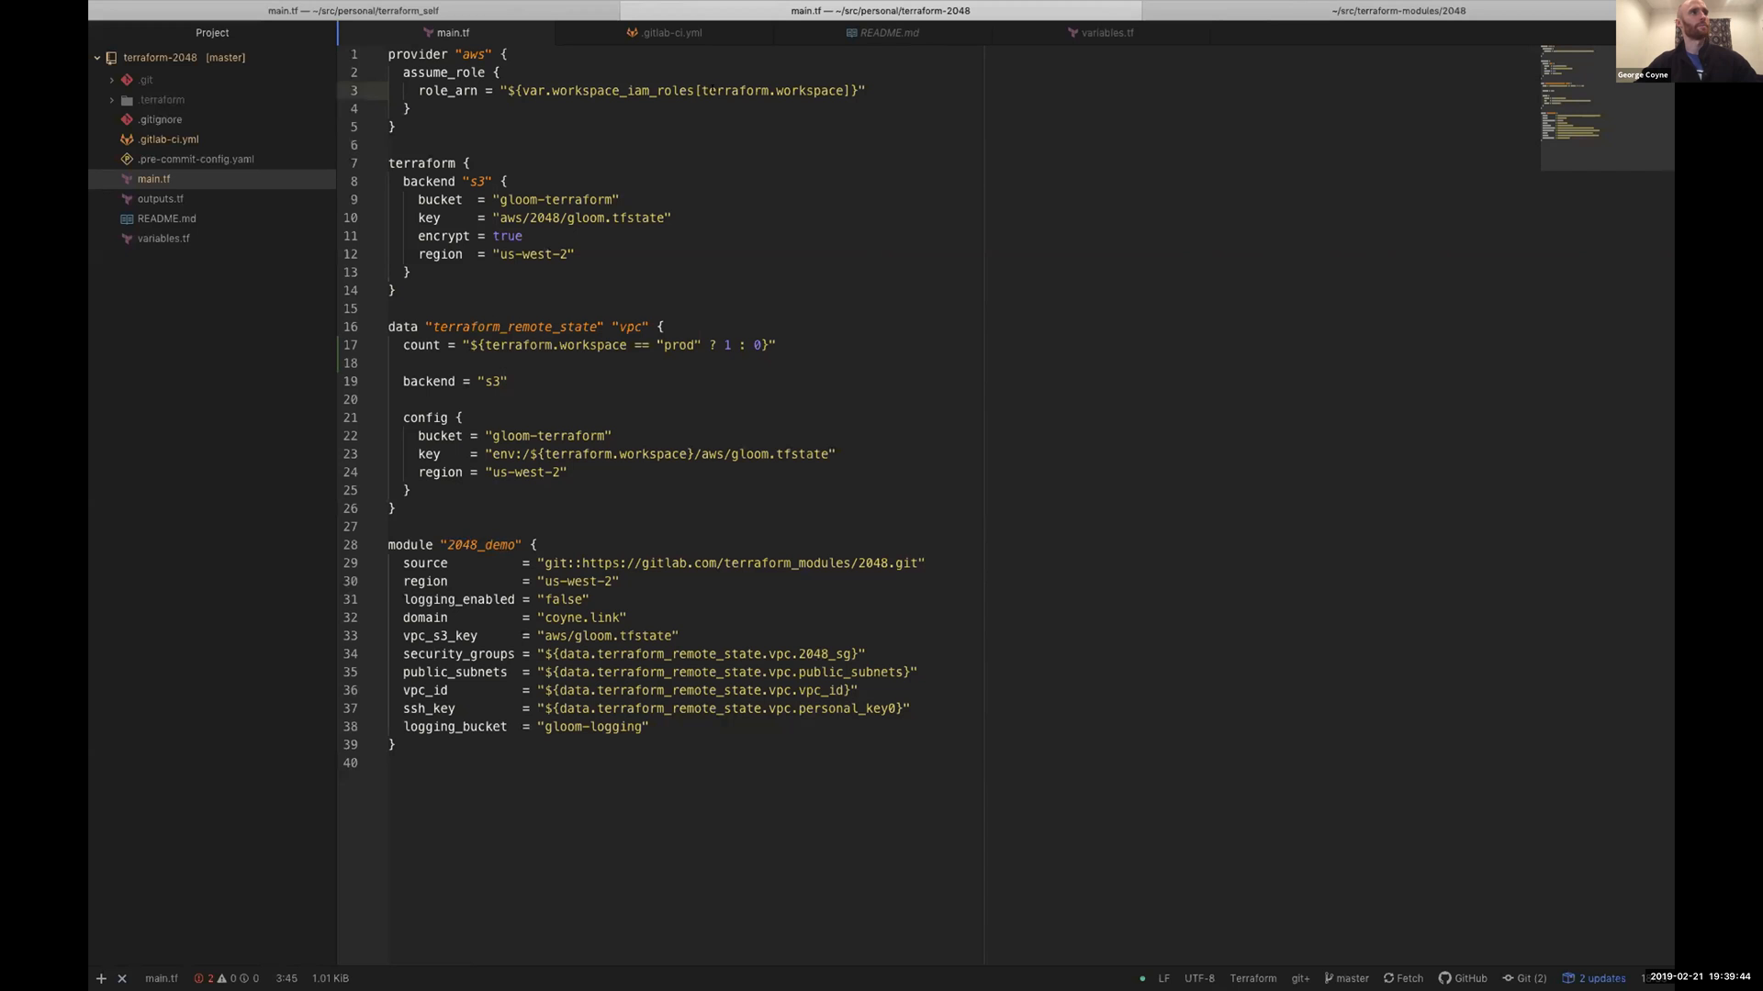
{"action": "left_click", "coordinate": [714, 90]}
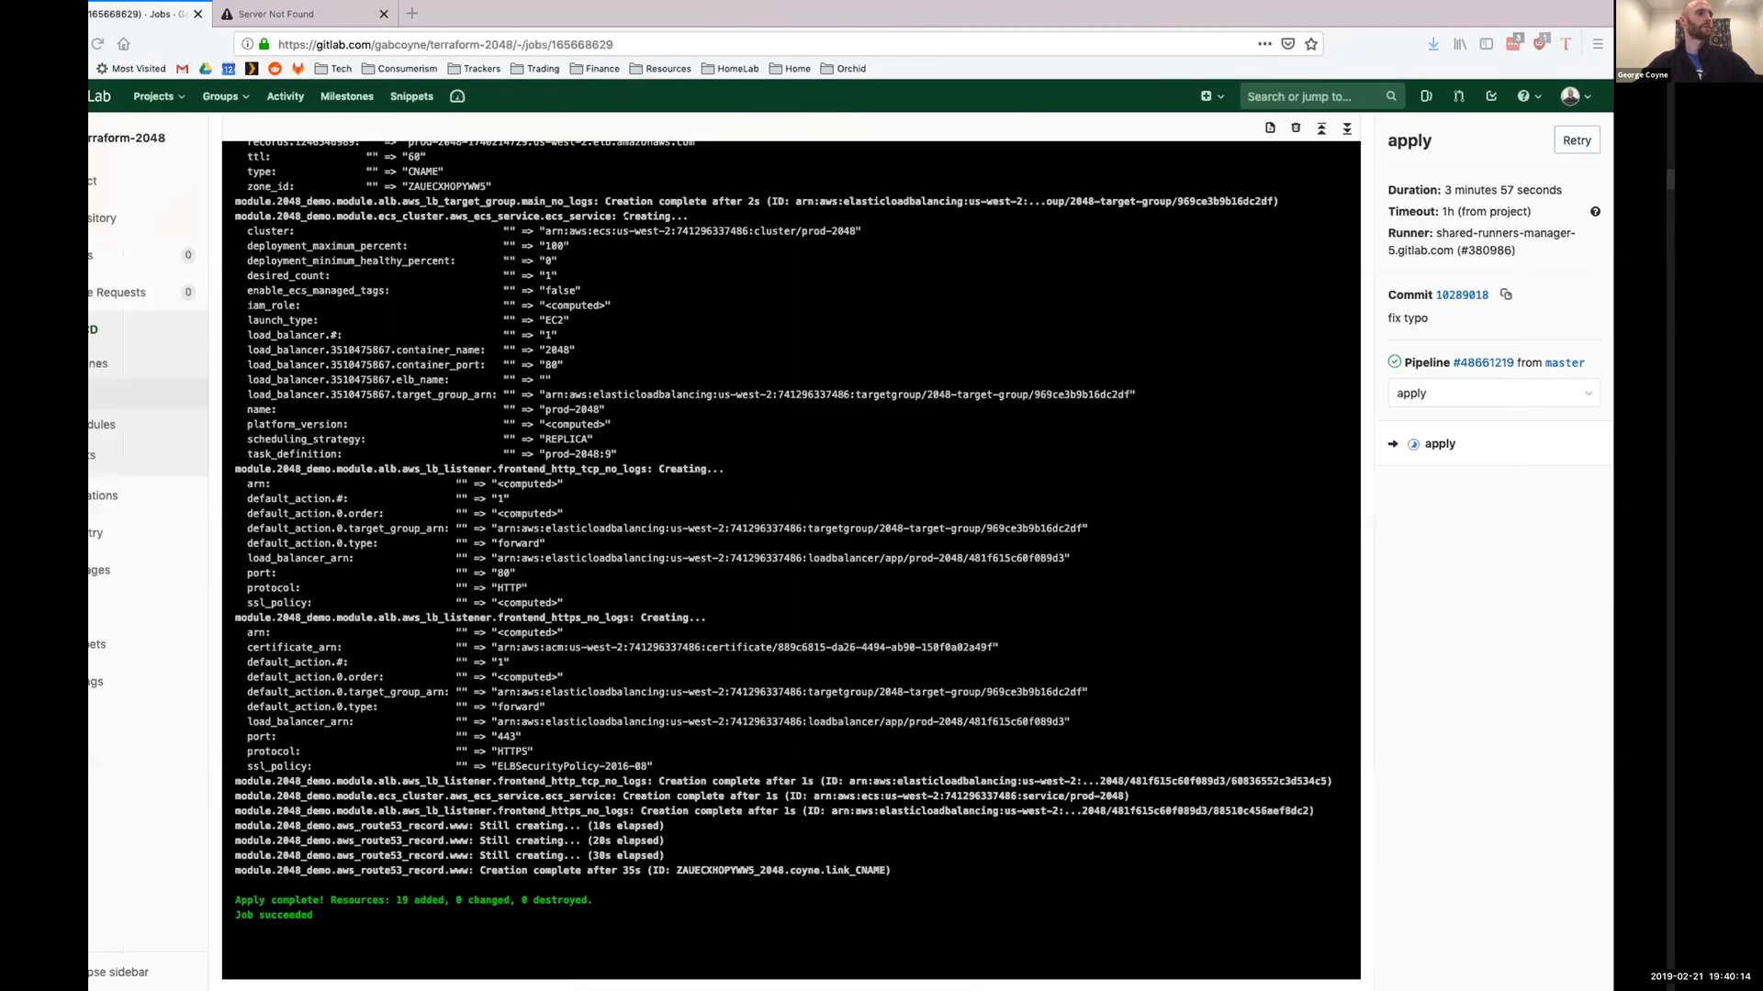
Reload 2048.coyne.link so the game board appears, slide tiles down, and return to the succeeded job log.
{"action": "left_click", "coordinate": [303, 13]}
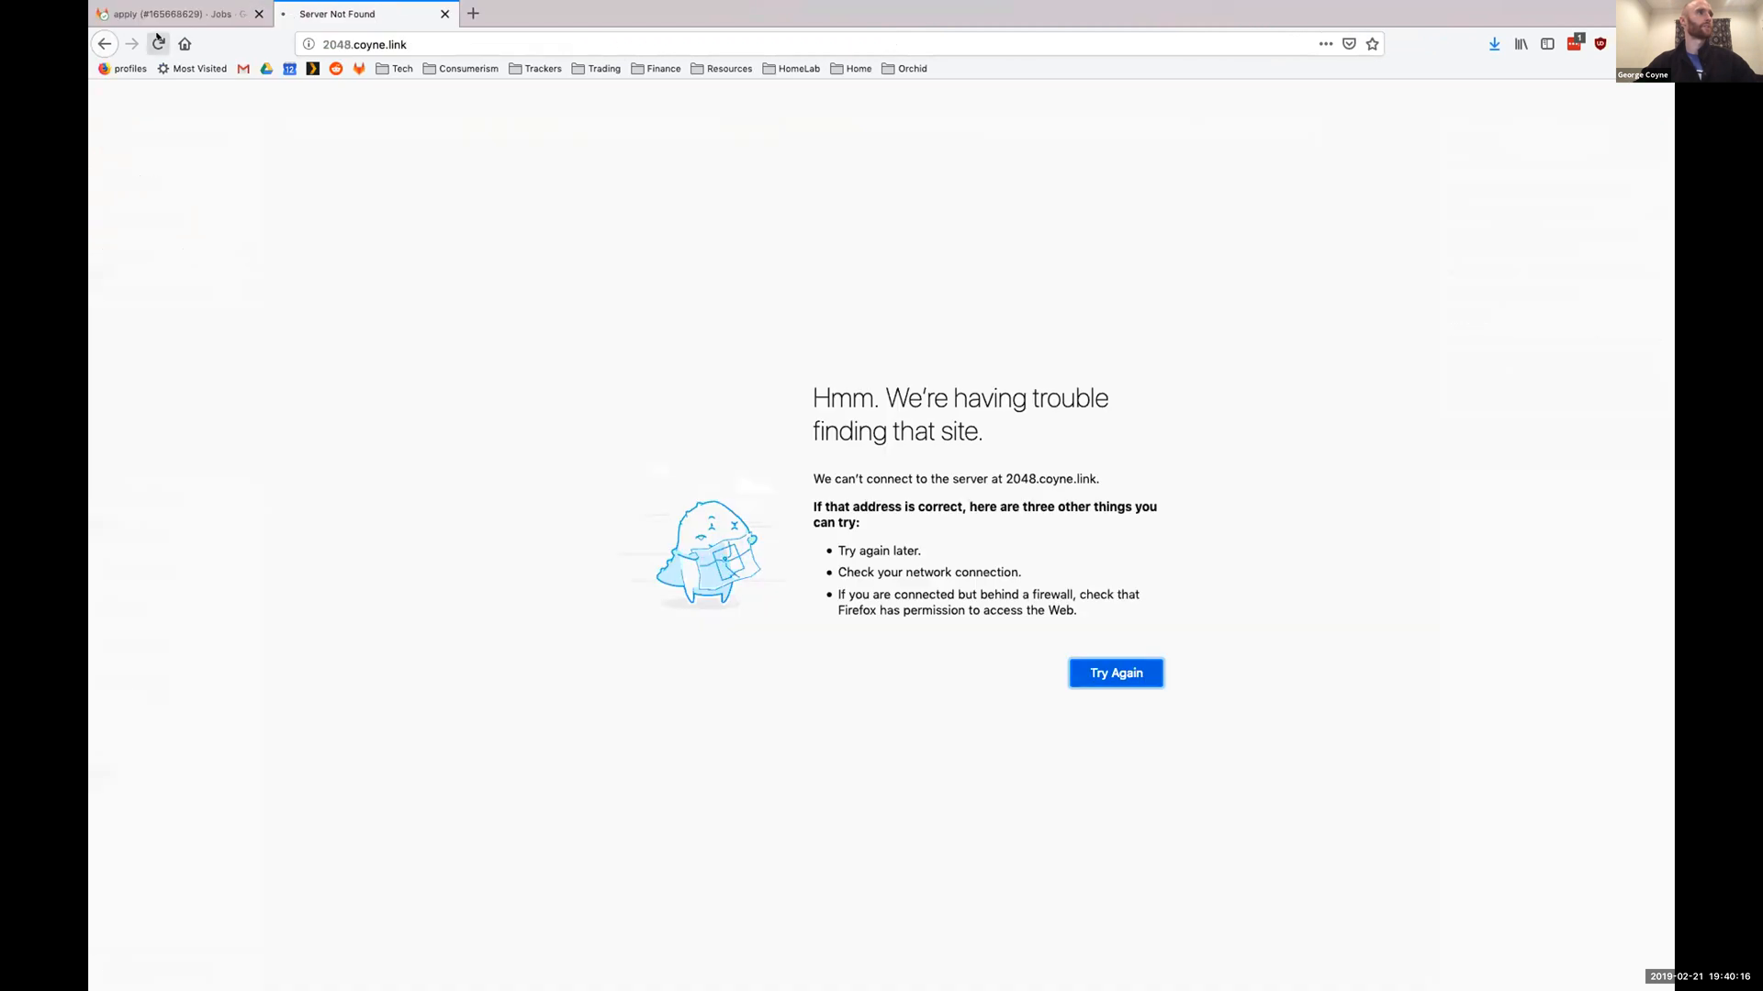
{"action": "left_click", "coordinate": [363, 44]}
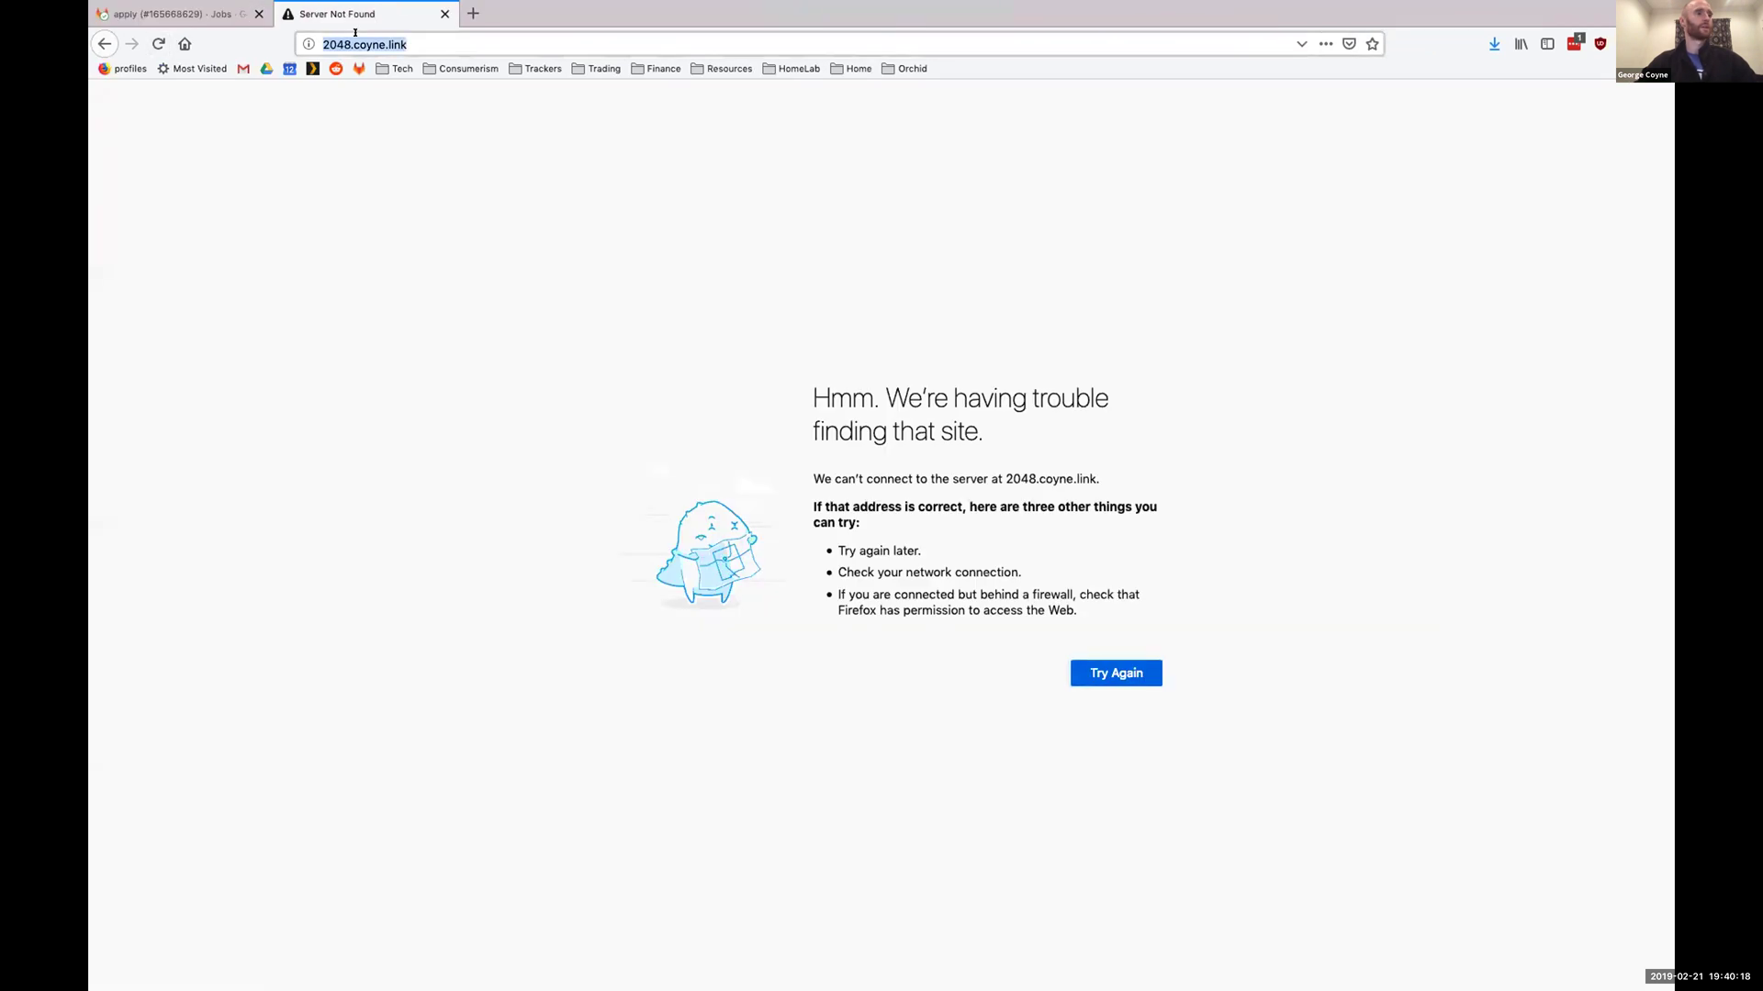
{"action": "left_click", "coordinate": [1114, 672]}
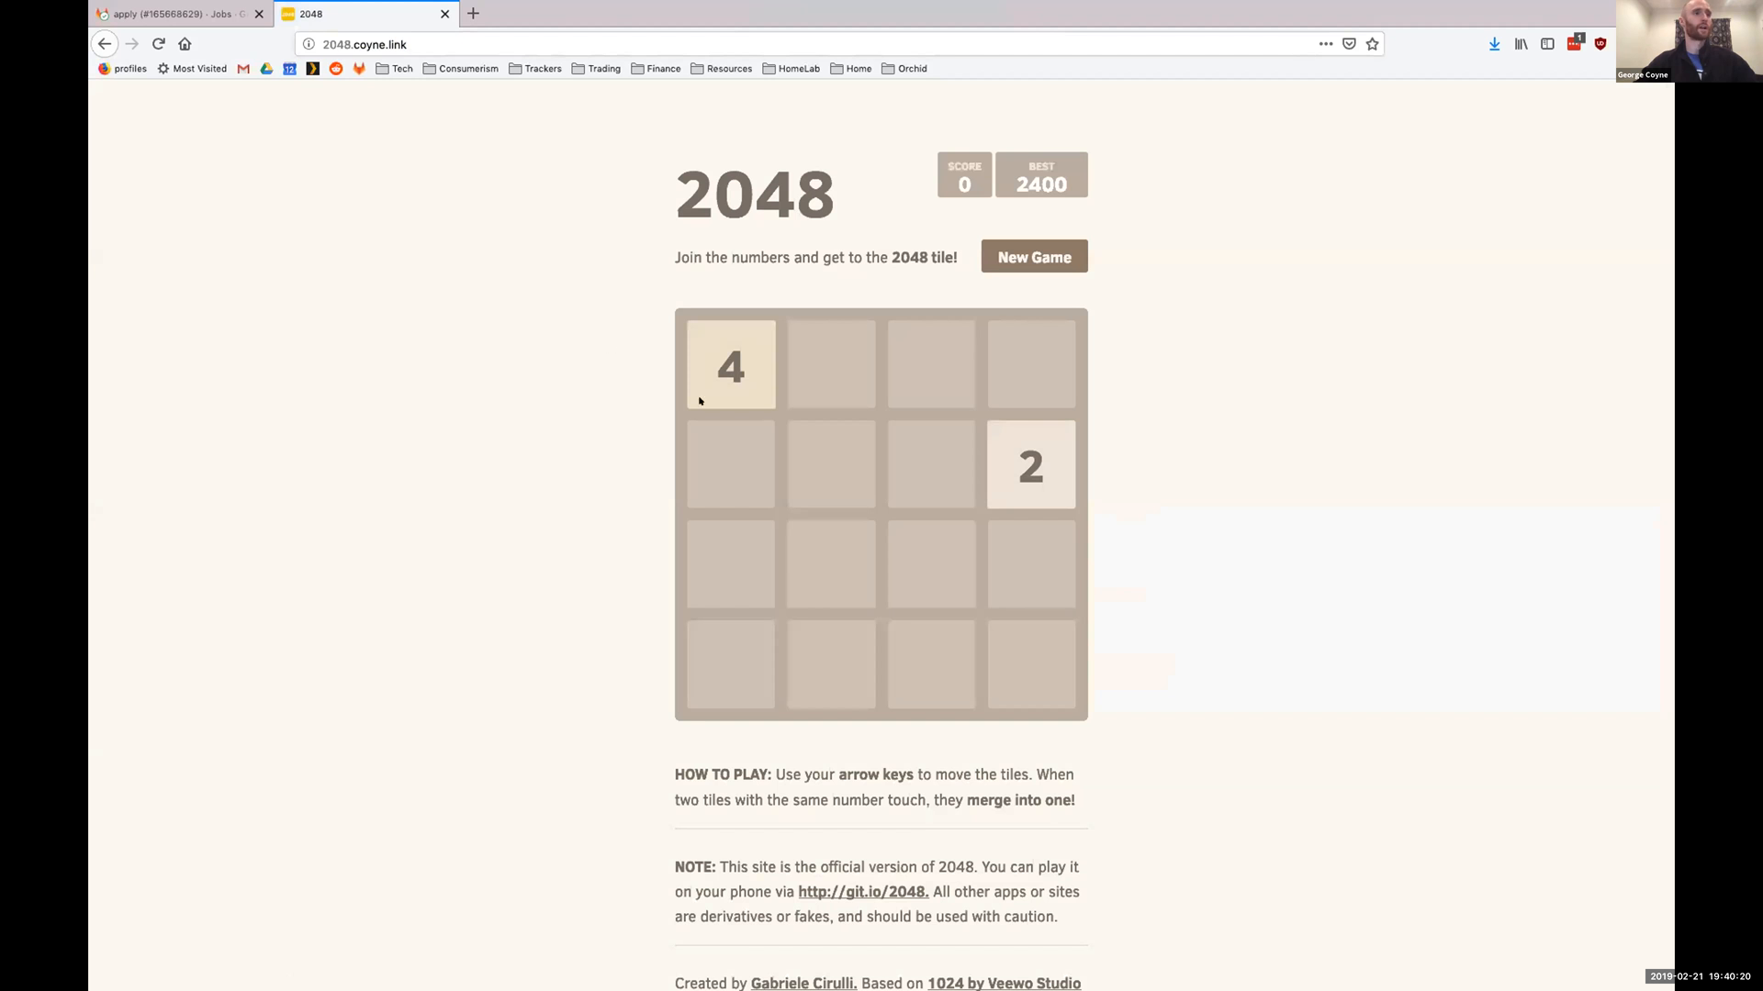
{"action": "key", "text": "Down"}
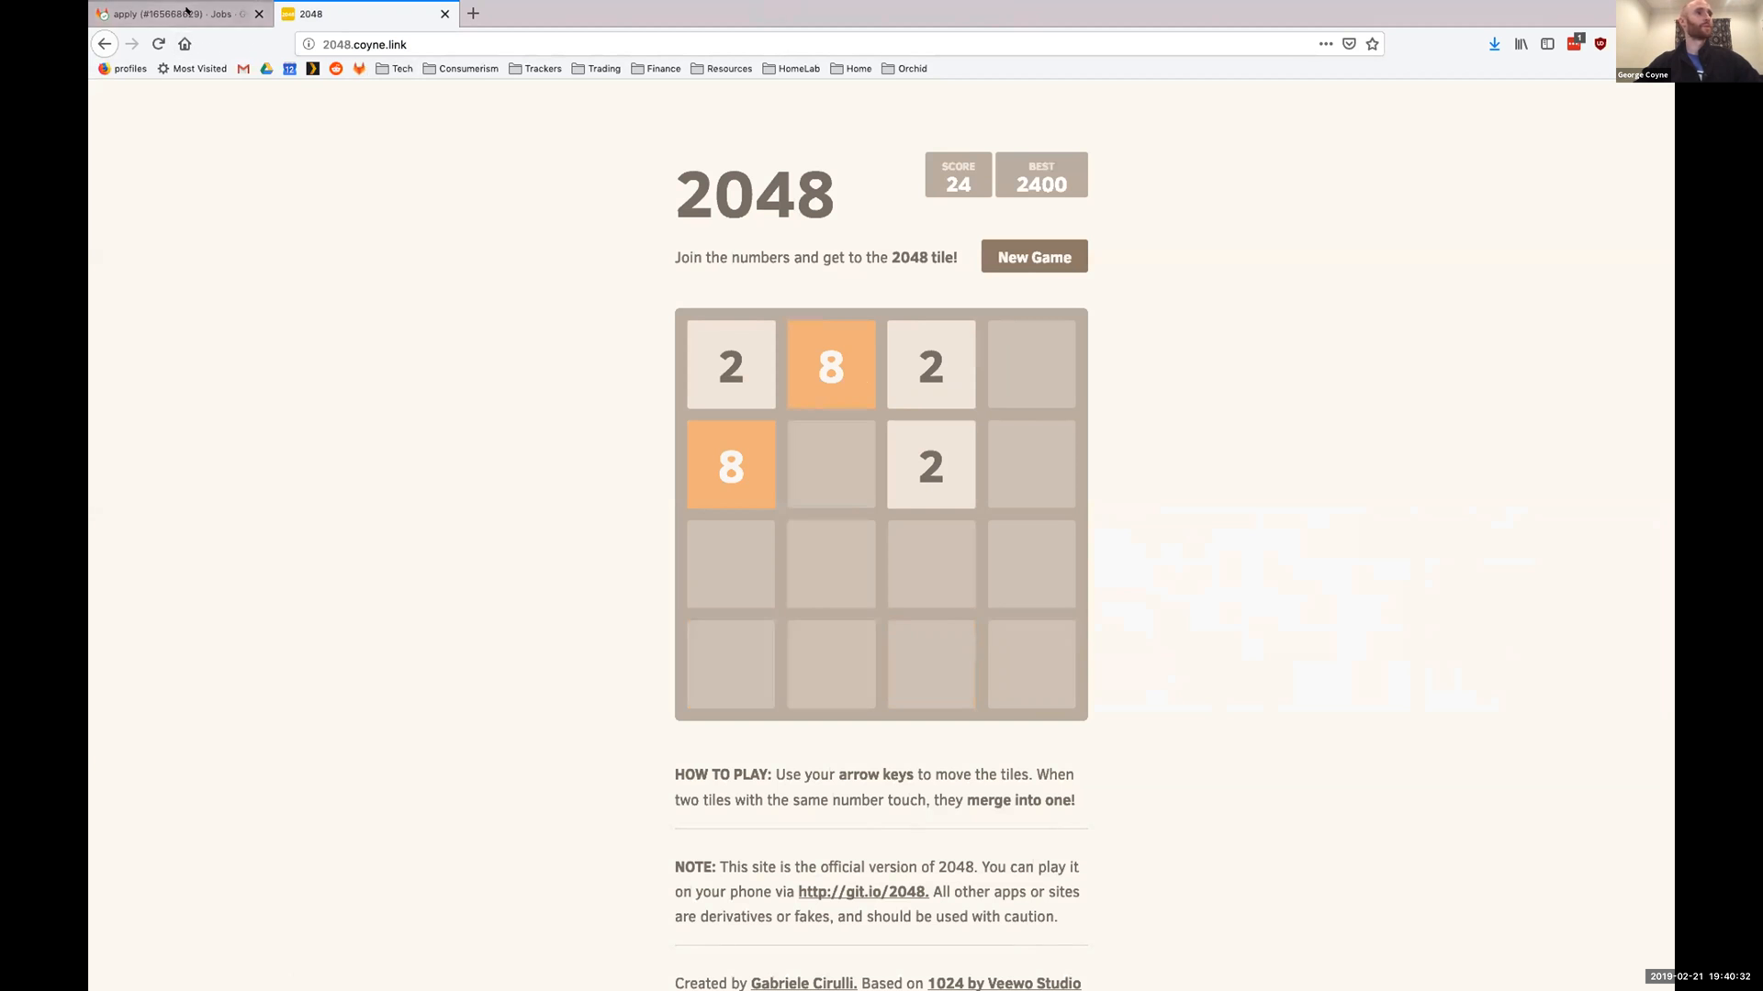
{"action": "left_click", "coordinate": [174, 13]}
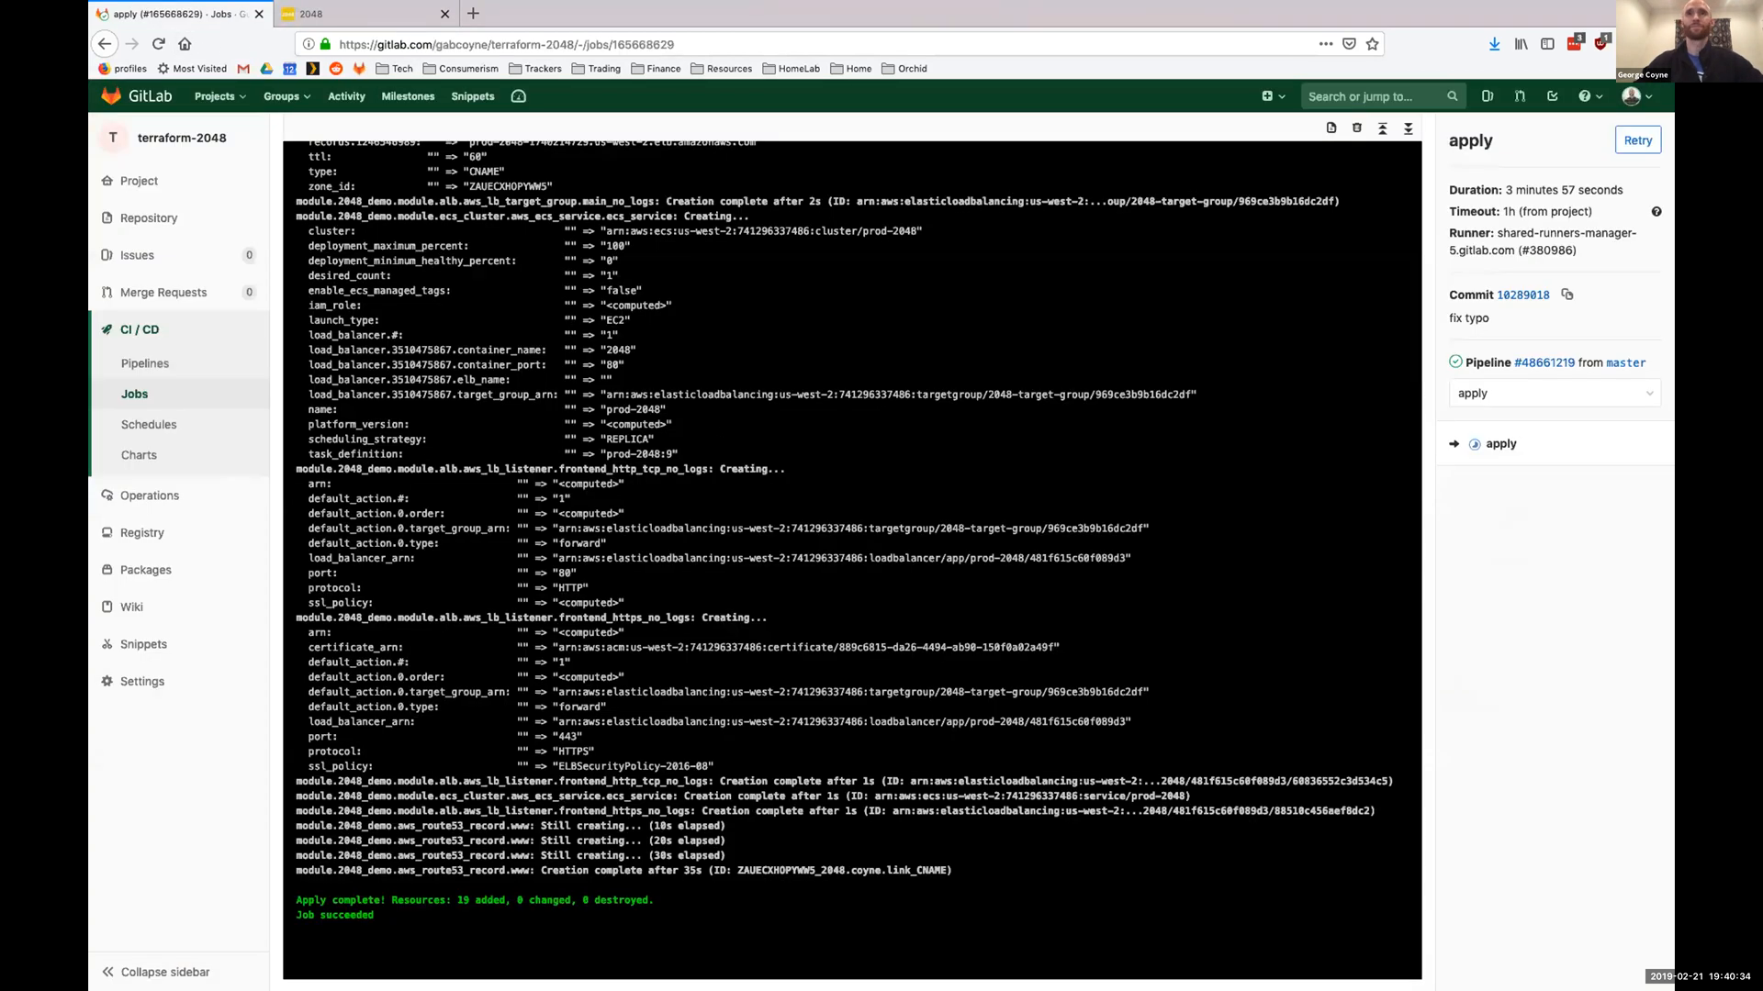
{"action": "mouse_move", "coordinate": [1099, 6]}
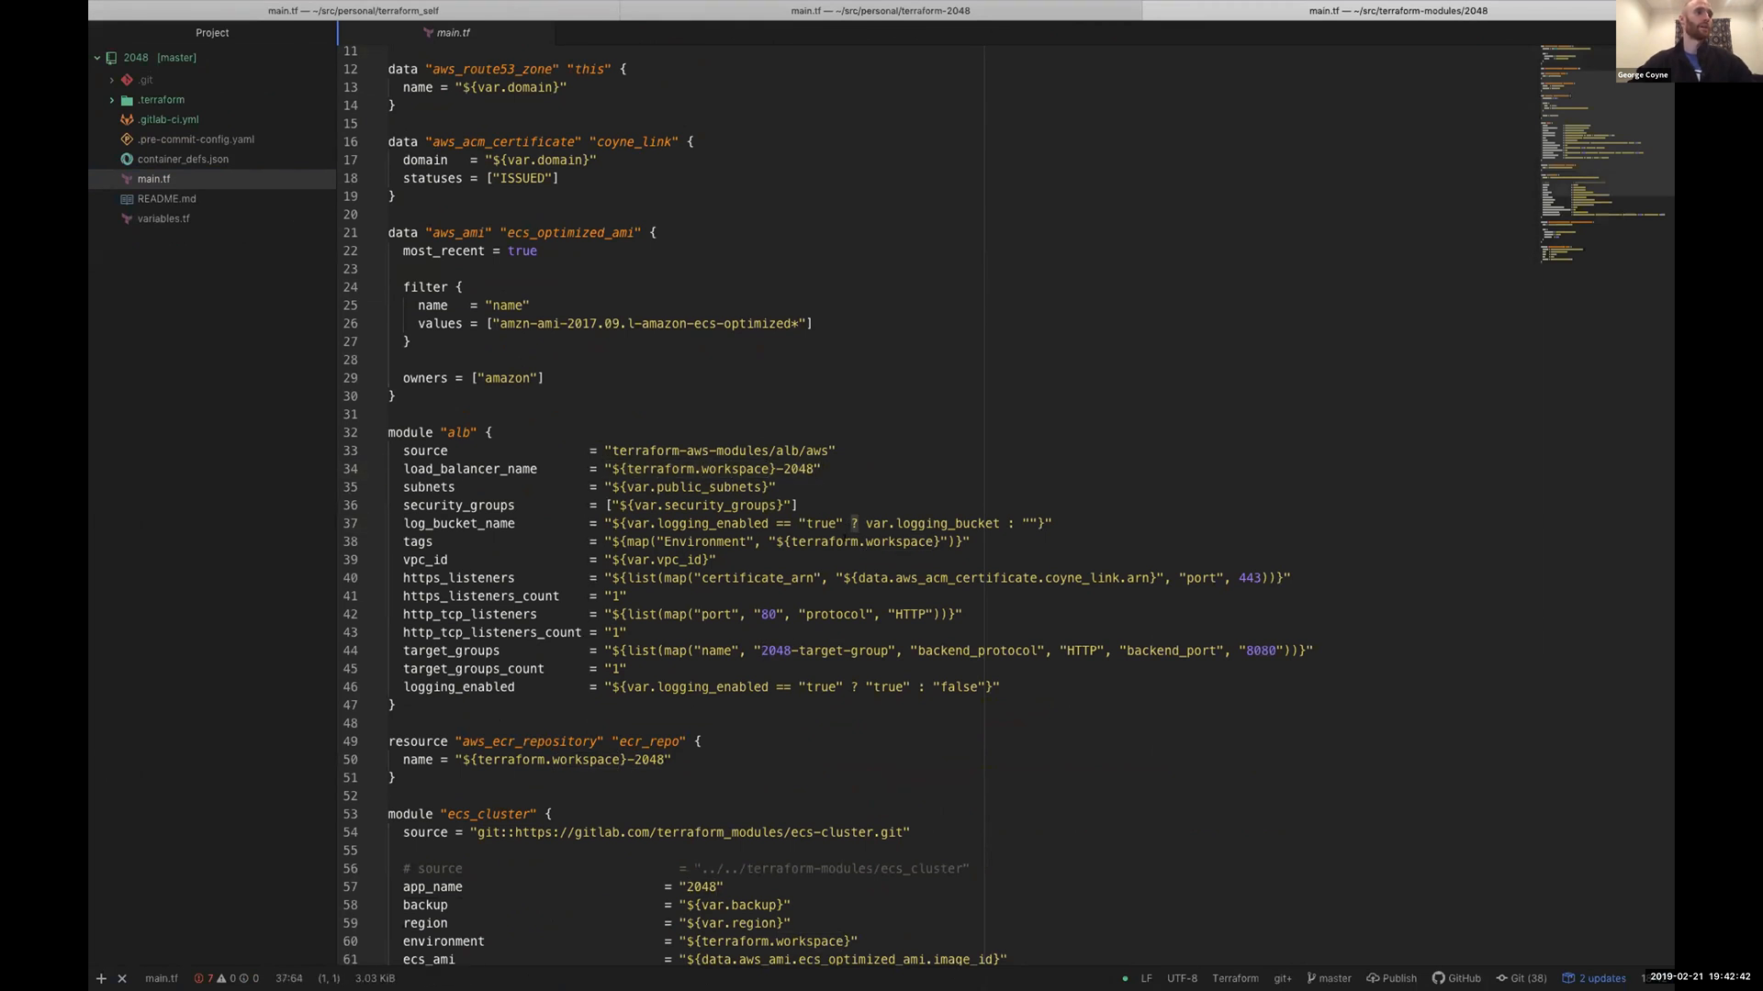
{"action": "scroll", "scroll_direction": "down", "scroll_amount": 3}
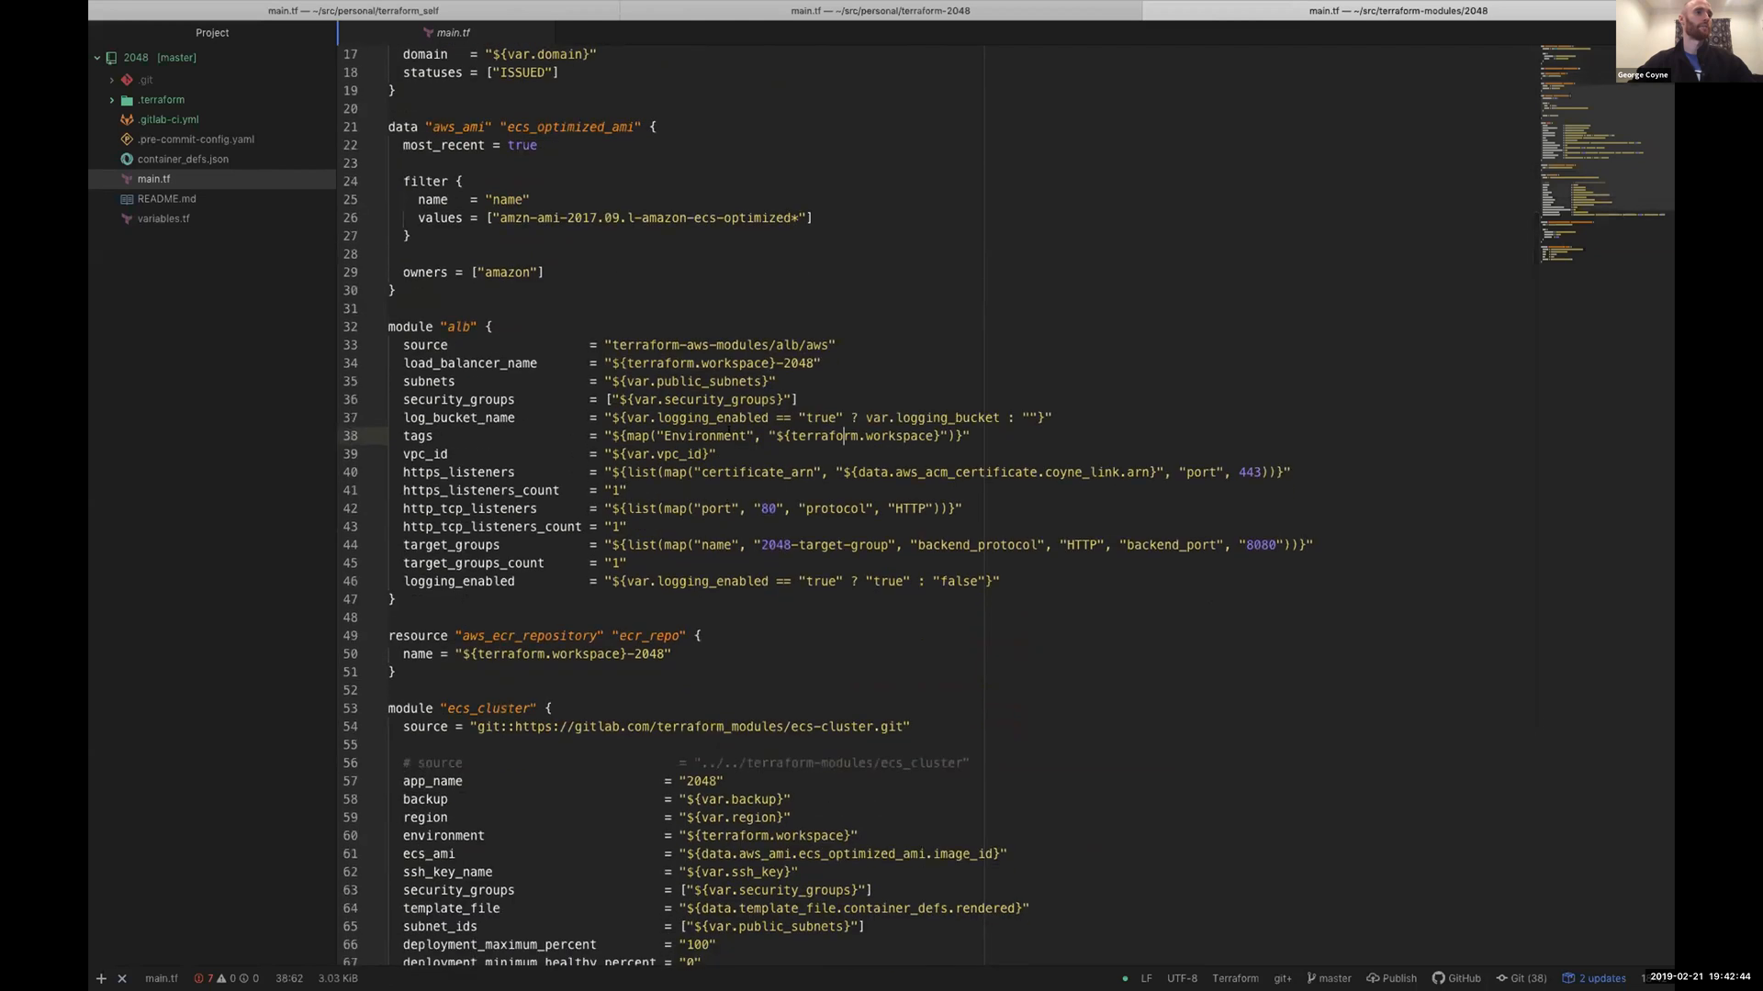
{"action": "scroll", "scroll_direction": "down", "scroll_amount": 3}
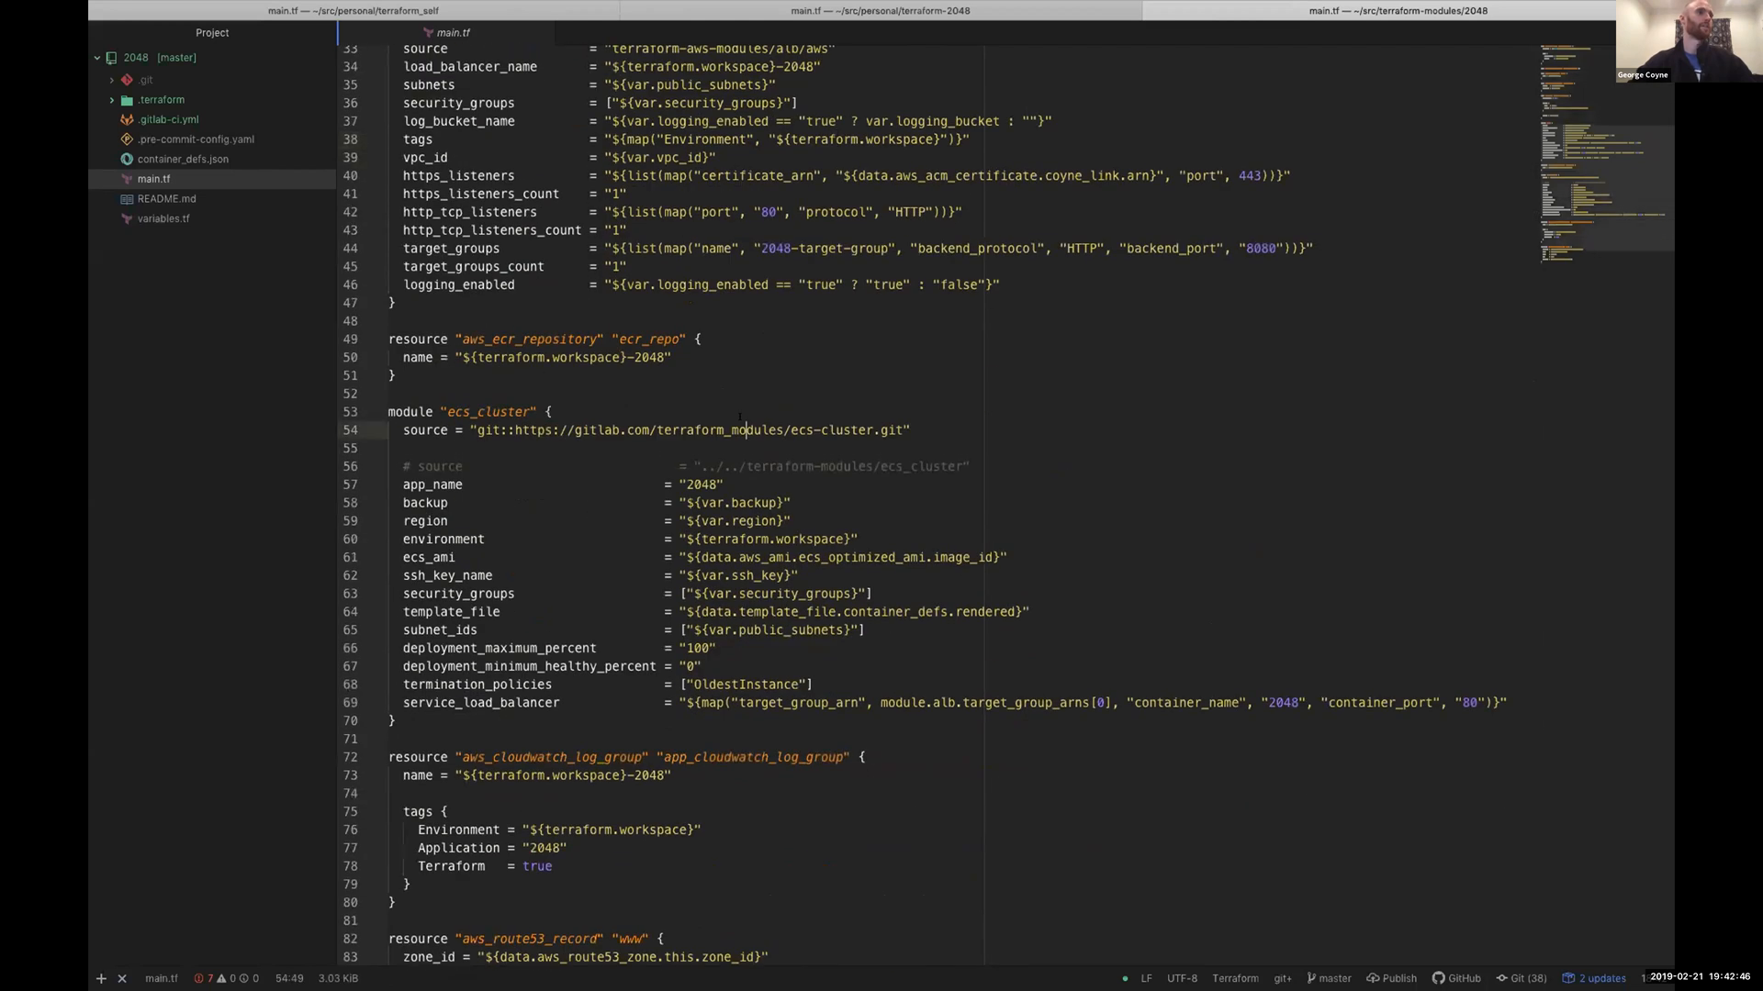
{"action": "scroll", "scroll_direction": "down", "scroll_amount": 3}
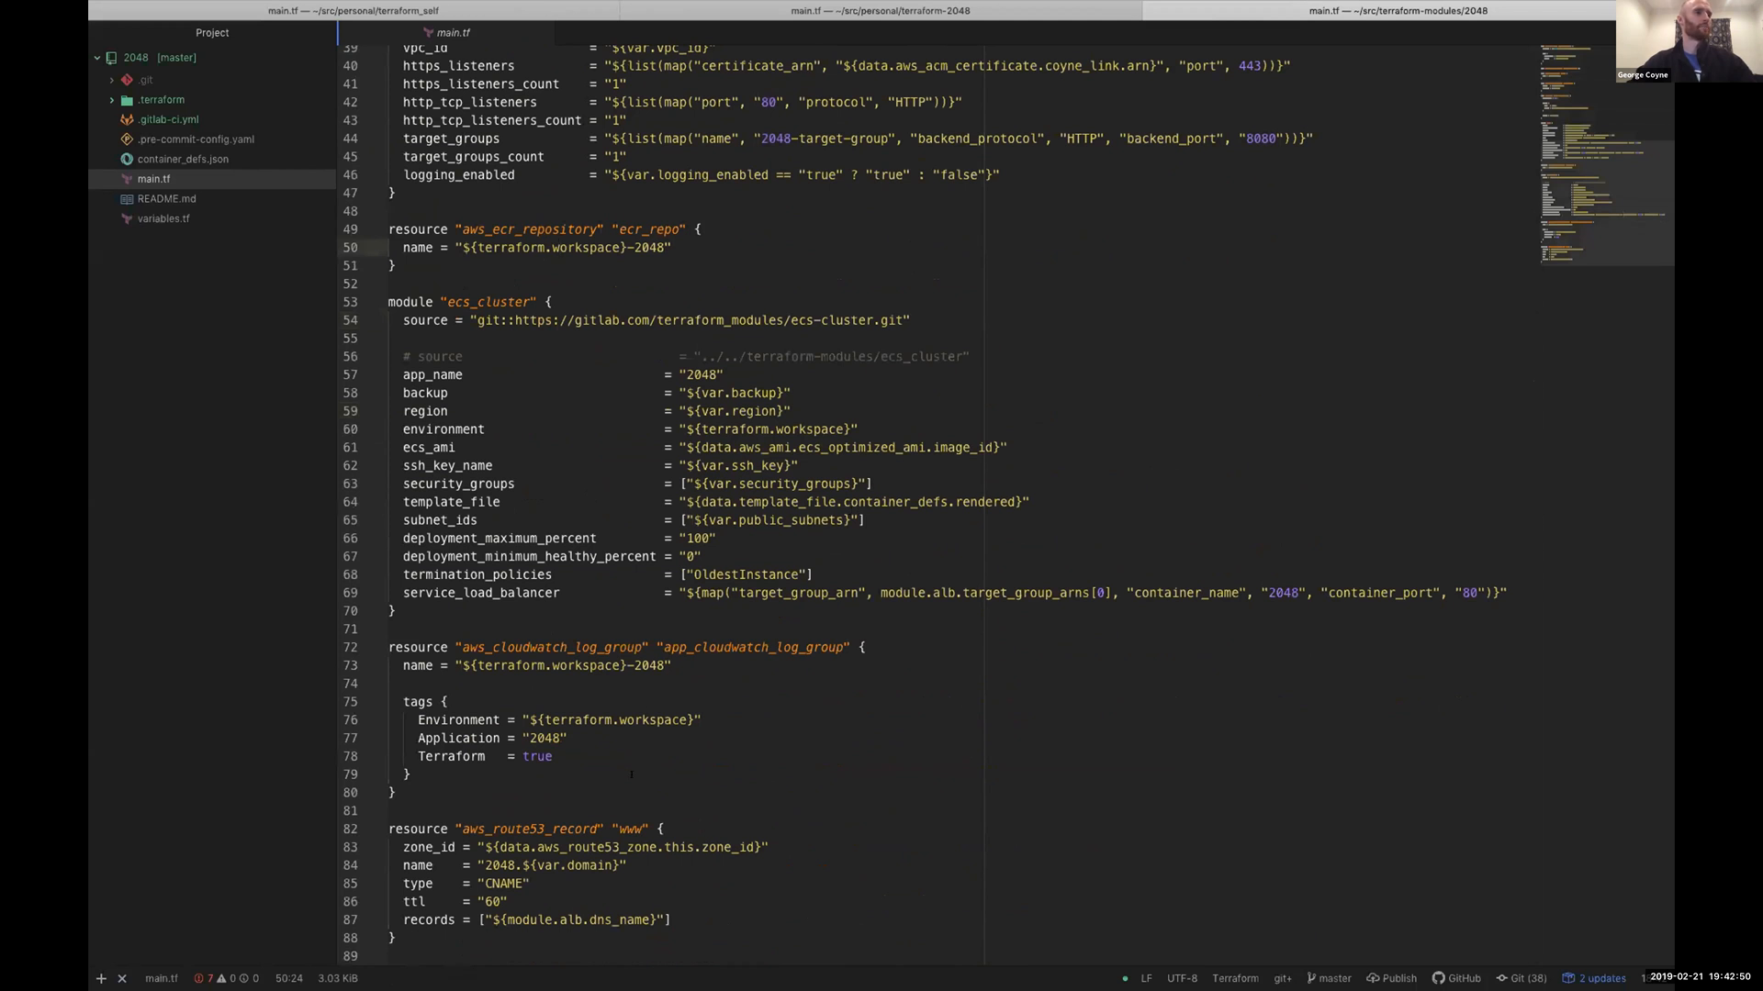
{"action": "left_click", "coordinate": [654, 720]}
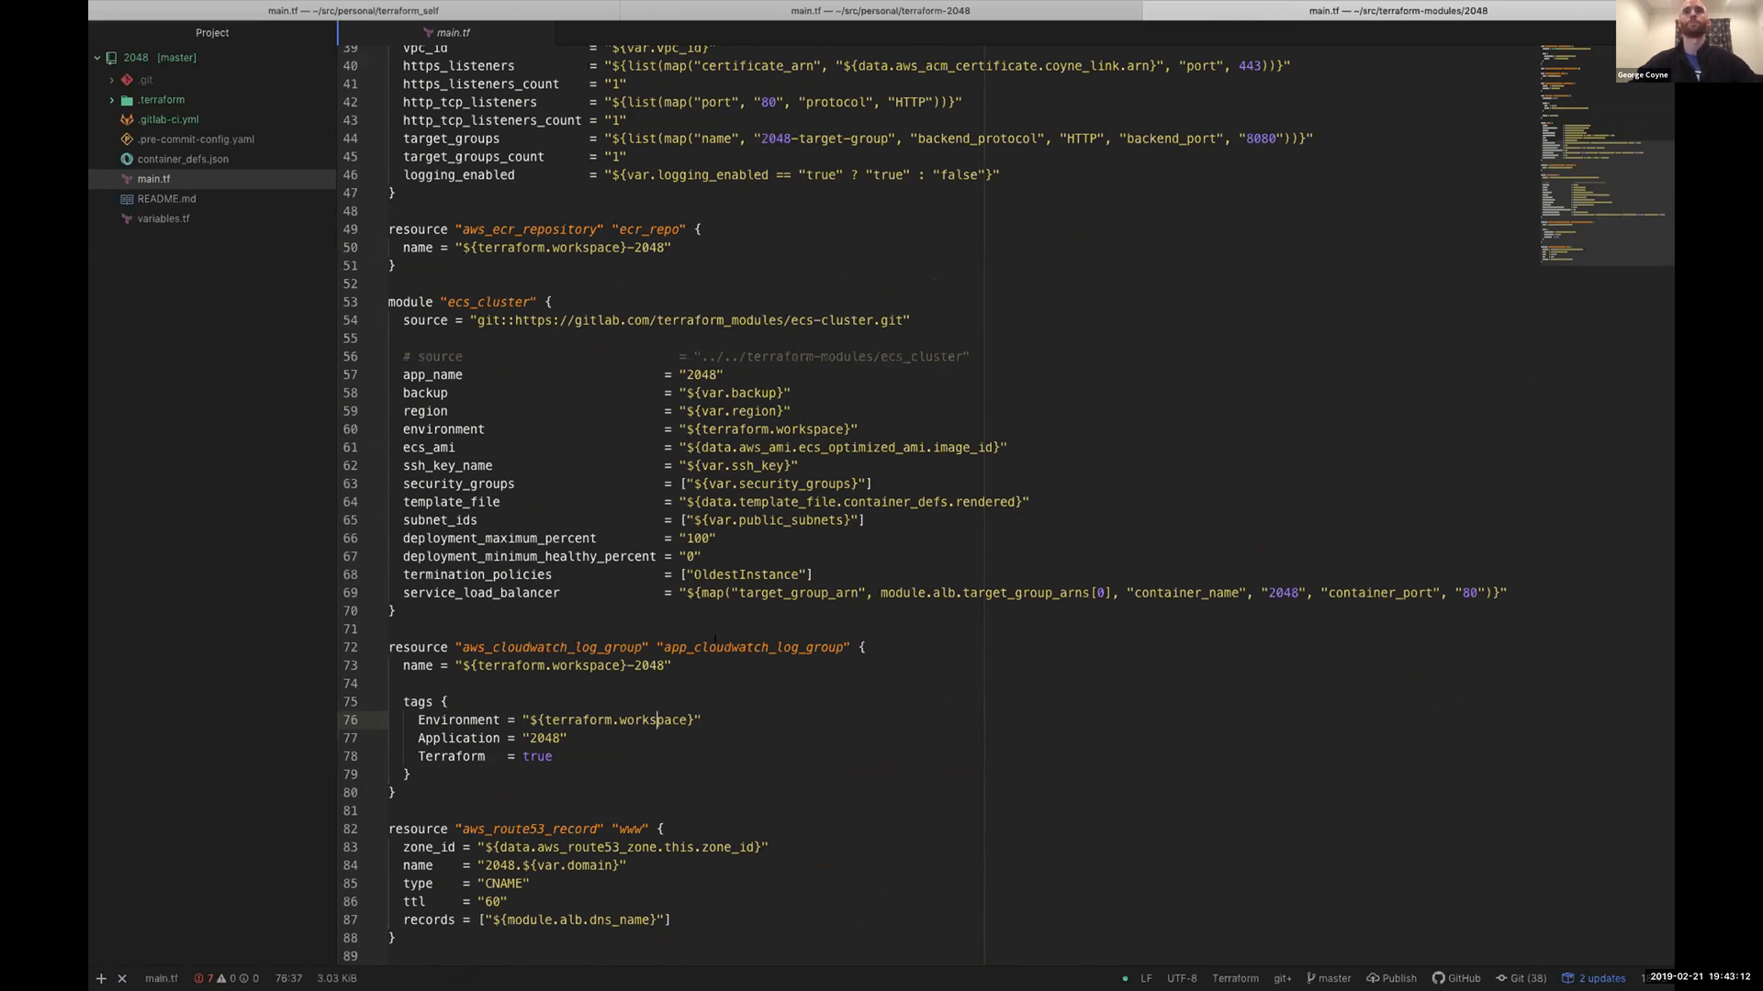
{"action": "scroll", "scroll_direction": "up", "scroll_amount": 3}
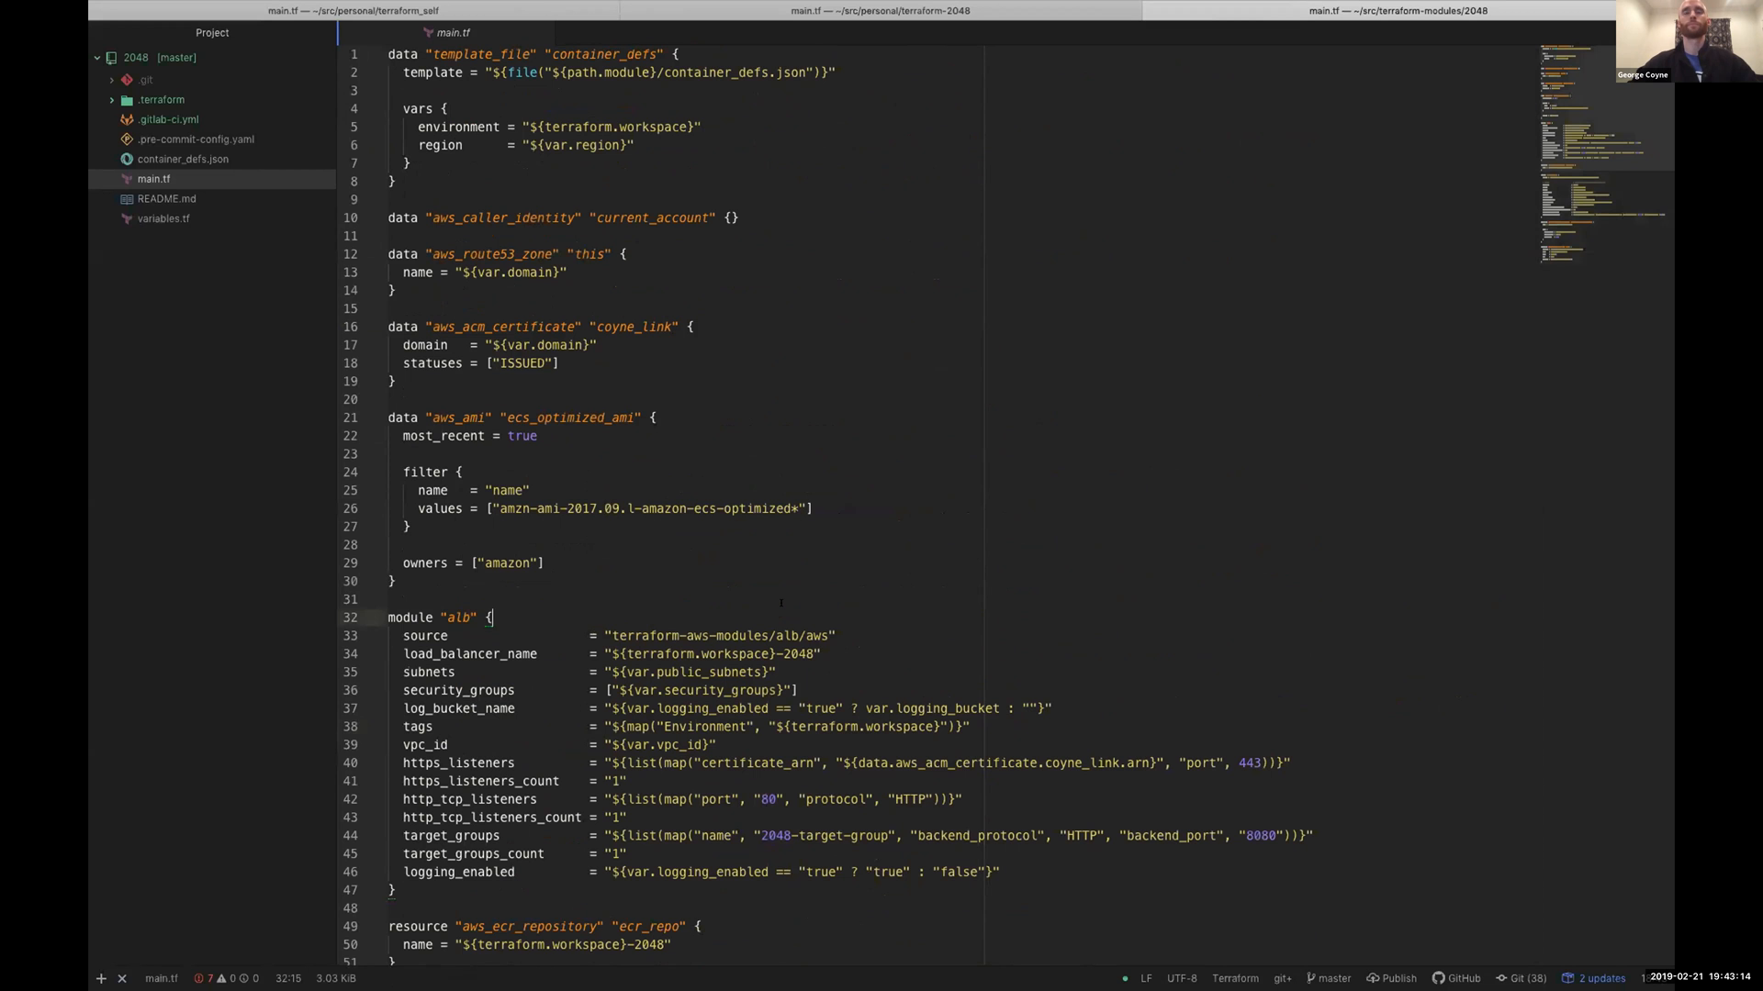